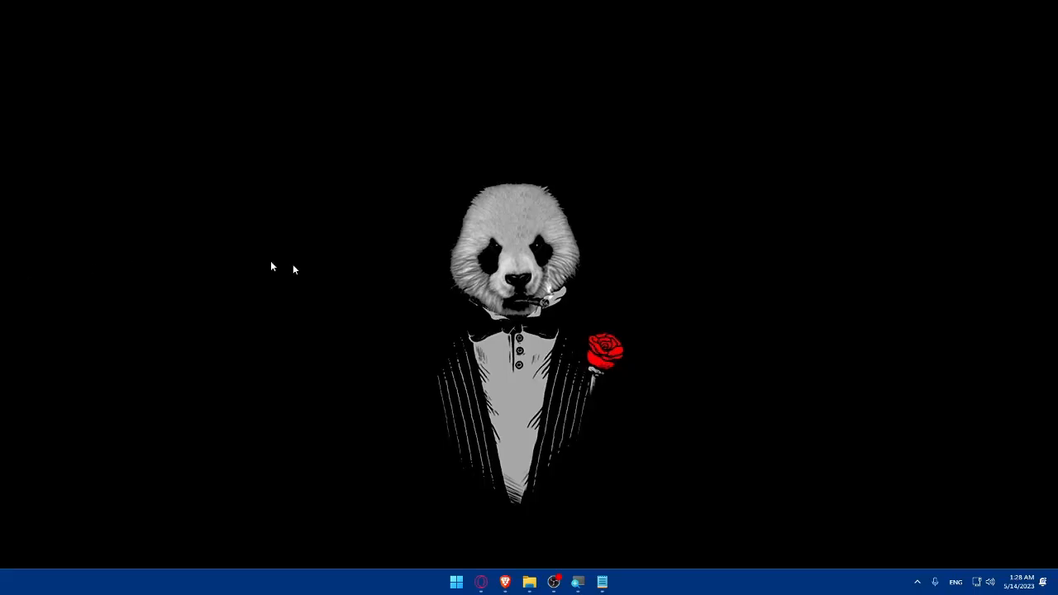
mouse_move(389, 295)
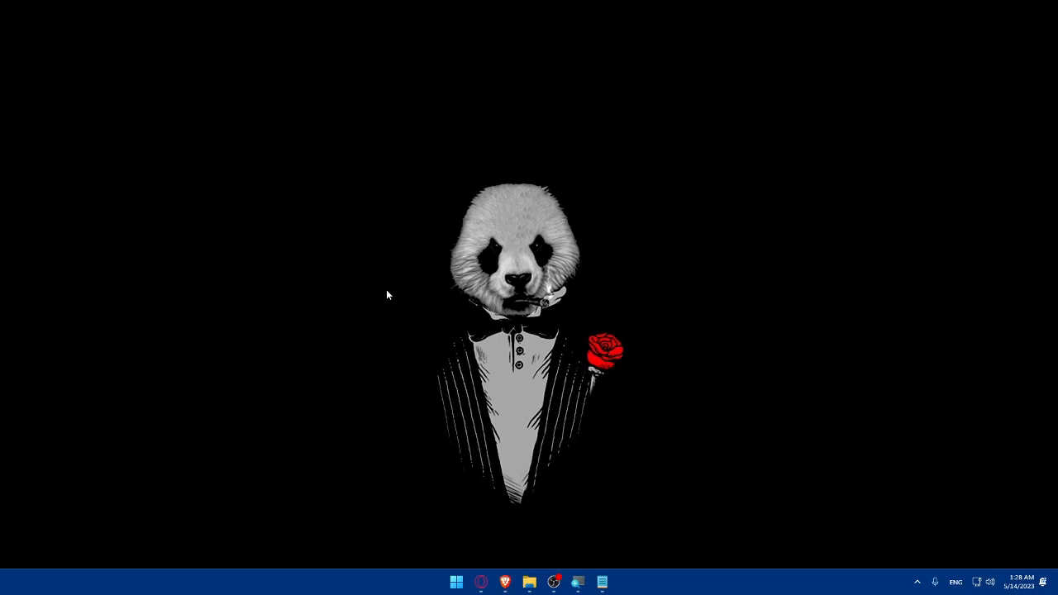
- Browse the Lite, Pro and Premium plan cards down to the payment processing fees section
click(509, 582)
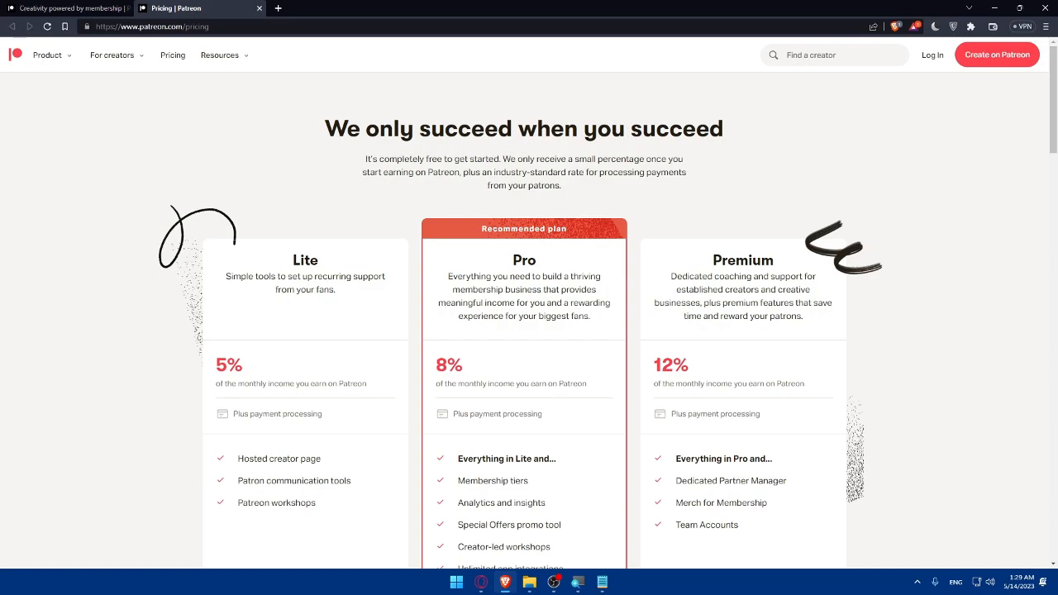
mouse_move(453, 189)
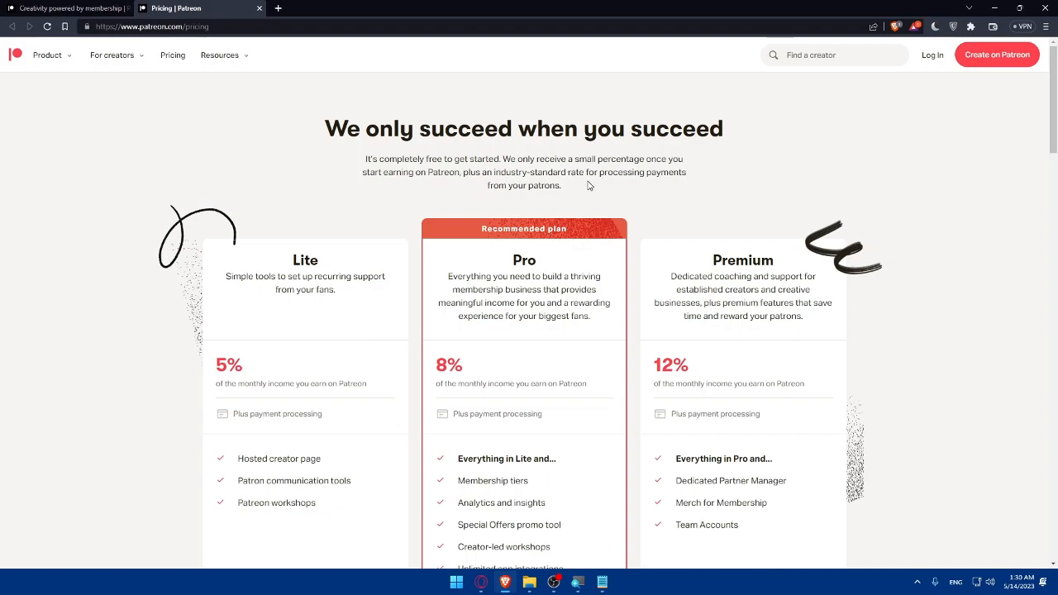
mouse_move(519, 206)
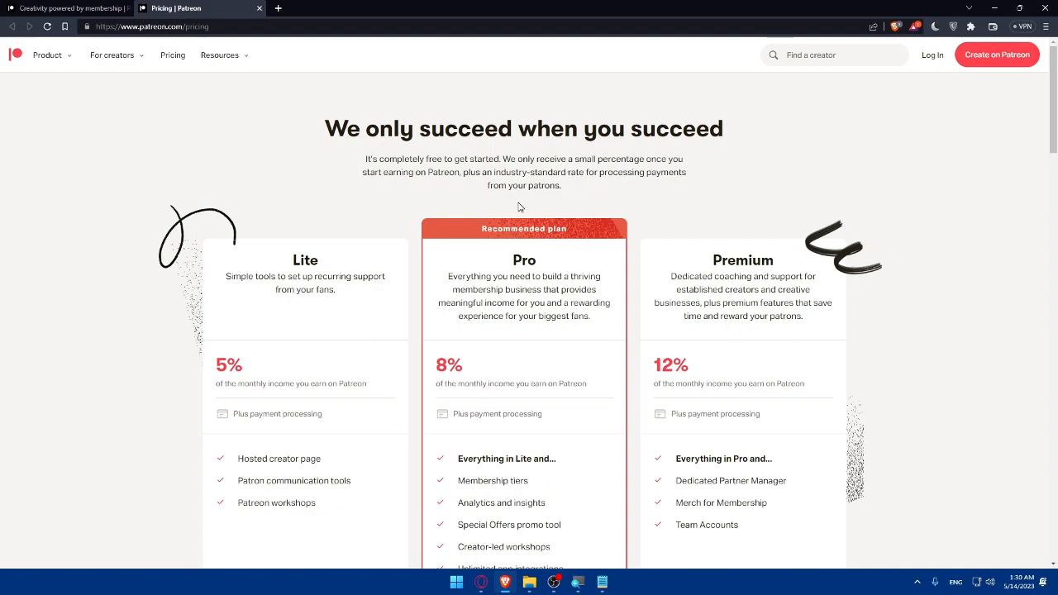
scroll(down, 3)
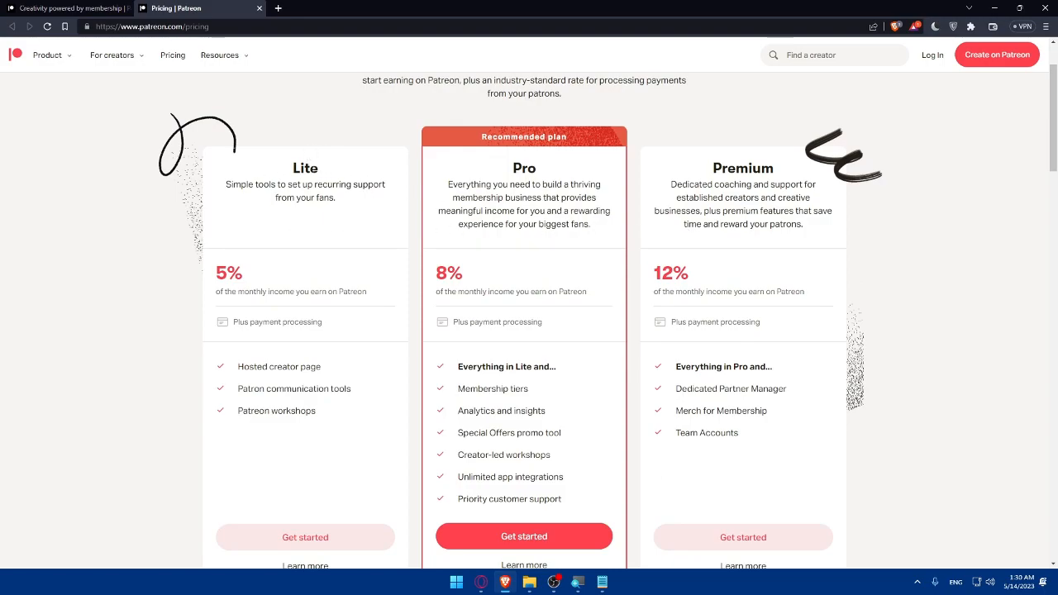
mouse_move(358, 195)
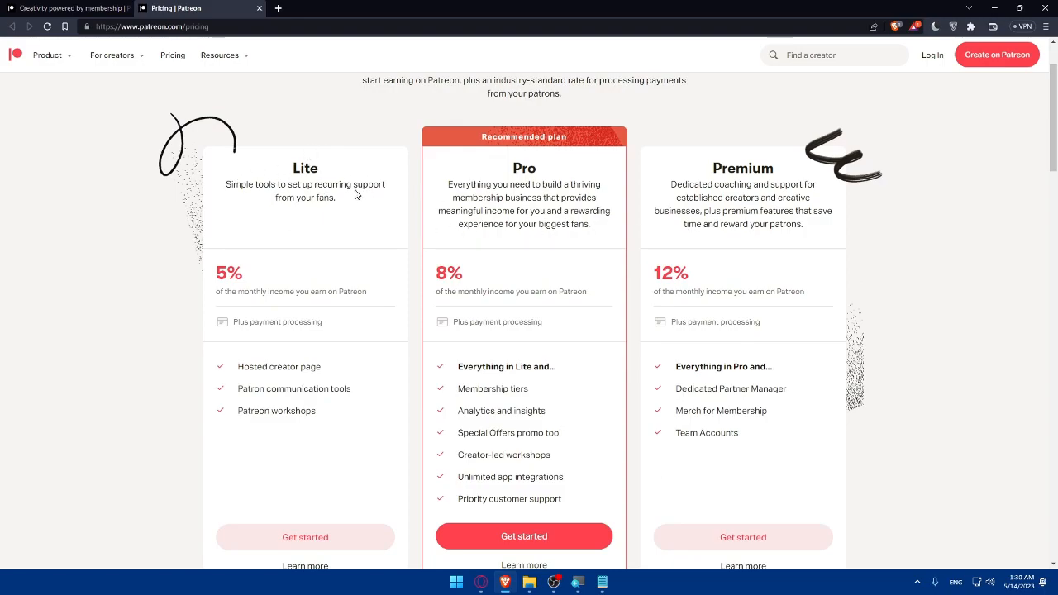
mouse_move(320, 212)
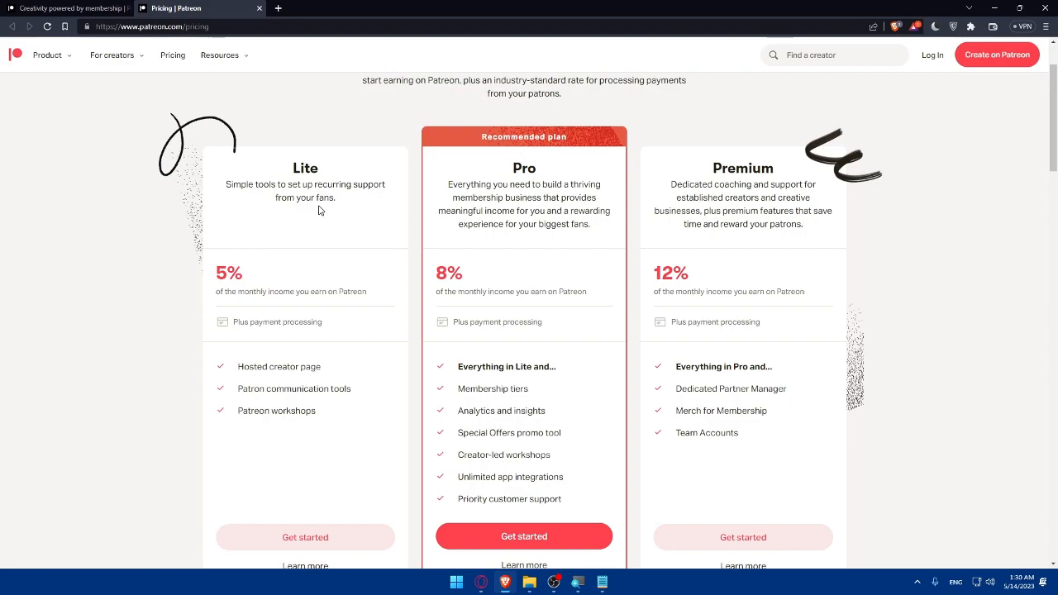
double_click(228, 273)
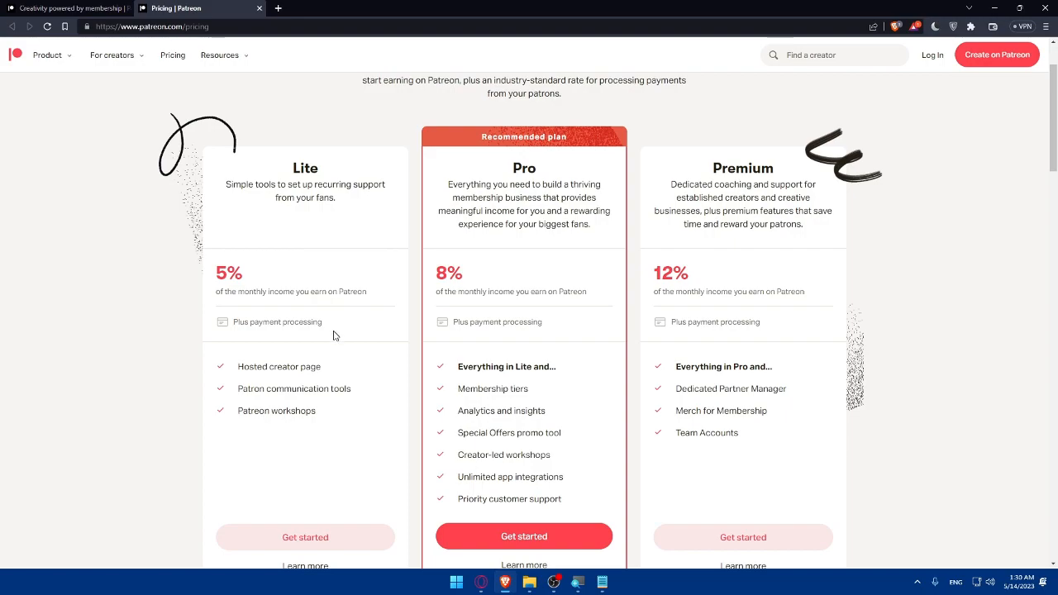
mouse_move(307, 354)
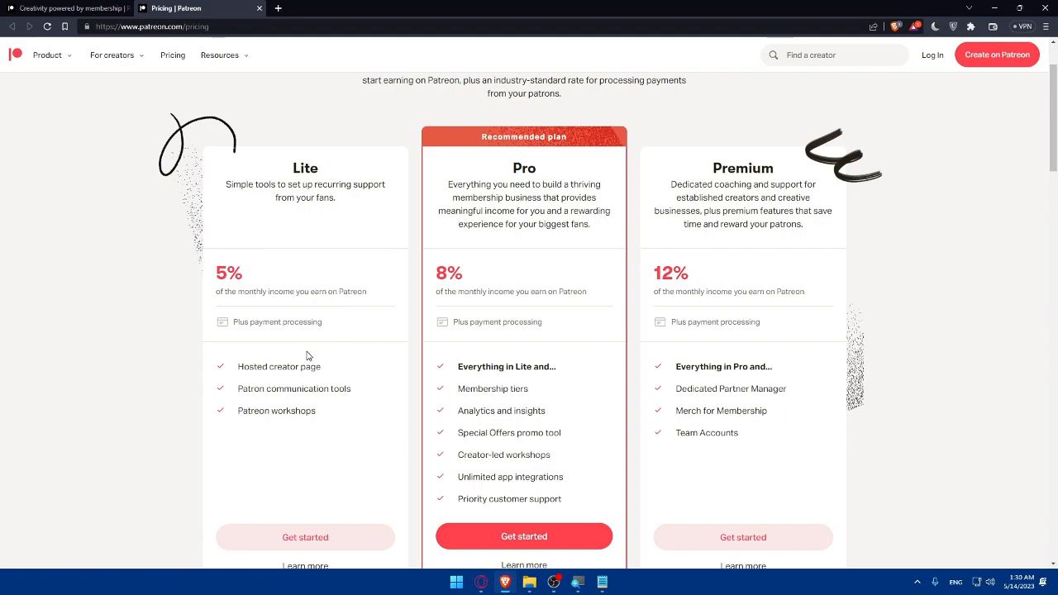
mouse_move(288, 384)
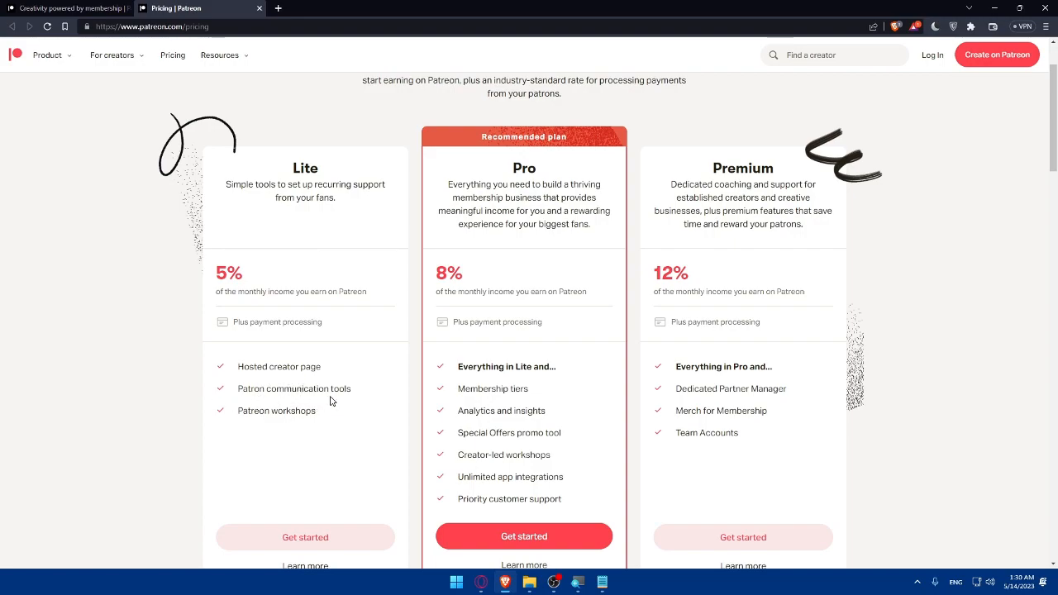
scroll(down, 3)
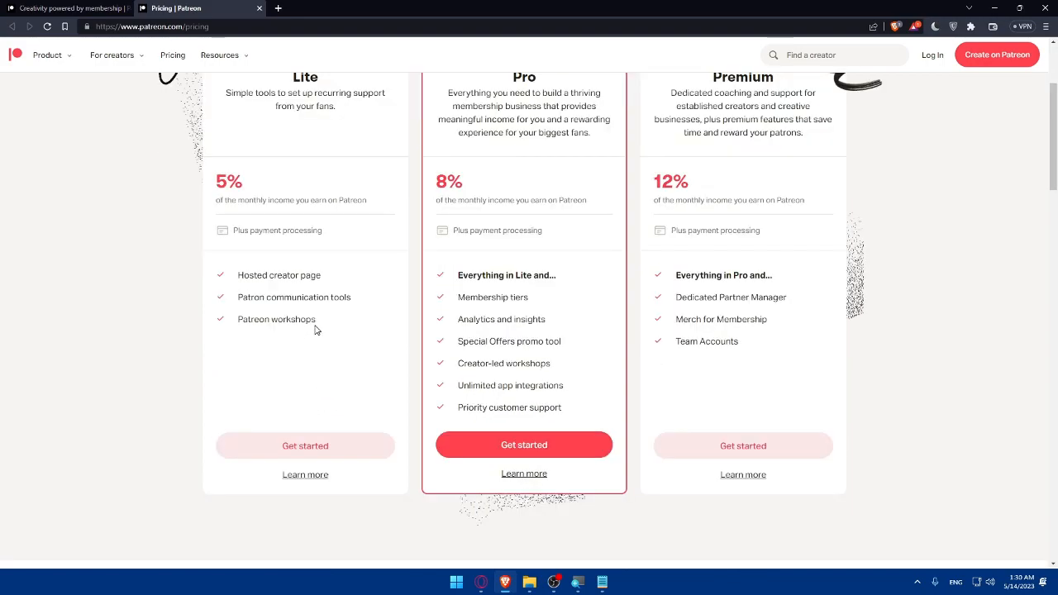
mouse_move(377, 389)
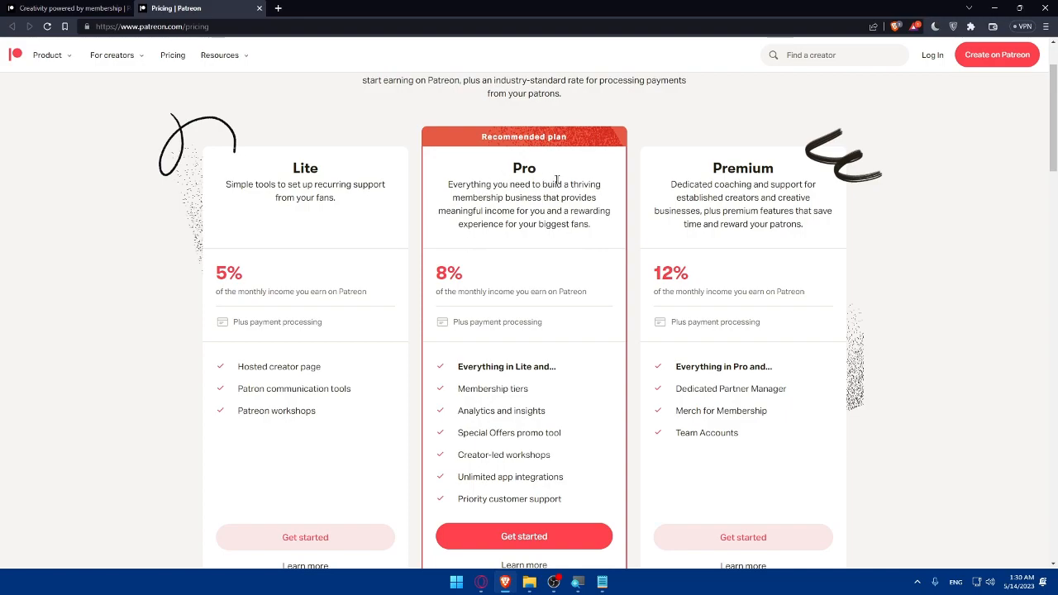
mouse_move(558, 180)
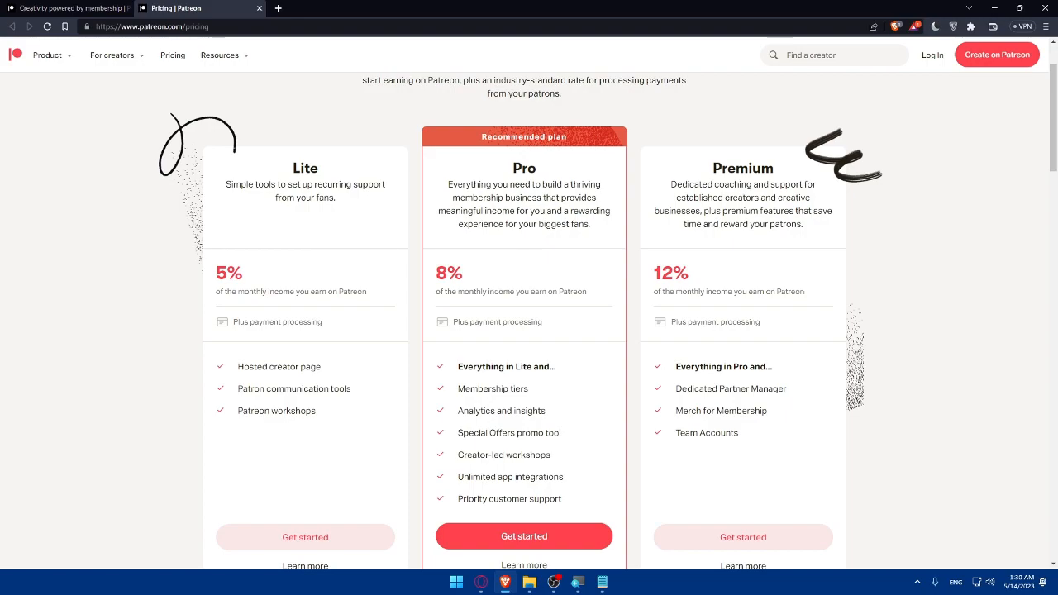
mouse_move(560, 322)
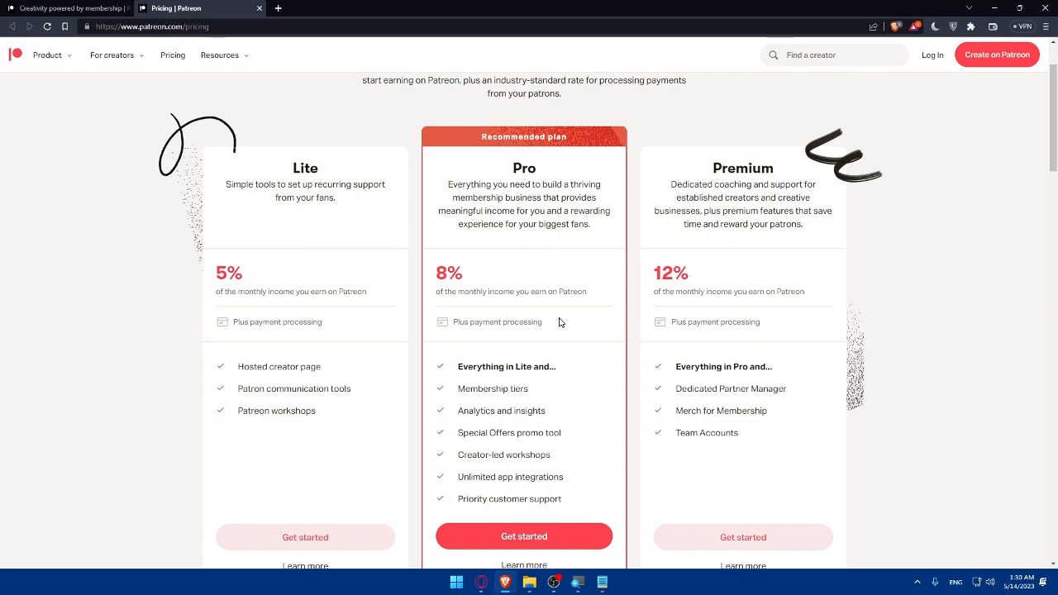
scroll(down, 3)
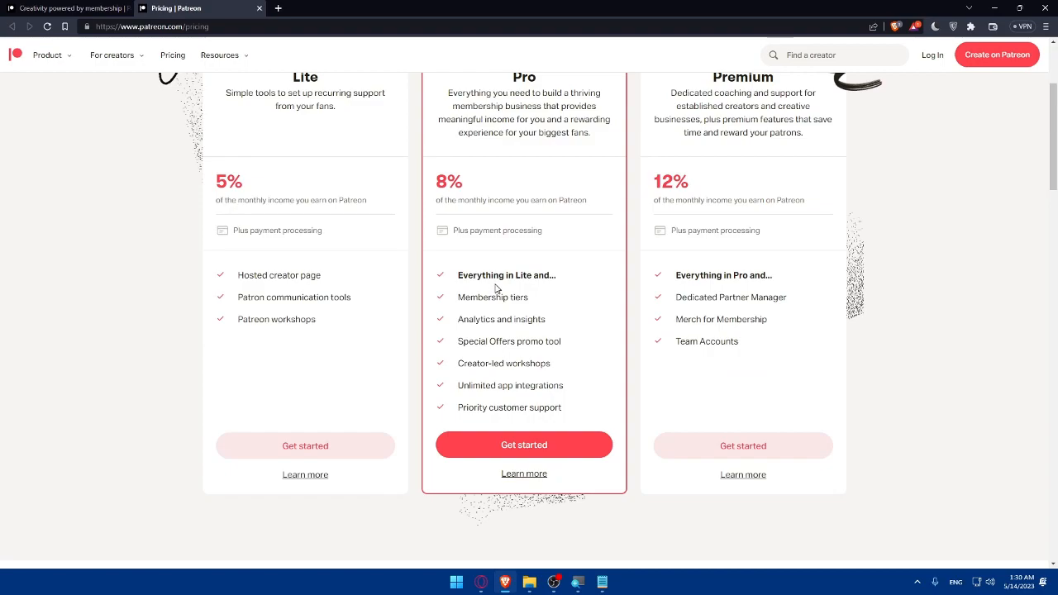
scroll(up, 3)
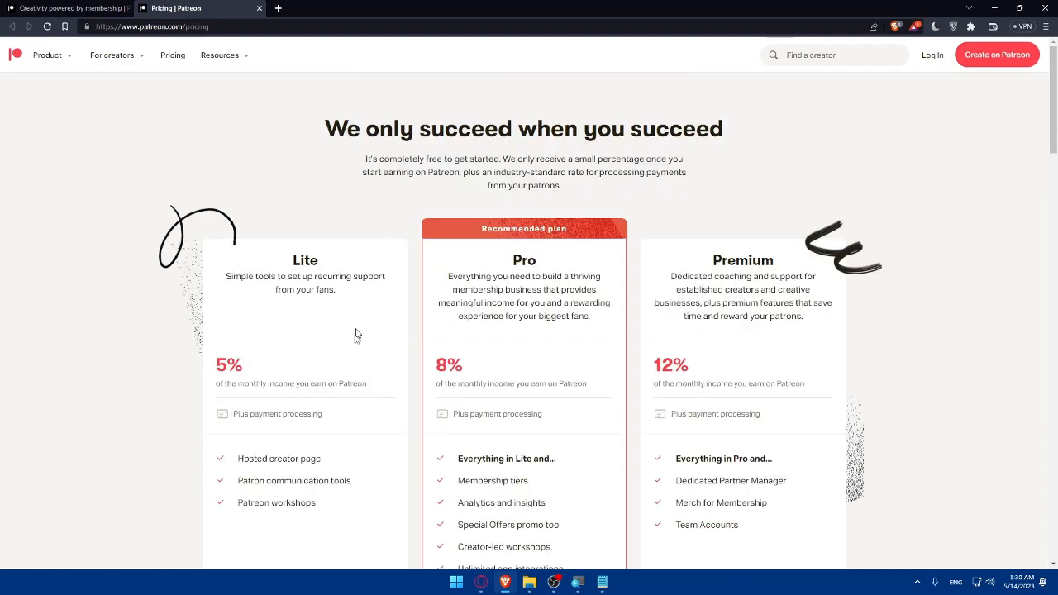
scroll(down, 3)
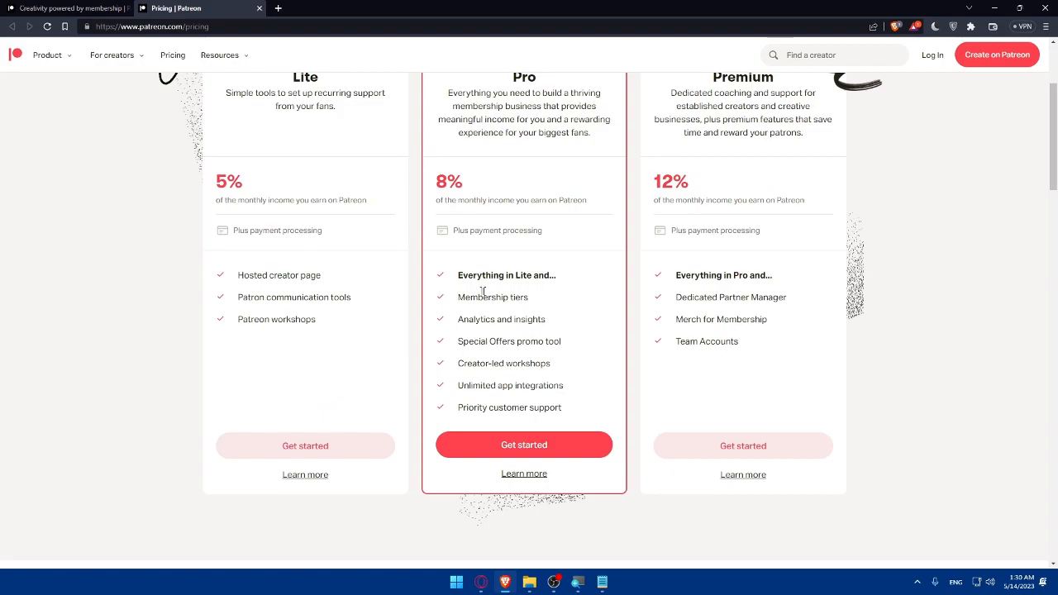
mouse_move(501, 334)
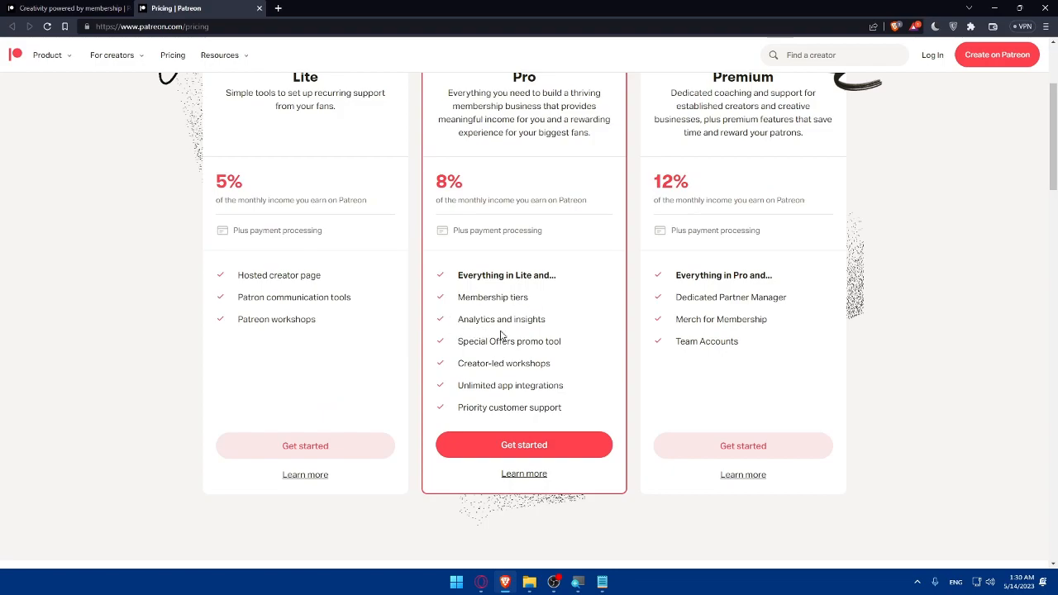
mouse_move(549, 361)
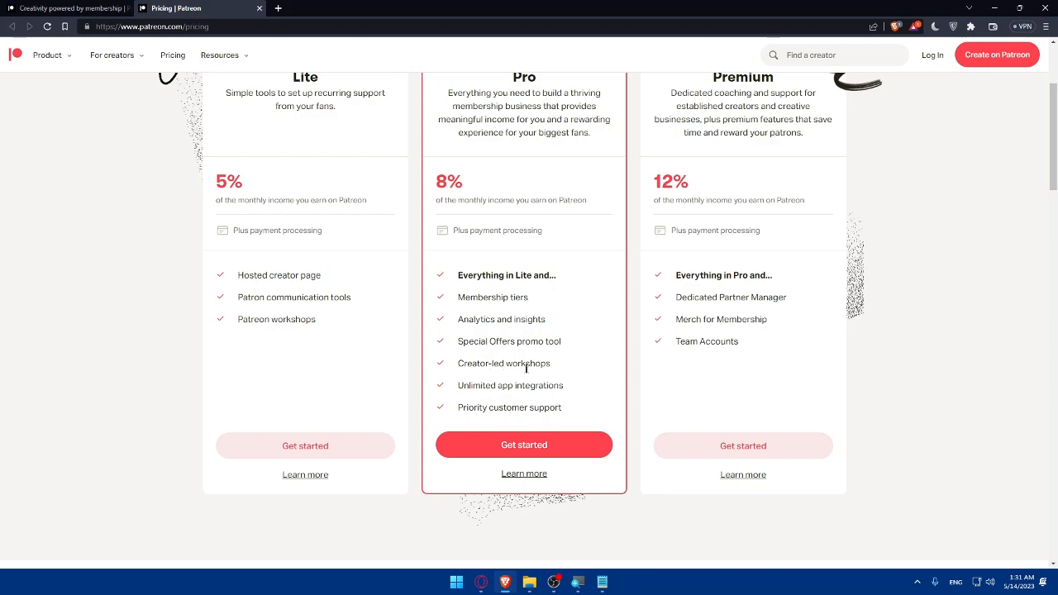
mouse_move(497, 380)
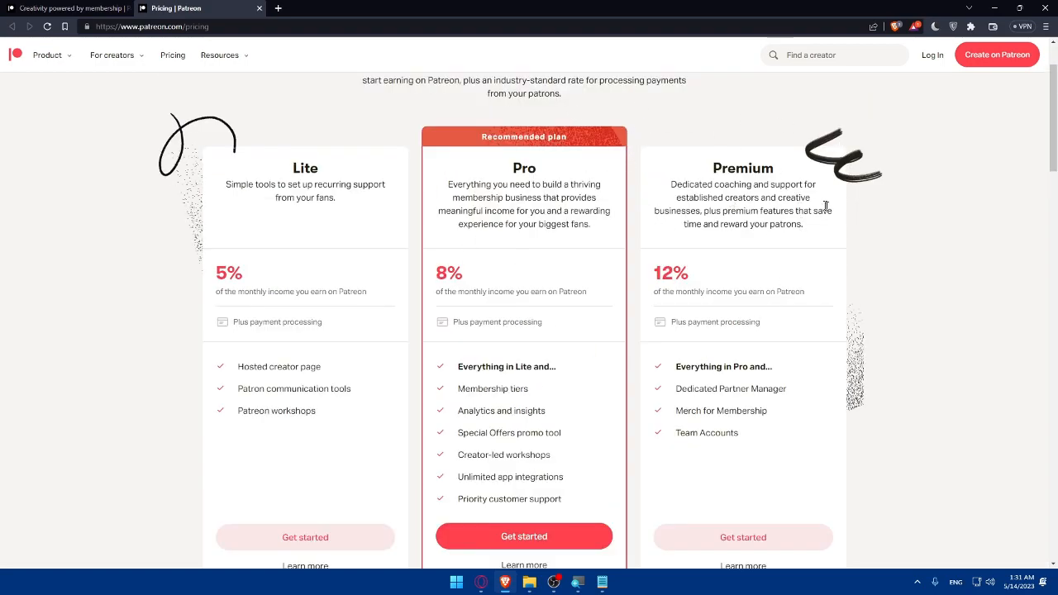
mouse_move(825, 205)
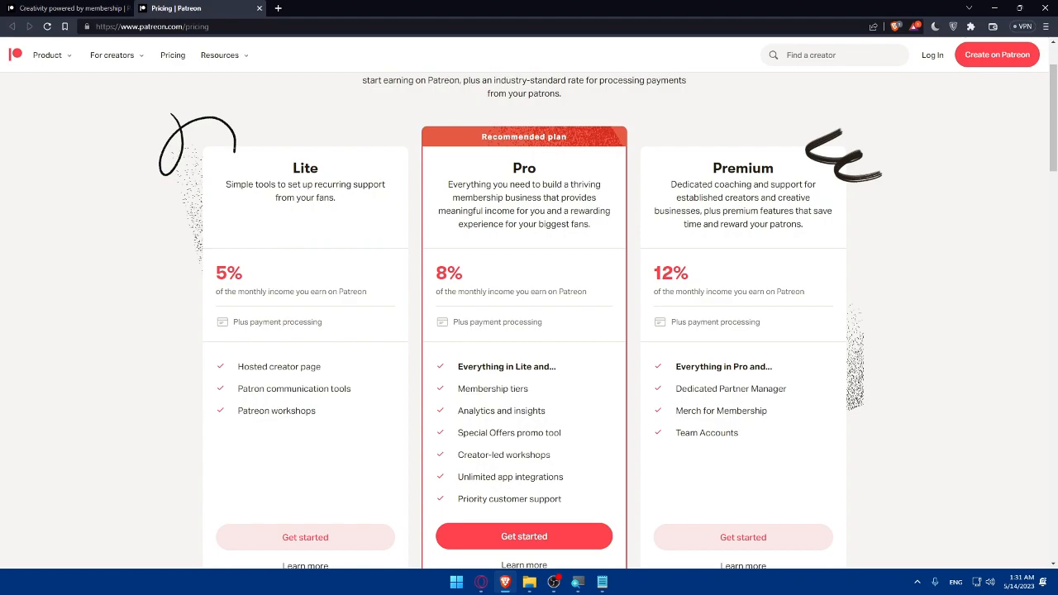
mouse_move(763, 239)
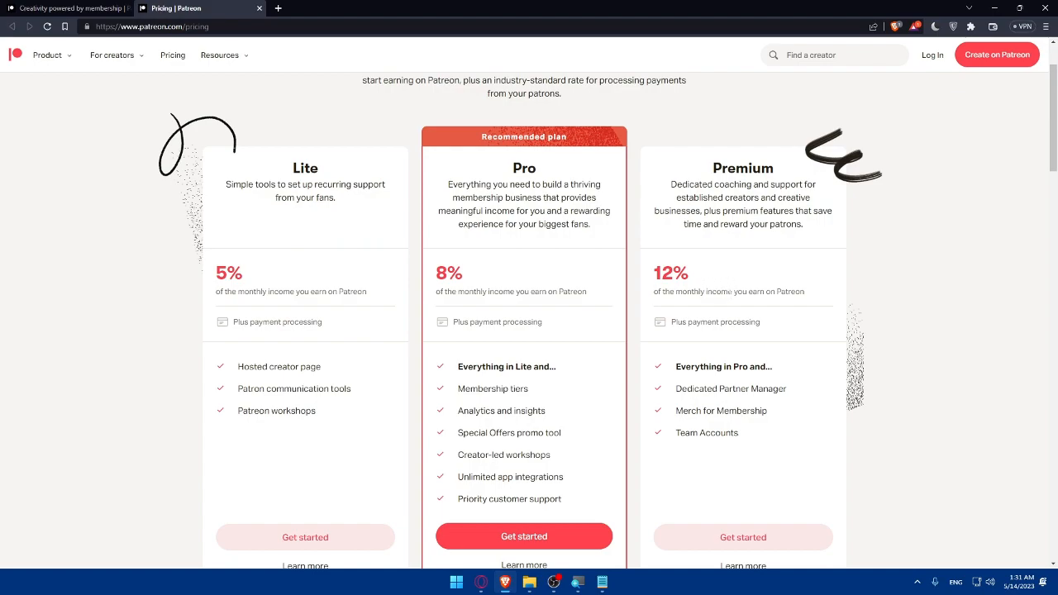
mouse_move(709, 355)
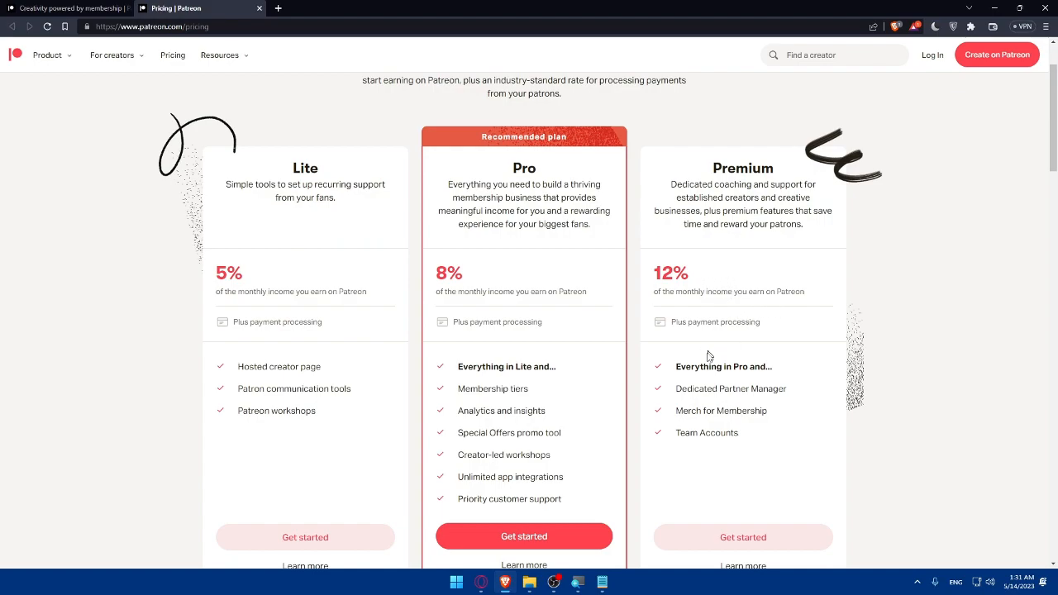
mouse_move(559, 493)
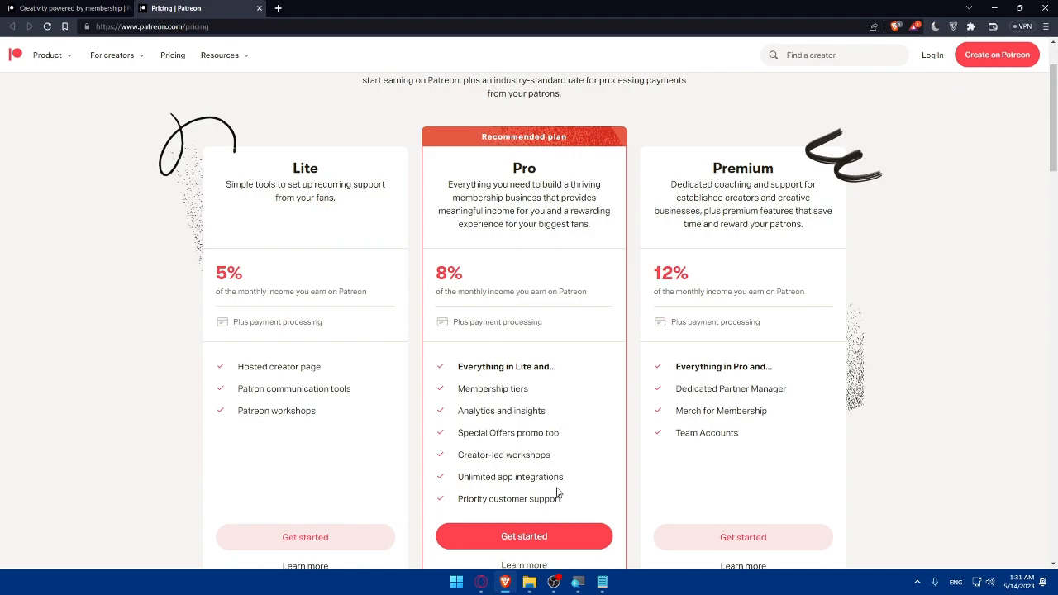
mouse_move(804, 337)
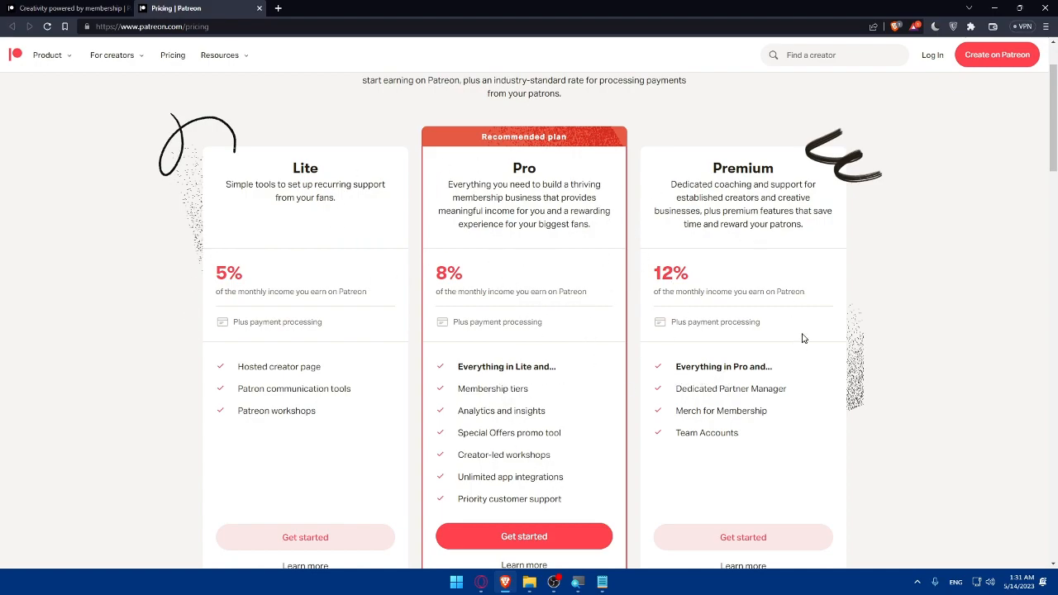
mouse_move(815, 415)
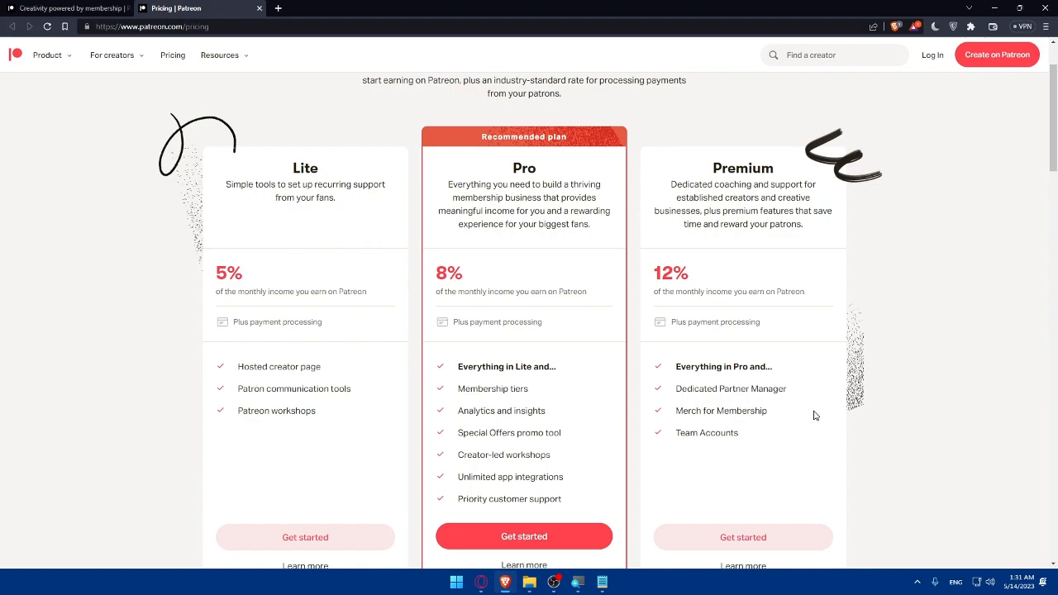
mouse_move(698, 425)
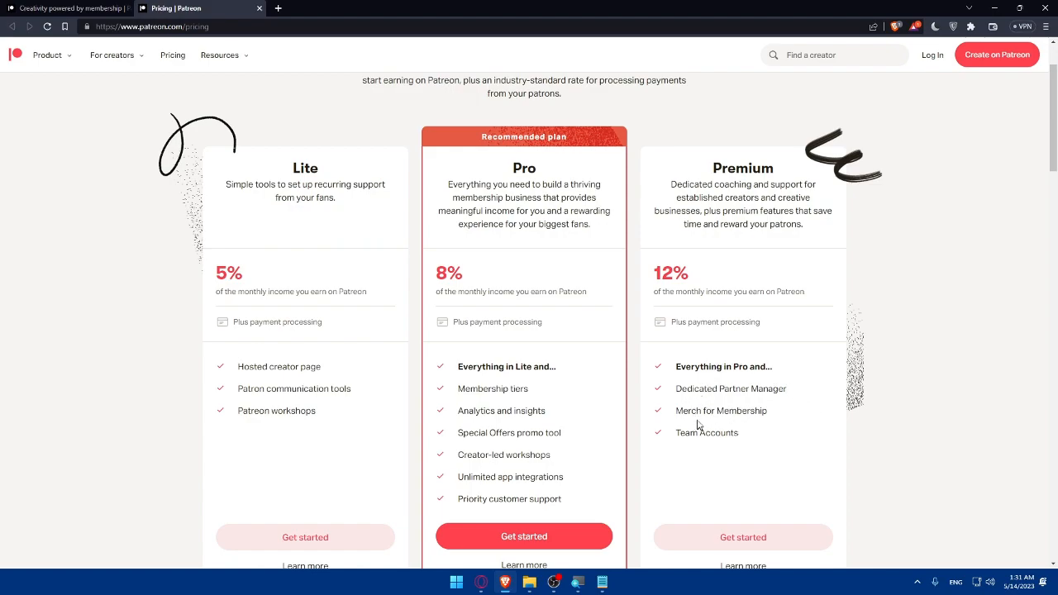
scroll(down, 3)
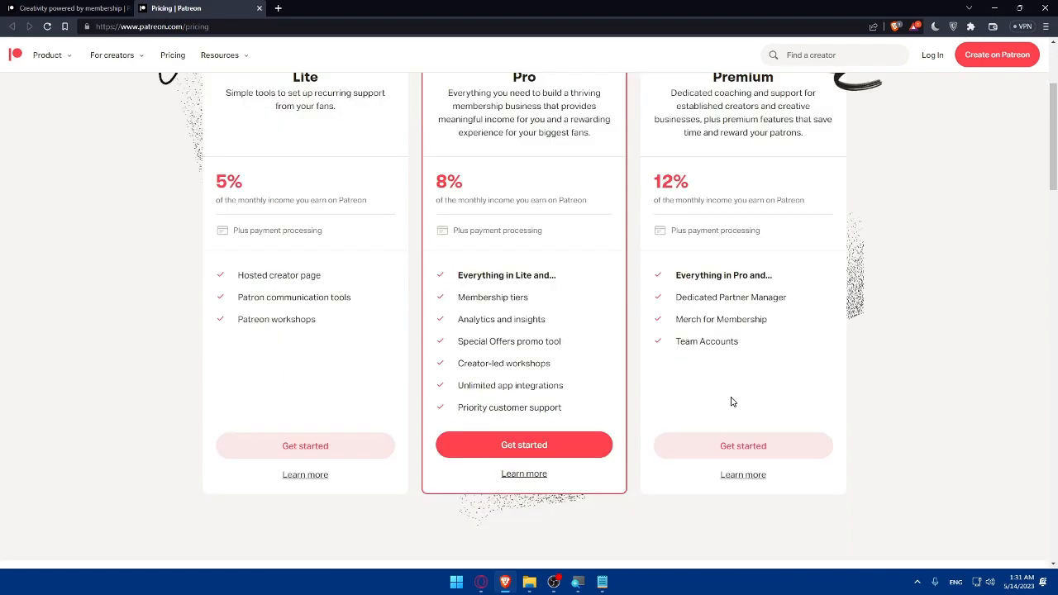
scroll(down, 3)
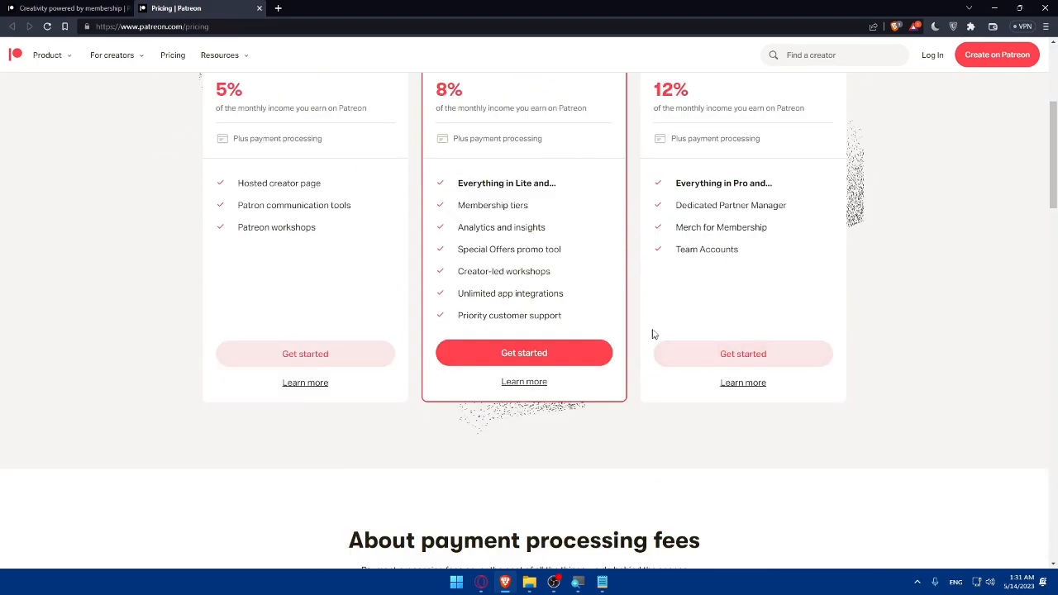
mouse_move(742, 389)
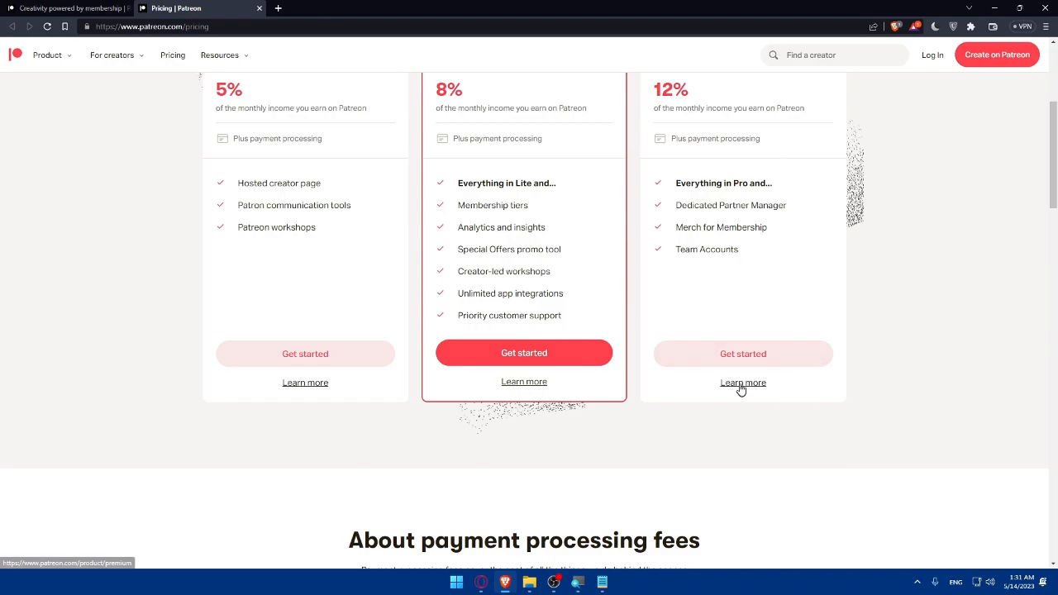
- Read the Premium plan page about one-on-one partner manager coaching
click(742, 383)
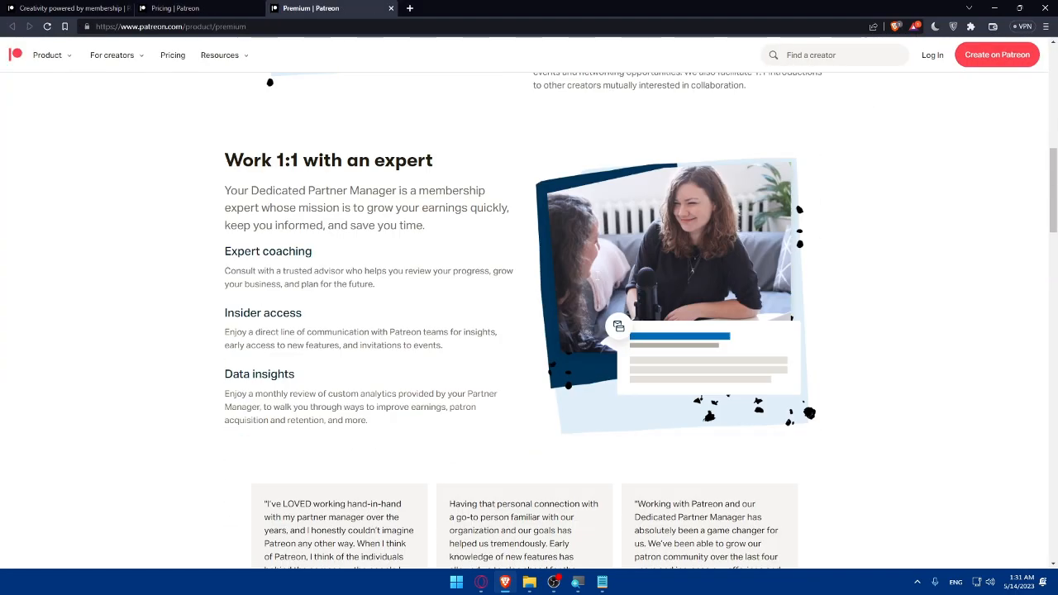
scroll(down, 3)
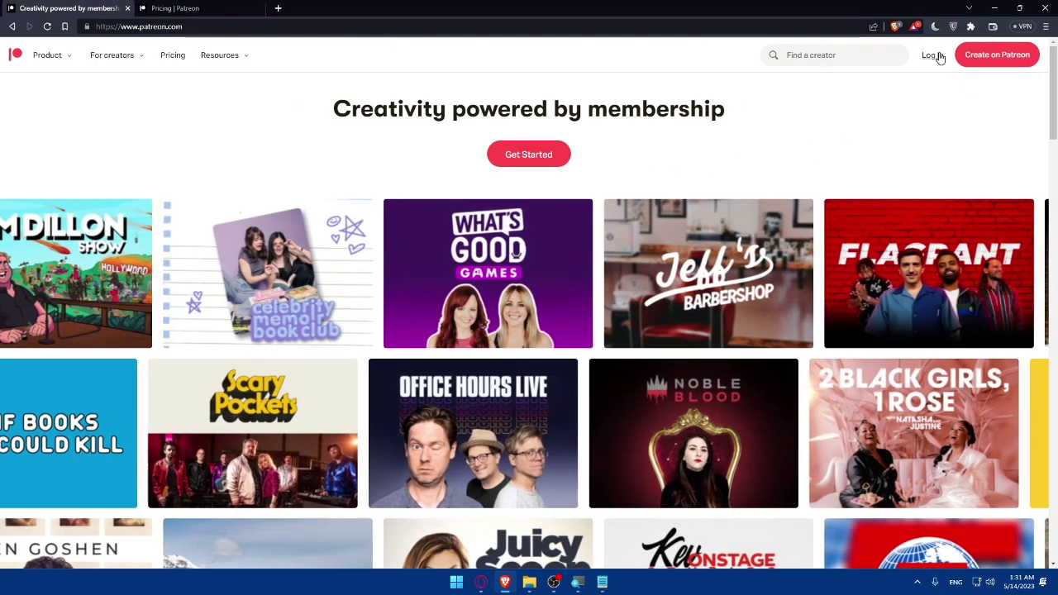
click(929, 54)
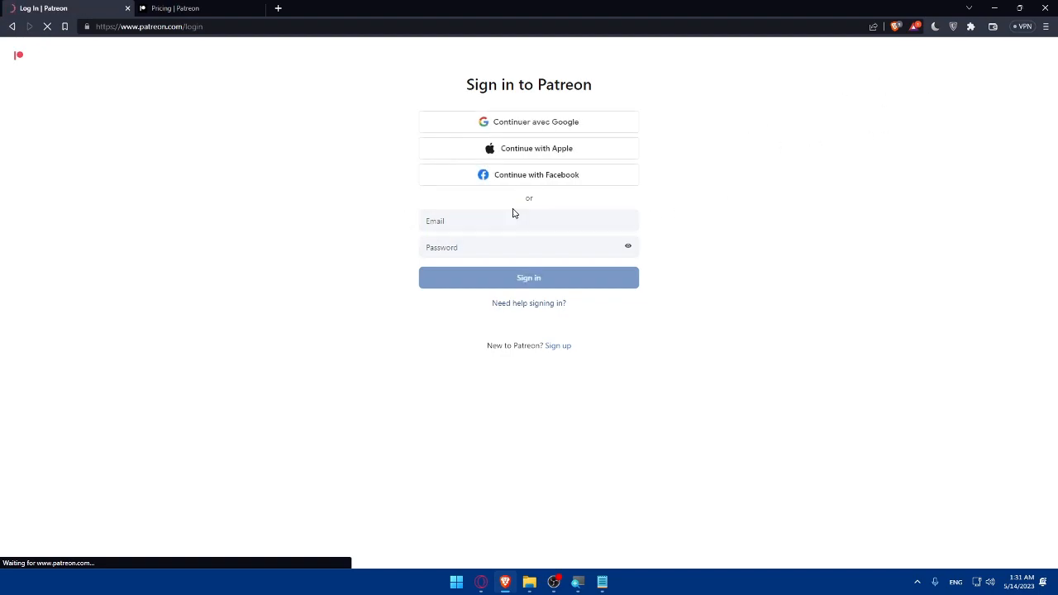
mouse_move(453, 272)
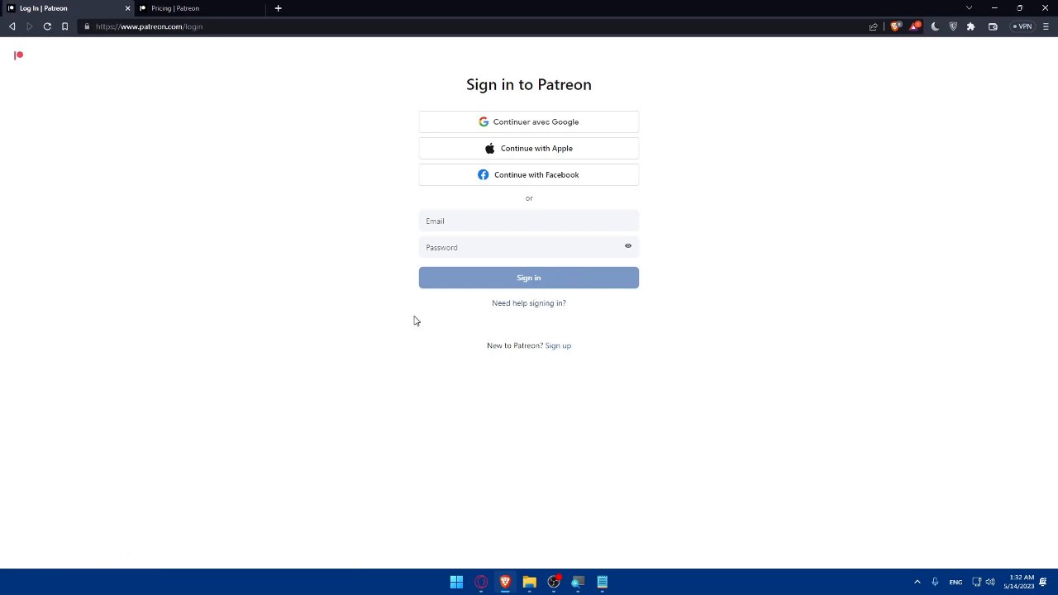
mouse_move(463, 334)
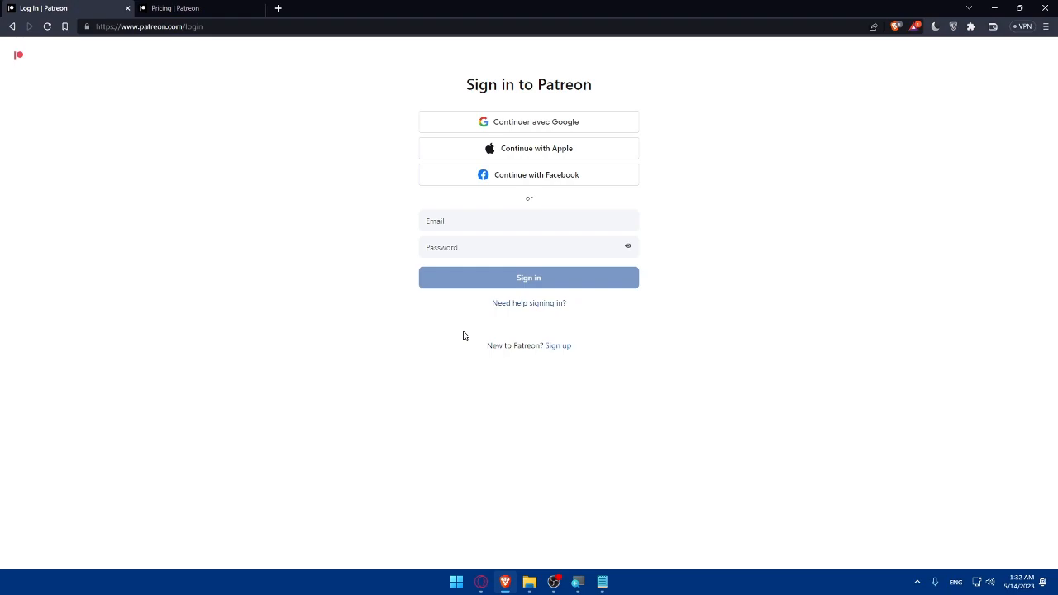
mouse_move(468, 258)
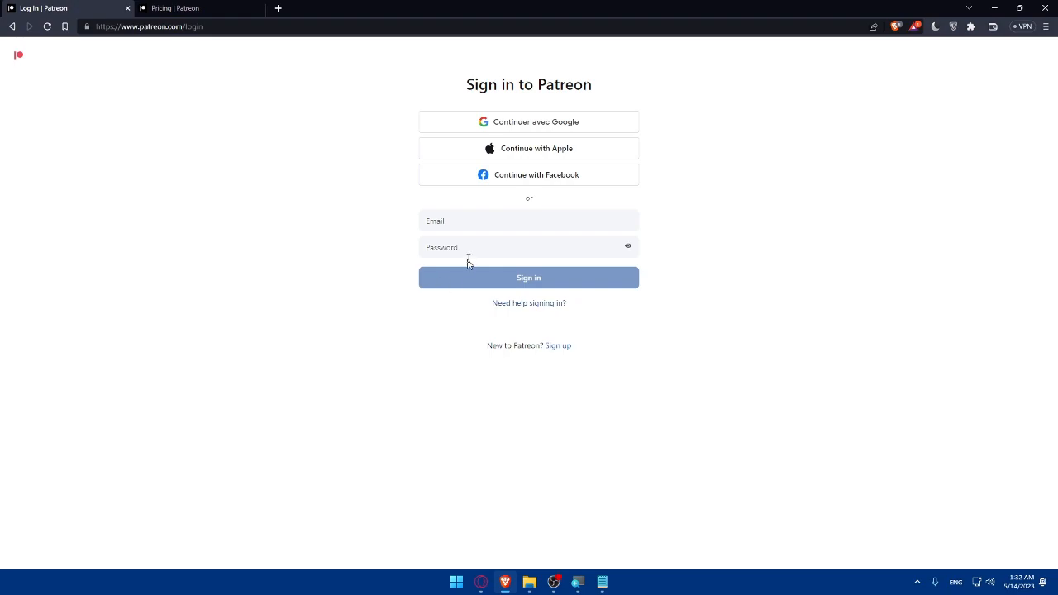
mouse_move(563, 190)
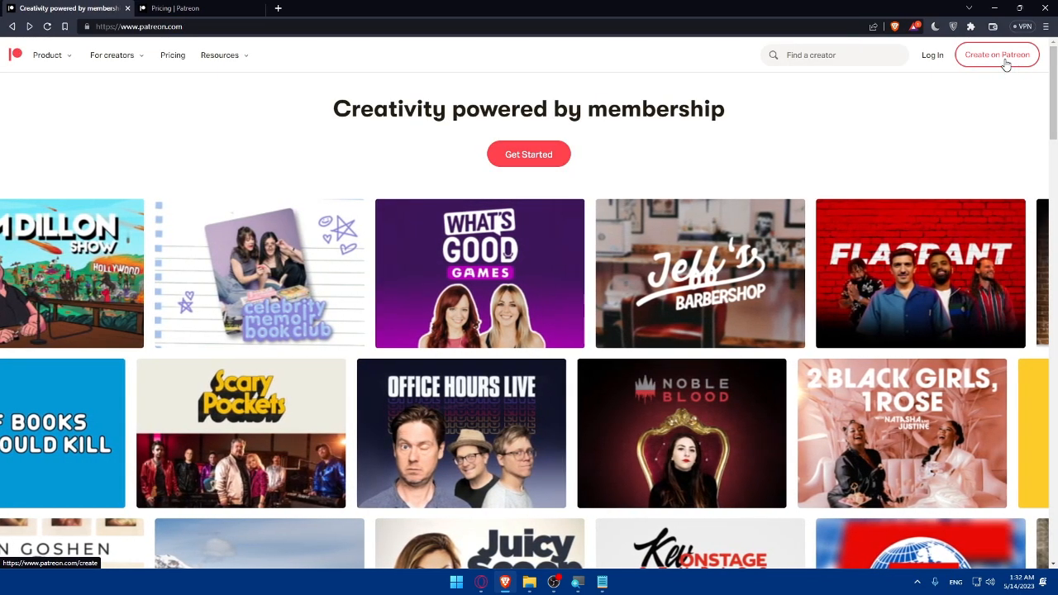
- Start creator sign-up, review the privacy policy and terms of use, and close the pricing tab
click(996, 53)
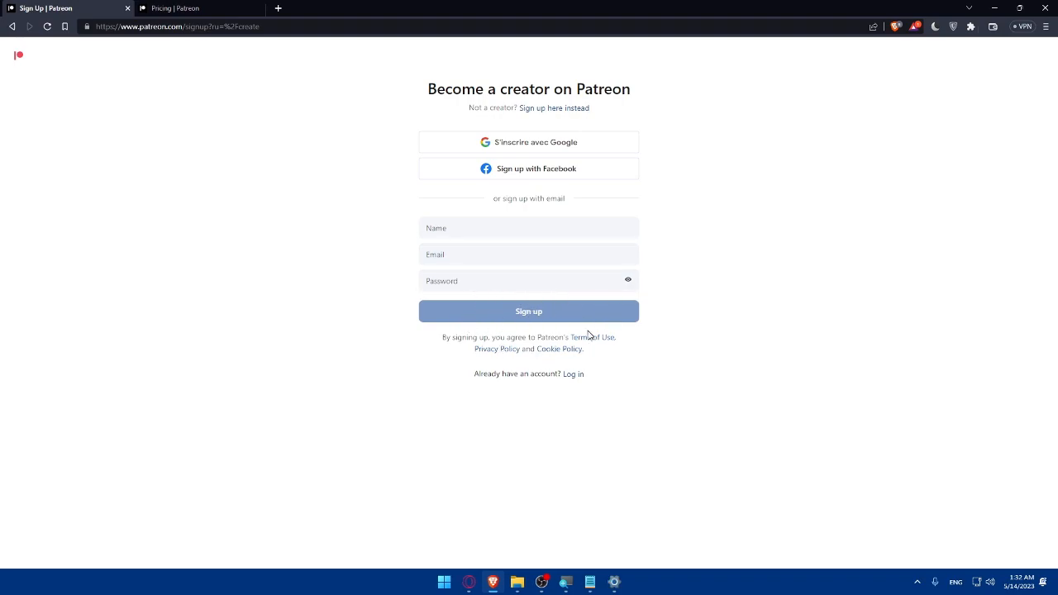
mouse_move(483, 341)
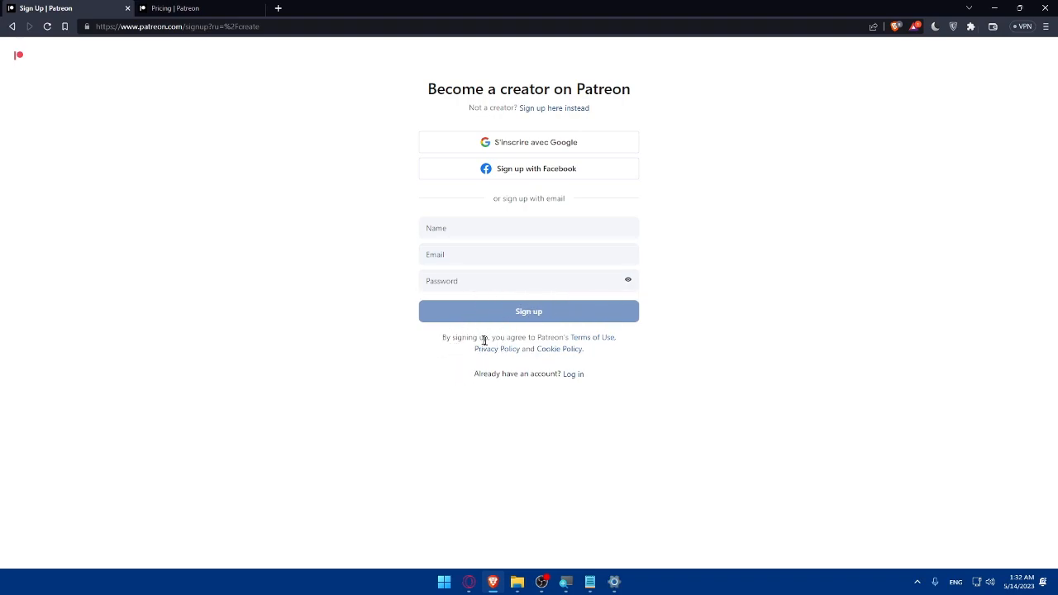
mouse_move(539, 341)
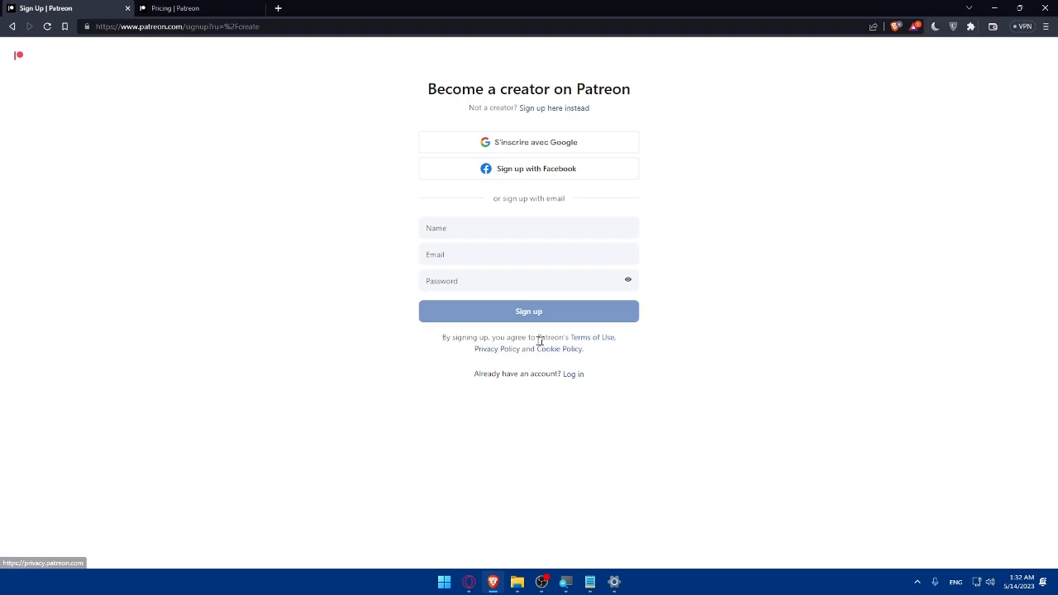
click(595, 338)
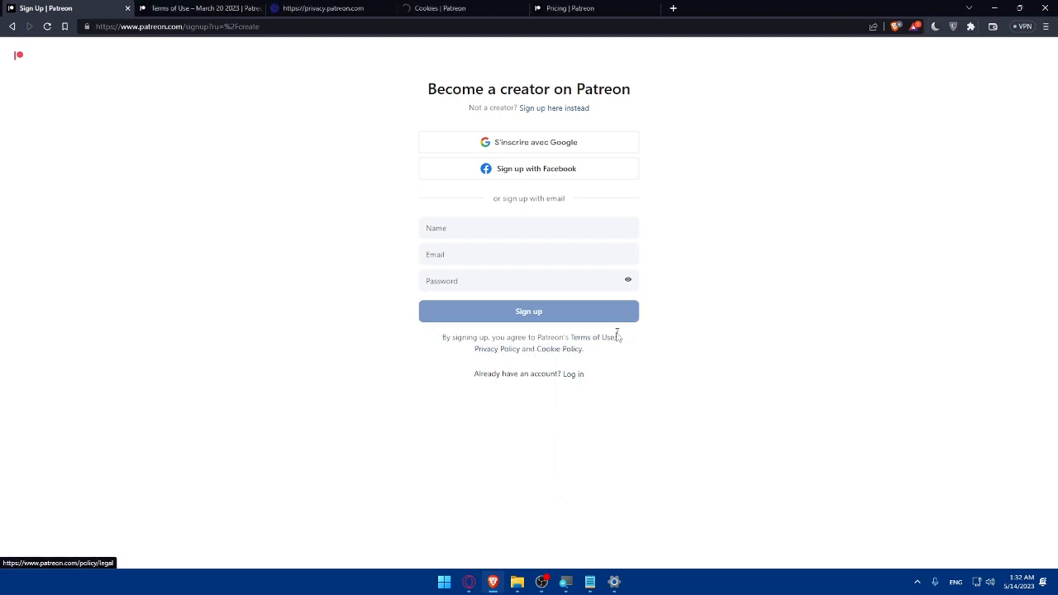
click(339, 8)
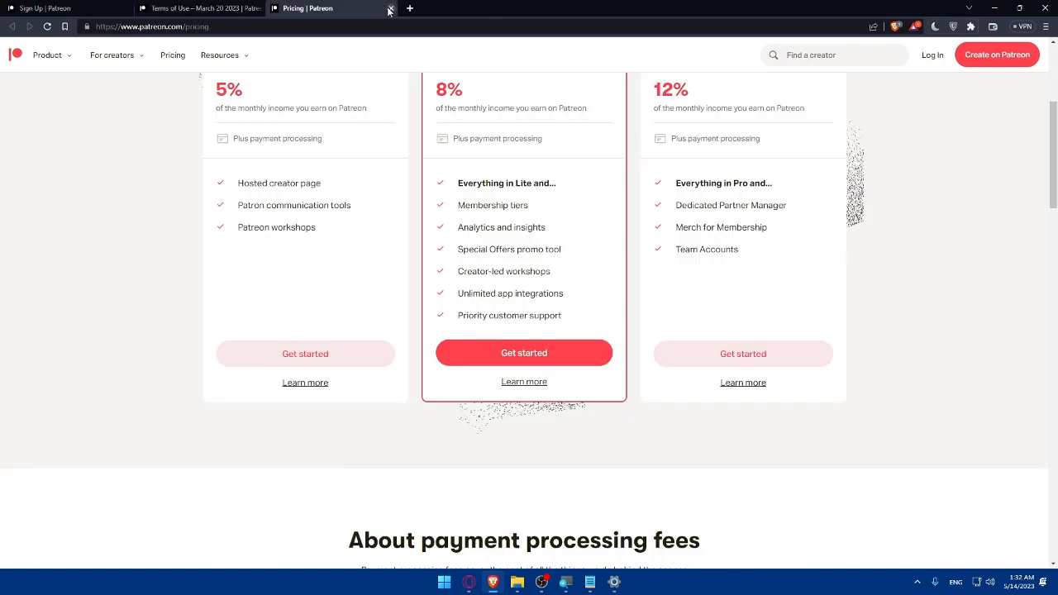
click(220, 54)
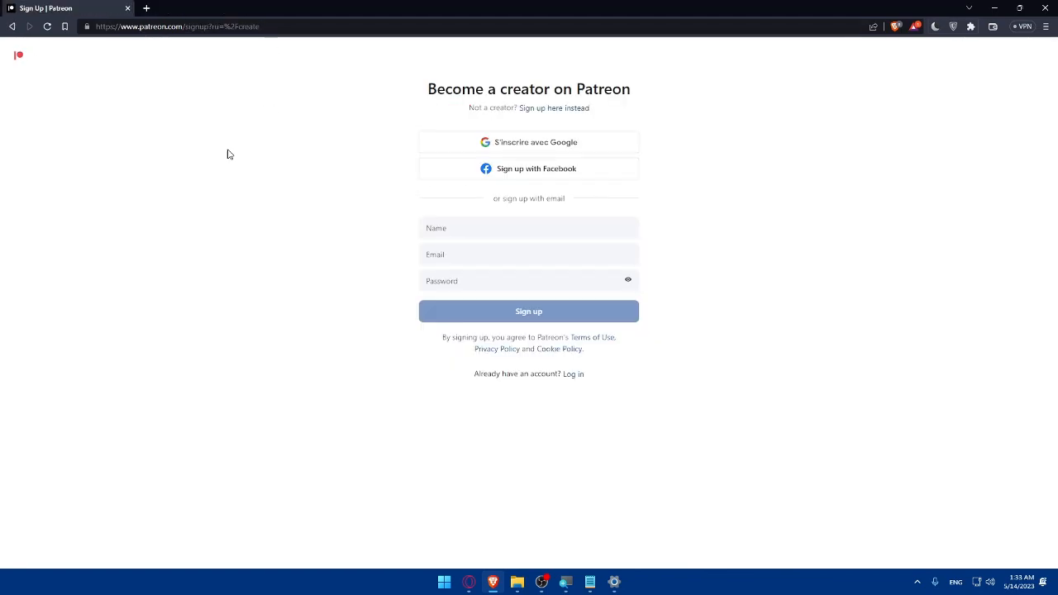
mouse_move(427, 169)
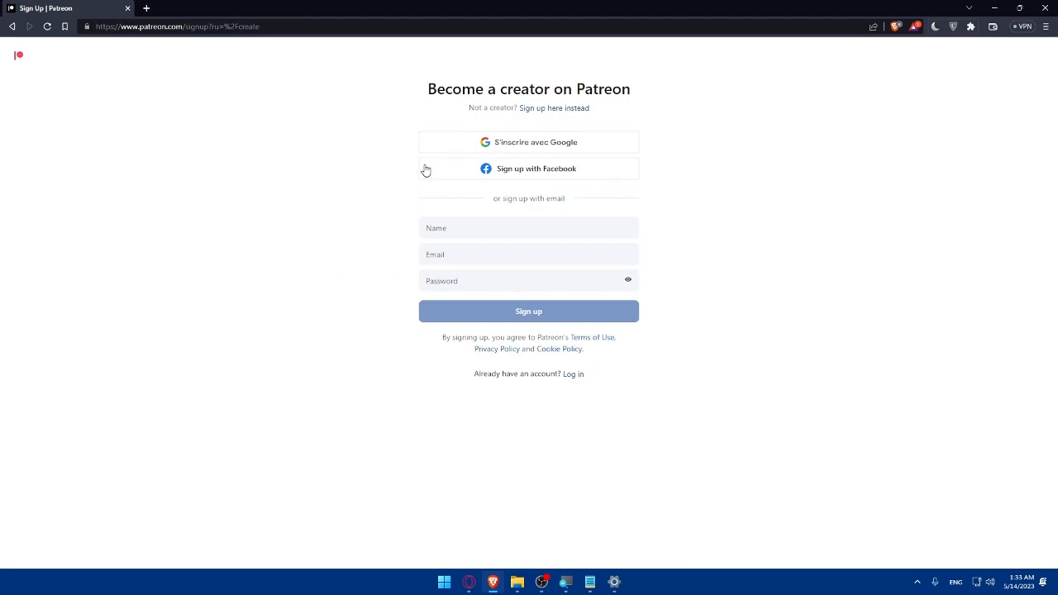
mouse_move(542, 169)
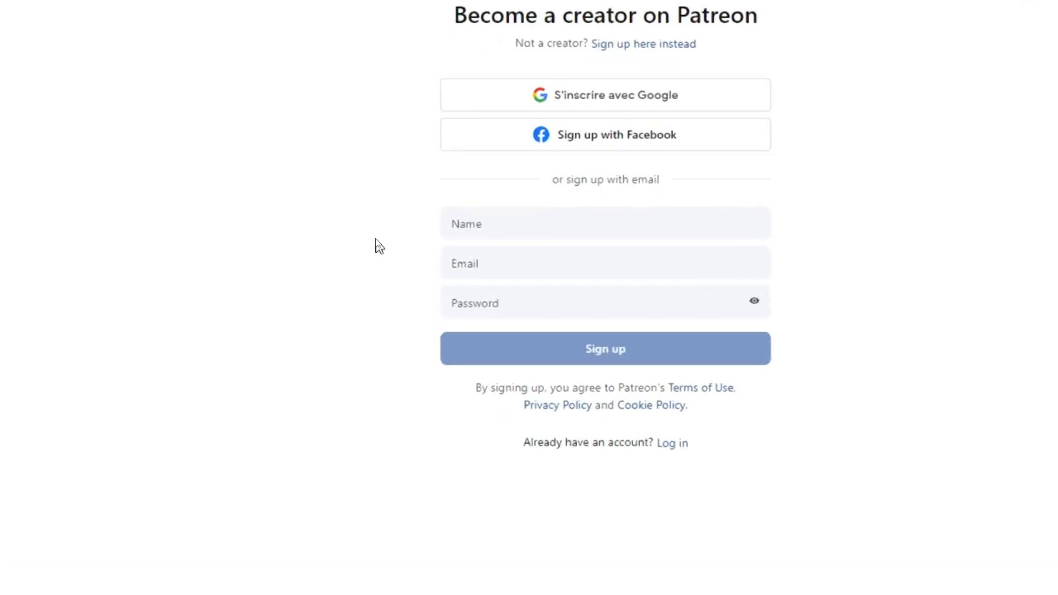
- Enter the name test, an email address and a password in the sign-up form
text(test)
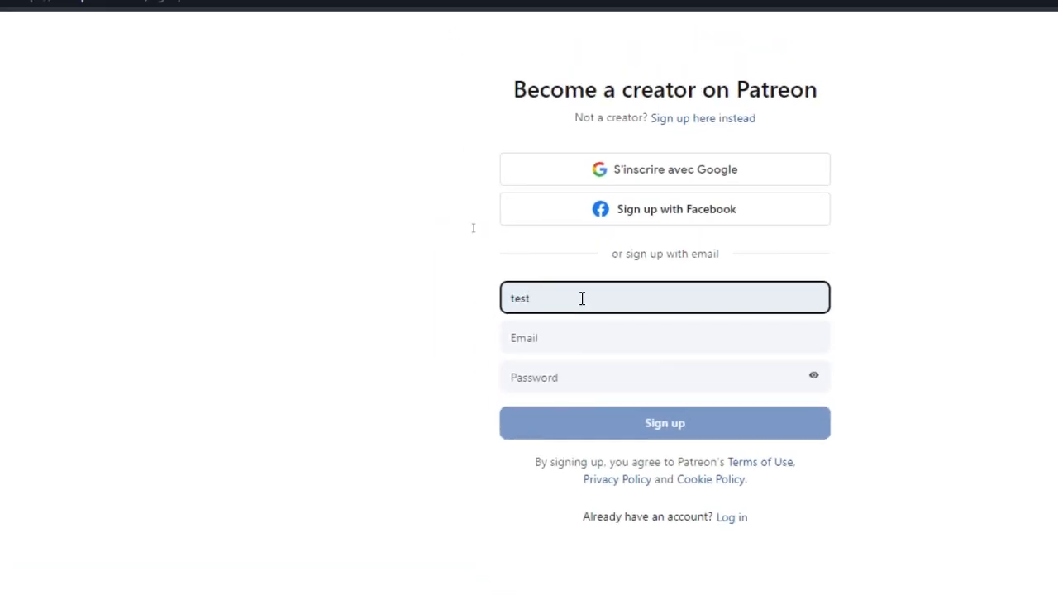
click(664, 337)
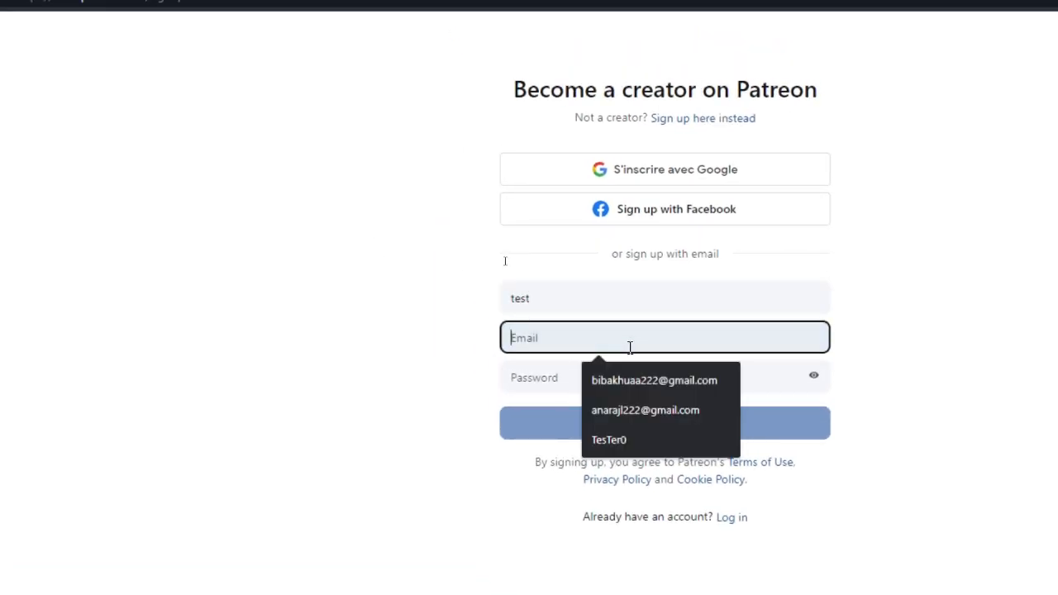
text(biba)
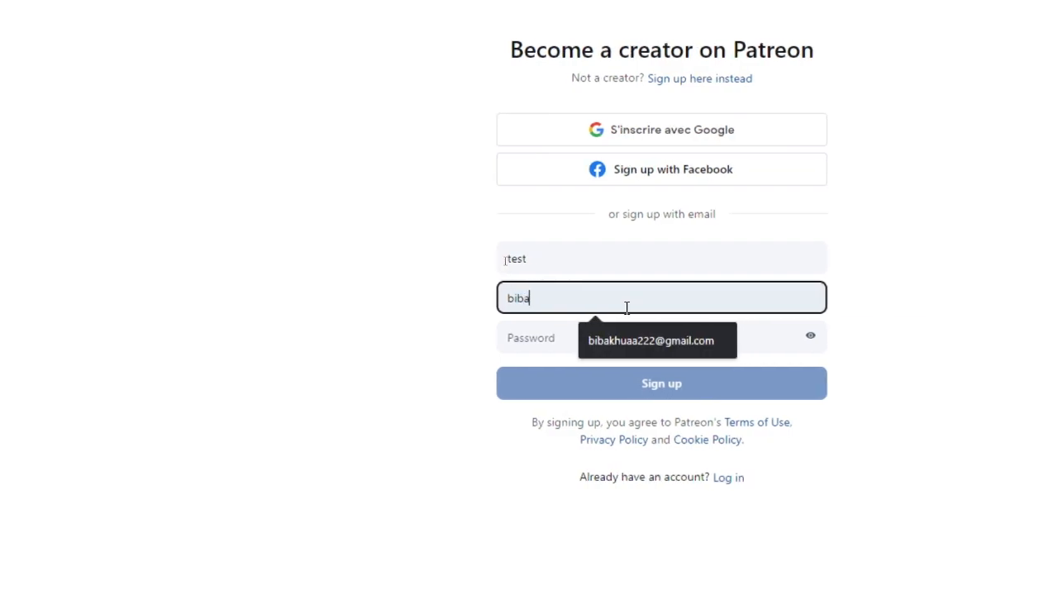
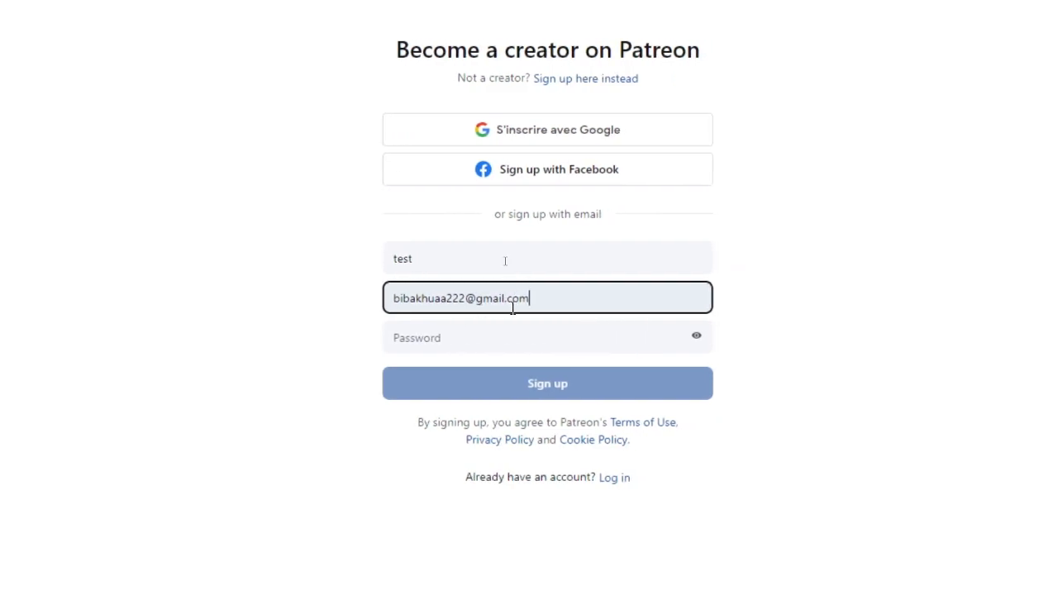
text(•••••)
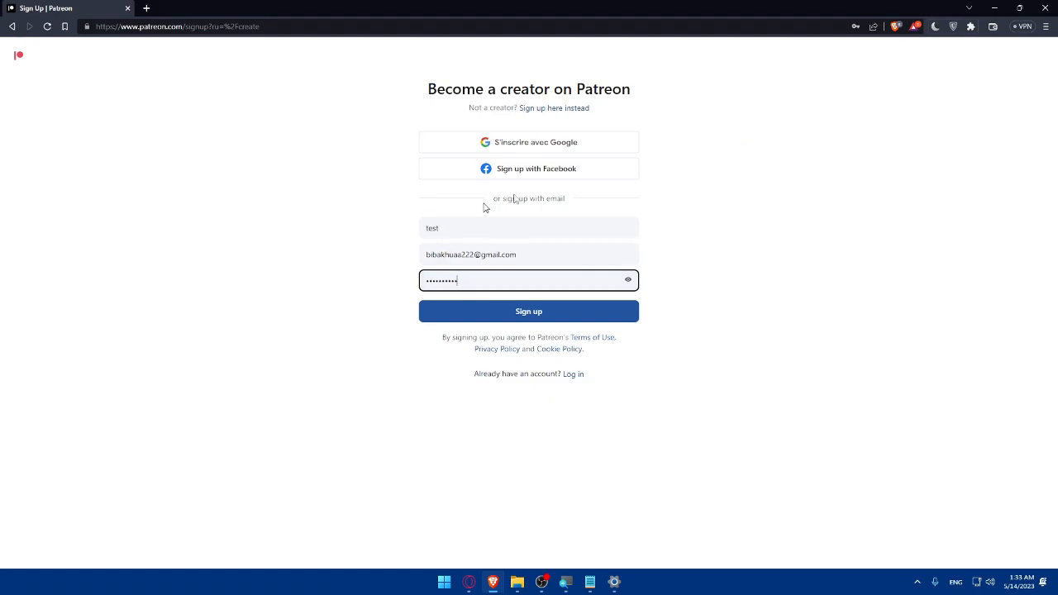
mouse_move(529, 155)
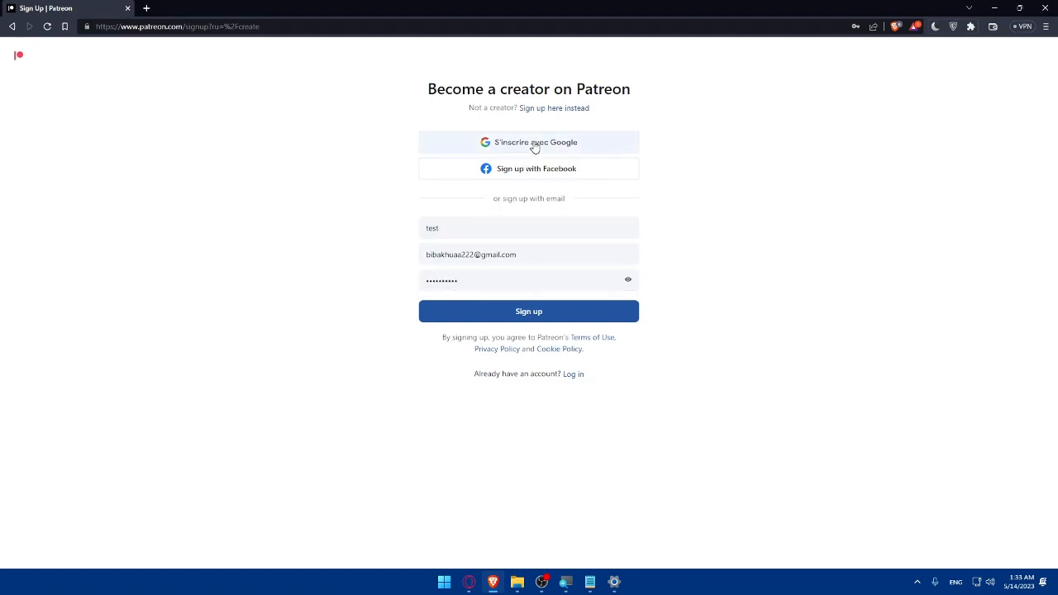
- Sign up with the first Google account and confirm signing in to Patreon
click(529, 143)
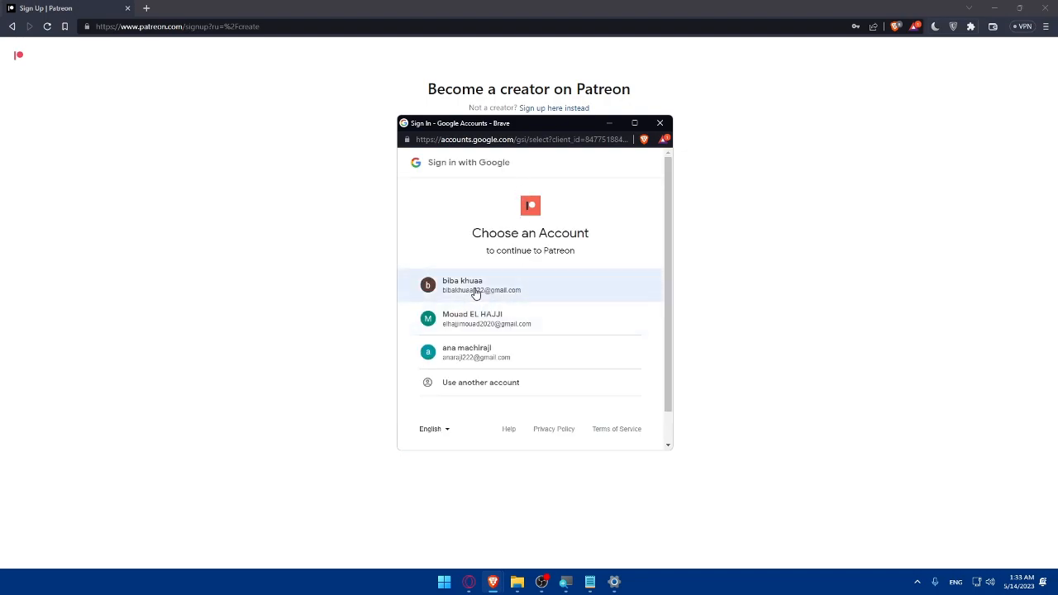
click(480, 284)
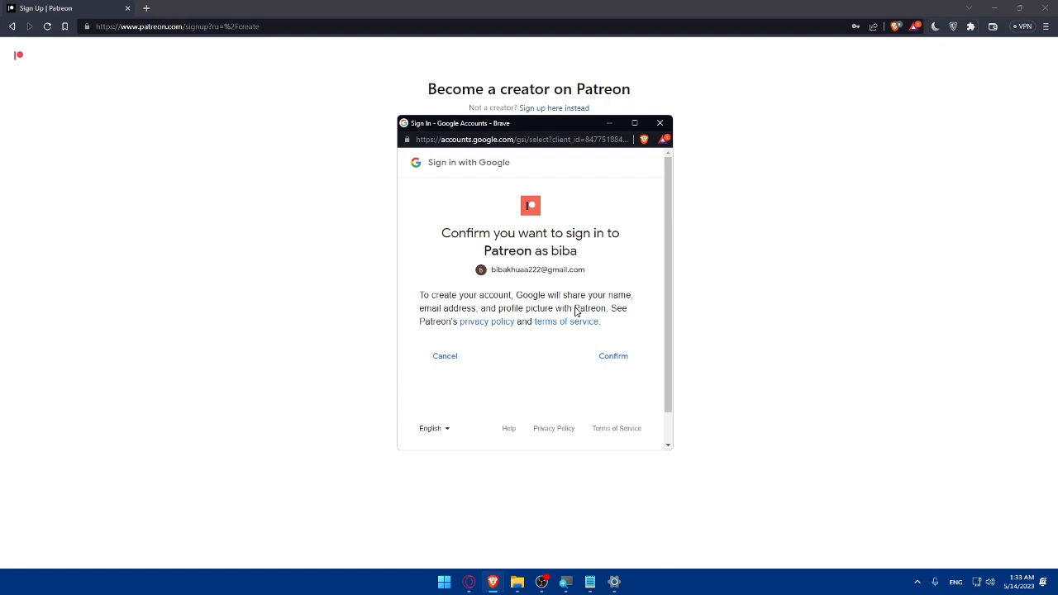
mouse_move(569, 330)
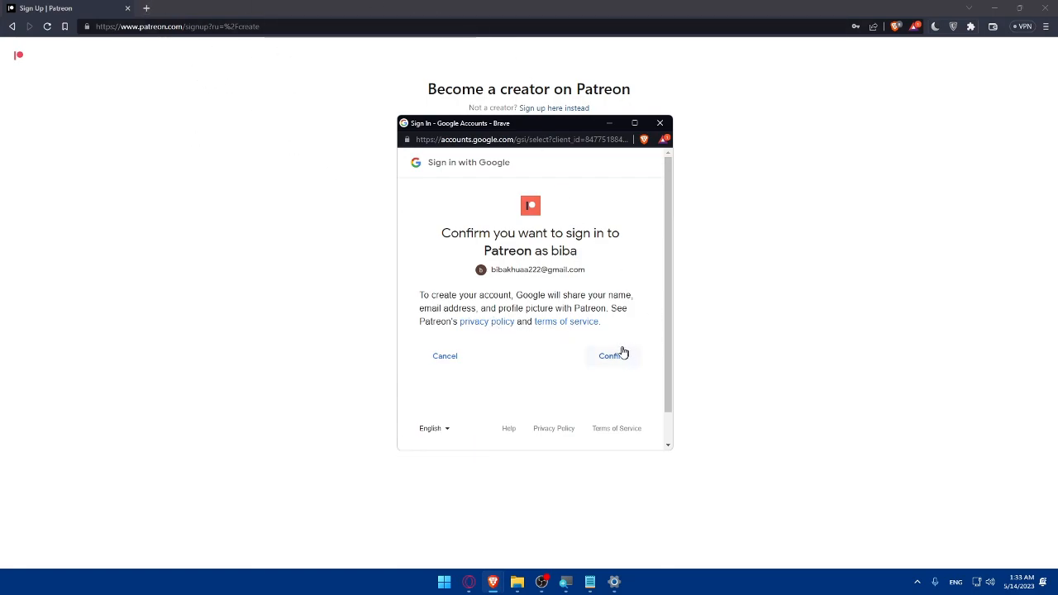
click(612, 355)
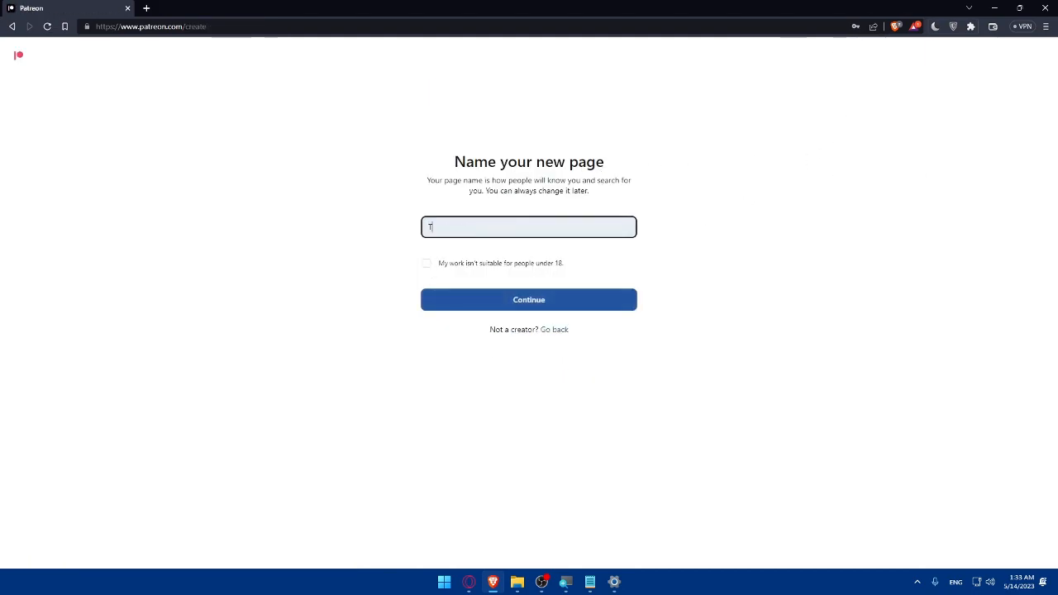
- Name the page TESTER, leave the under-18 warning unticked, and submit the name
text(ESTER)
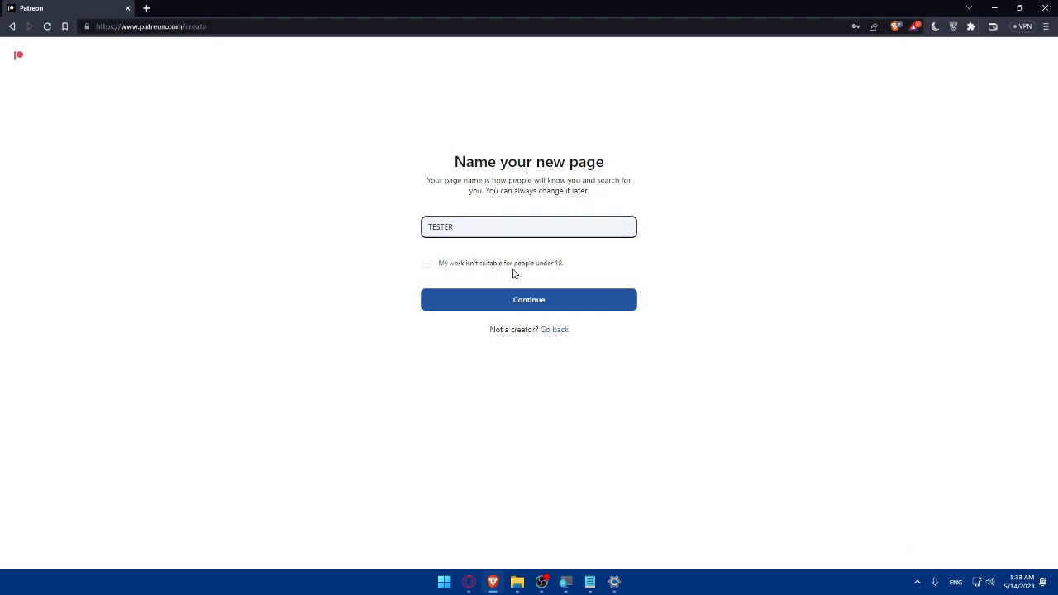
mouse_move(456, 271)
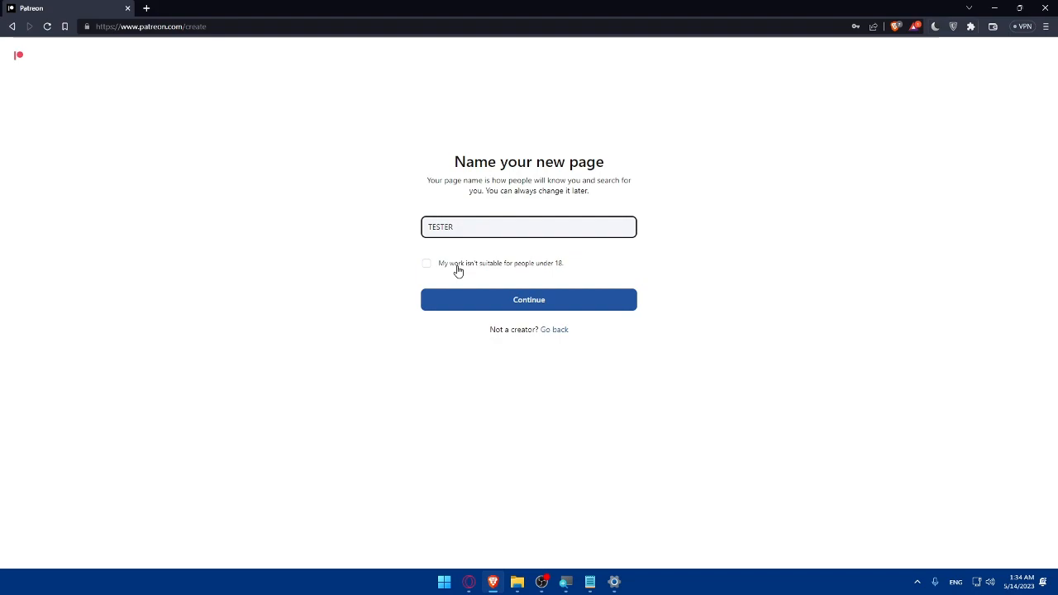
click(426, 263)
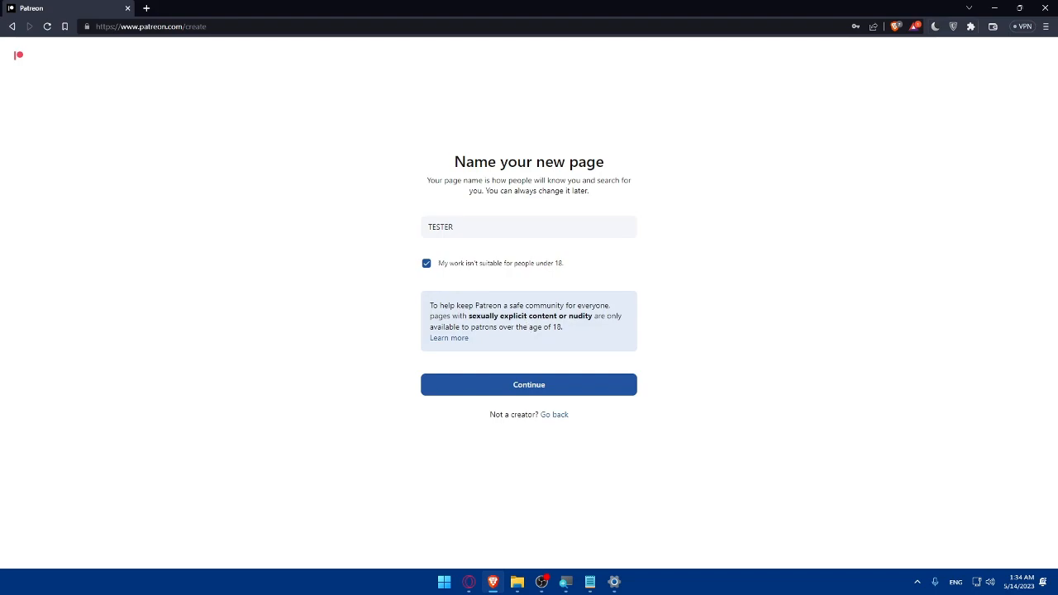
mouse_move(585, 334)
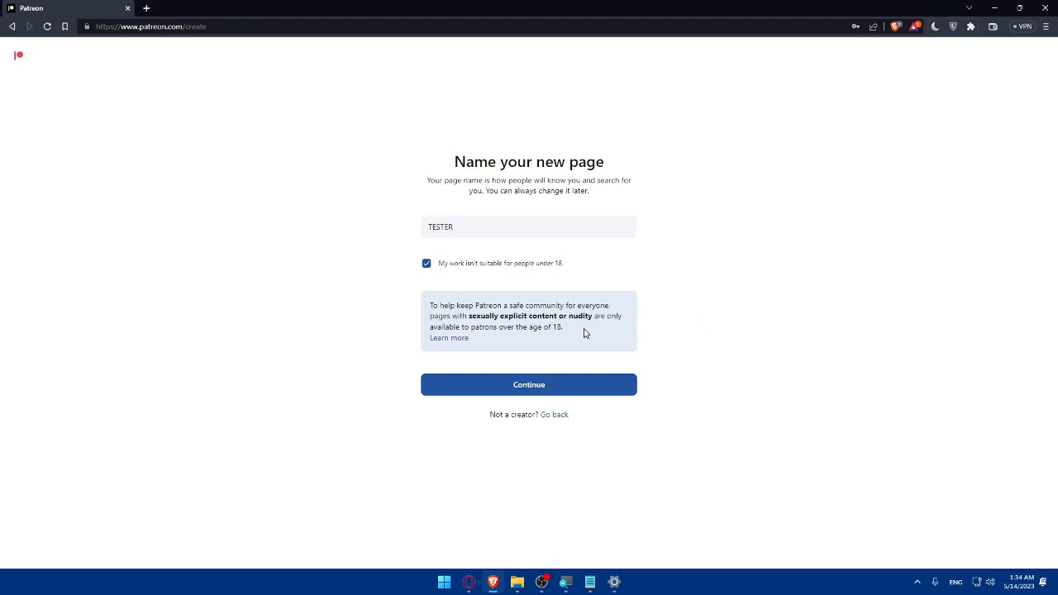
mouse_move(504, 358)
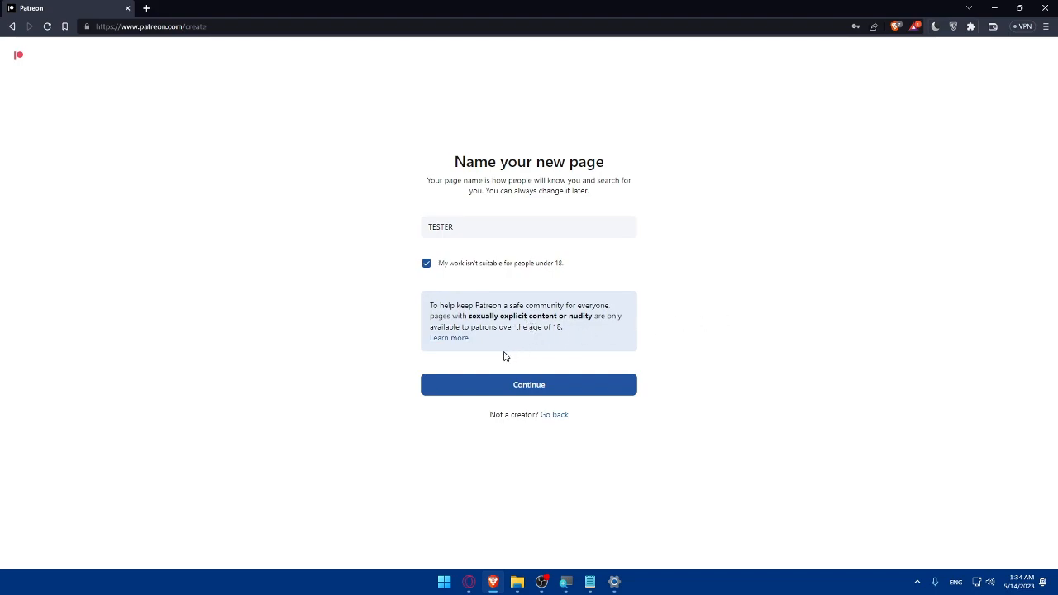
mouse_move(409, 271)
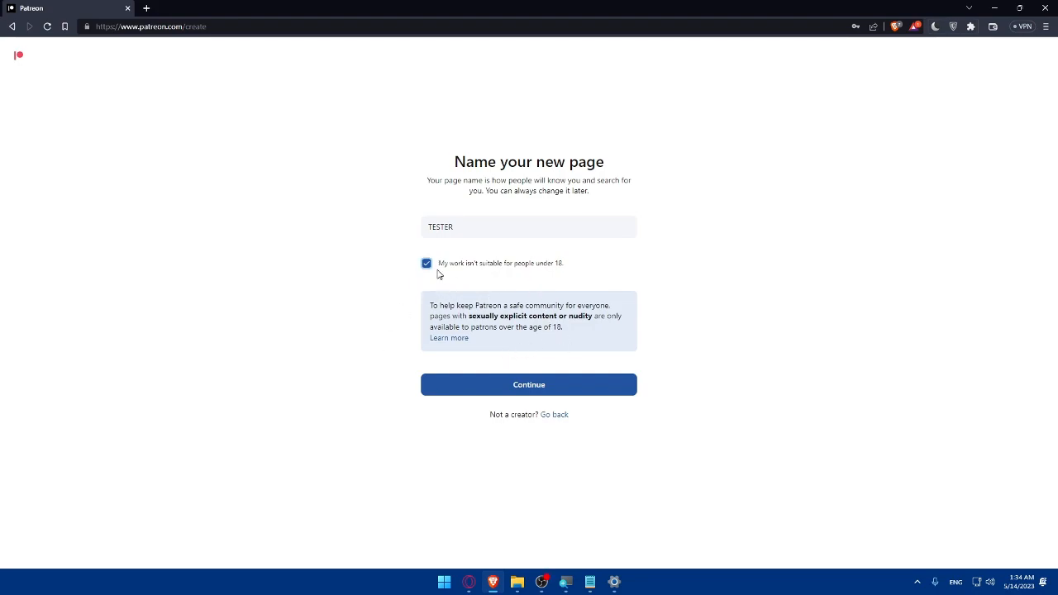
click(427, 263)
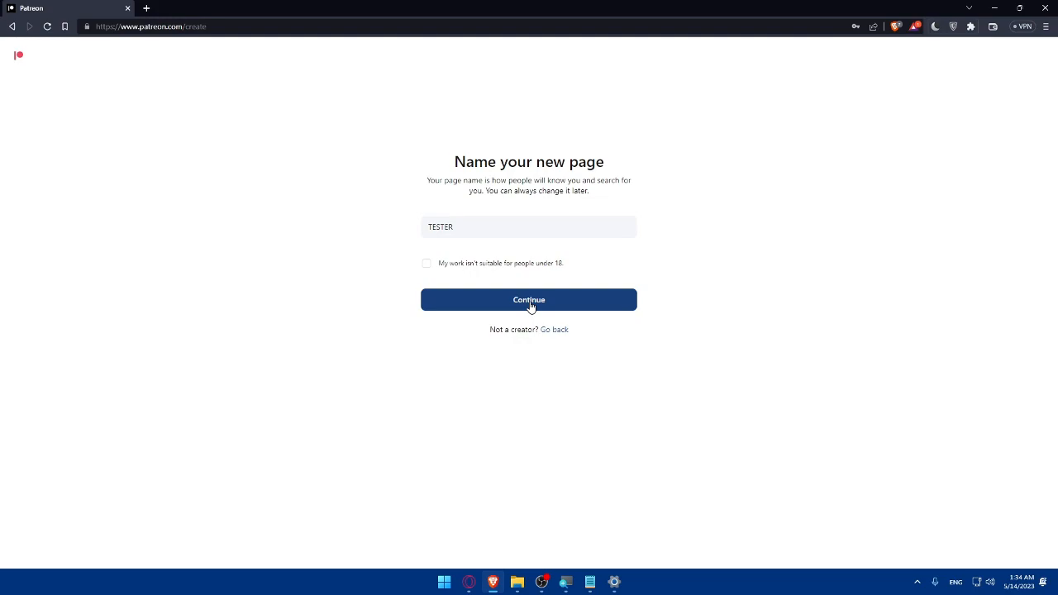
click(529, 299)
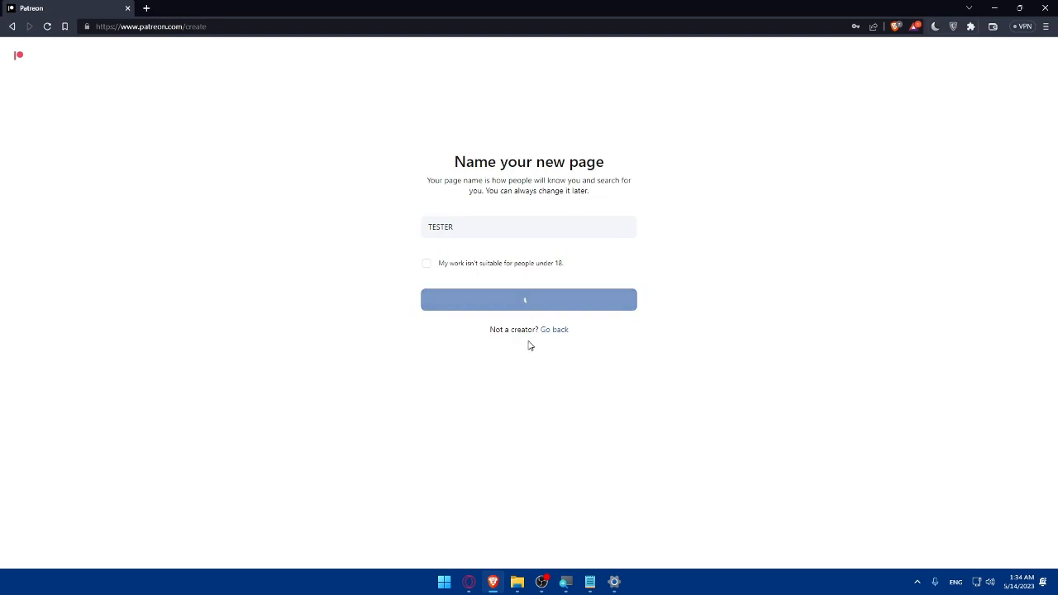
- Continue past the social accounts step without connecting Facebook, Instagram, Twitter or YouTube
click(530, 300)
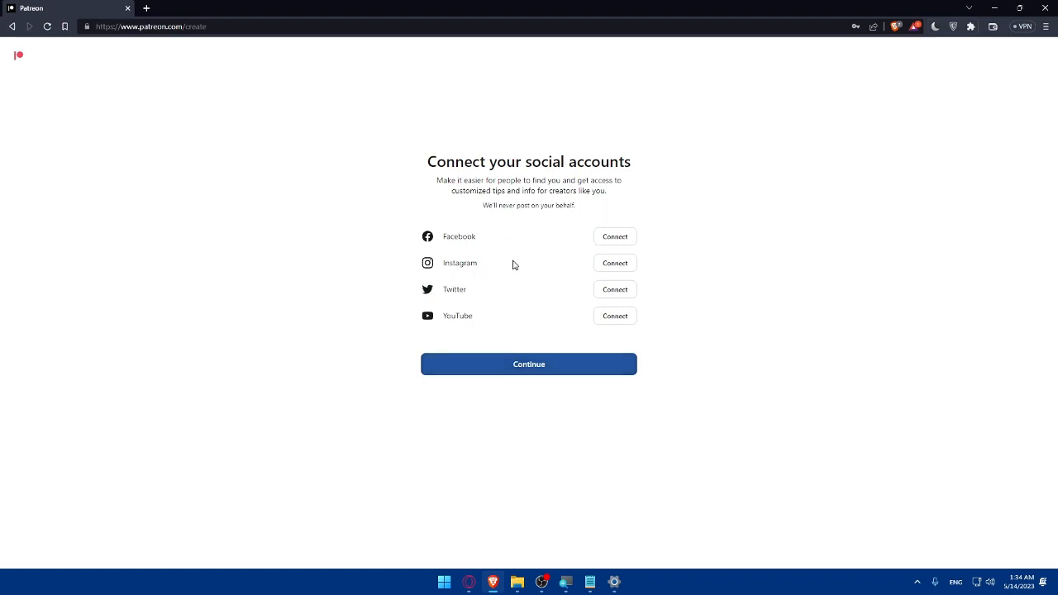
mouse_move(417, 294)
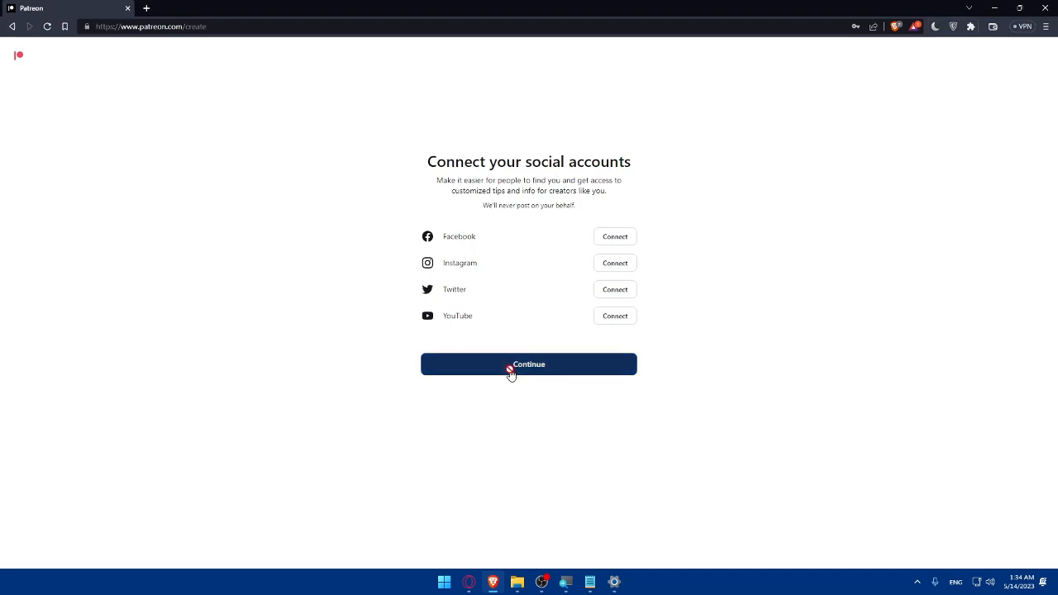
click(529, 364)
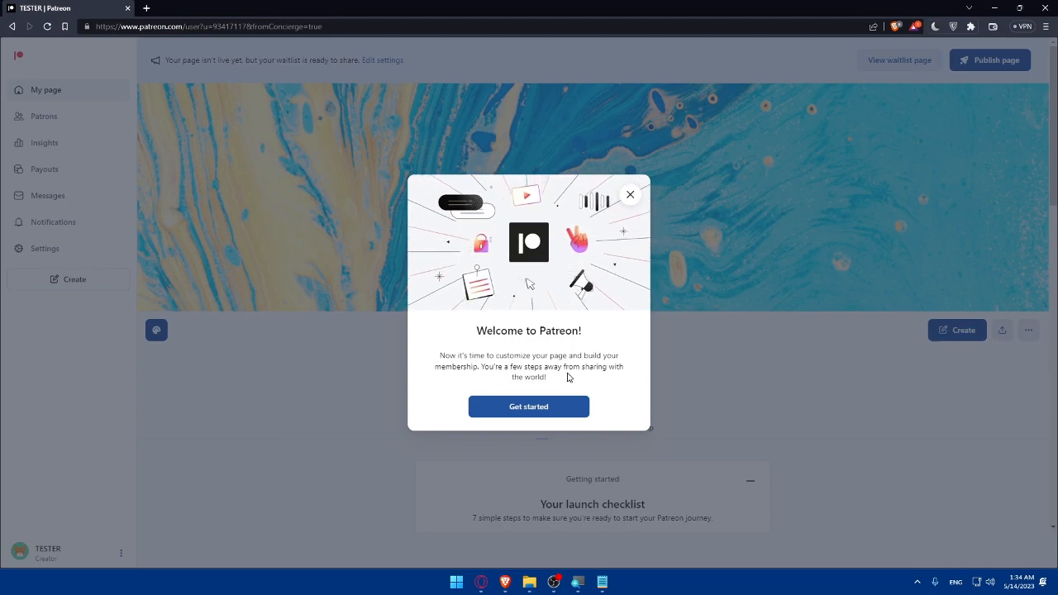
- Dismiss the Welcome to Patreon popup with Get started to reveal the launch checklist
click(529, 407)
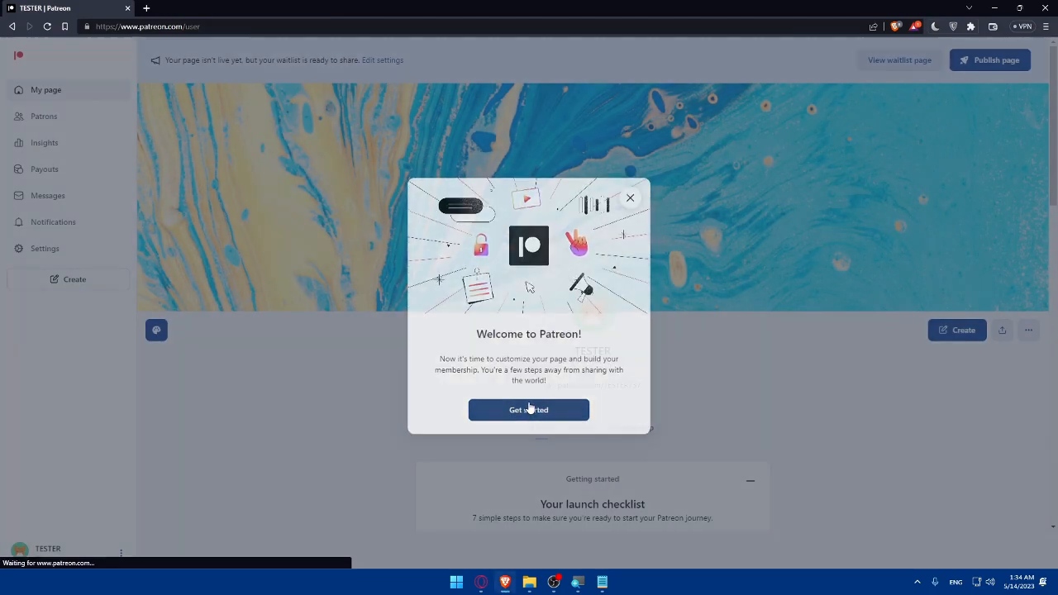
click(529, 410)
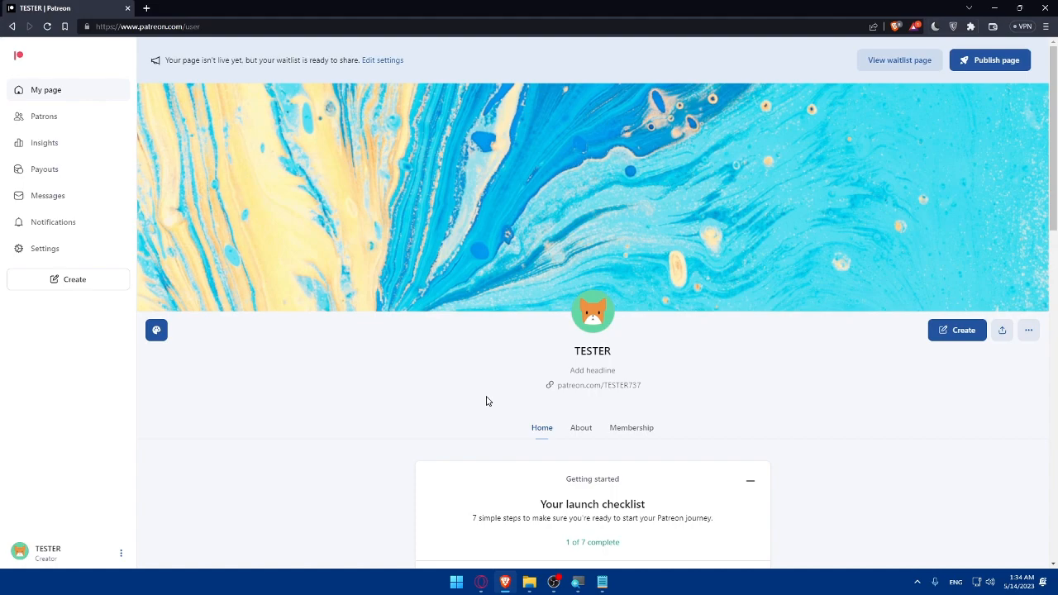
- Expand the 'Add a profile photo' checklist step and review the pending steps below it
scroll(down, 3)
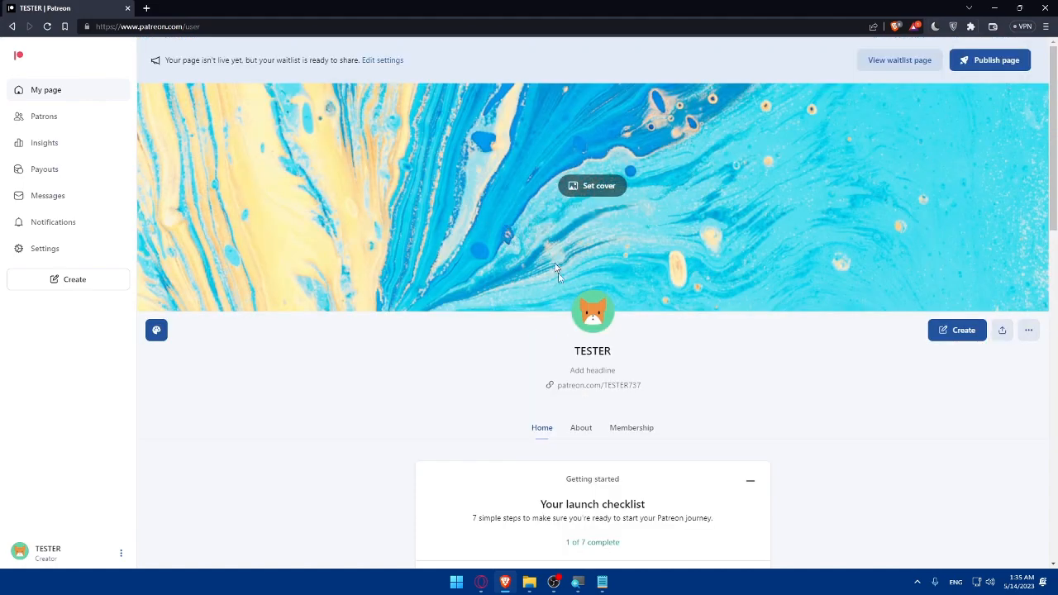
mouse_move(595, 314)
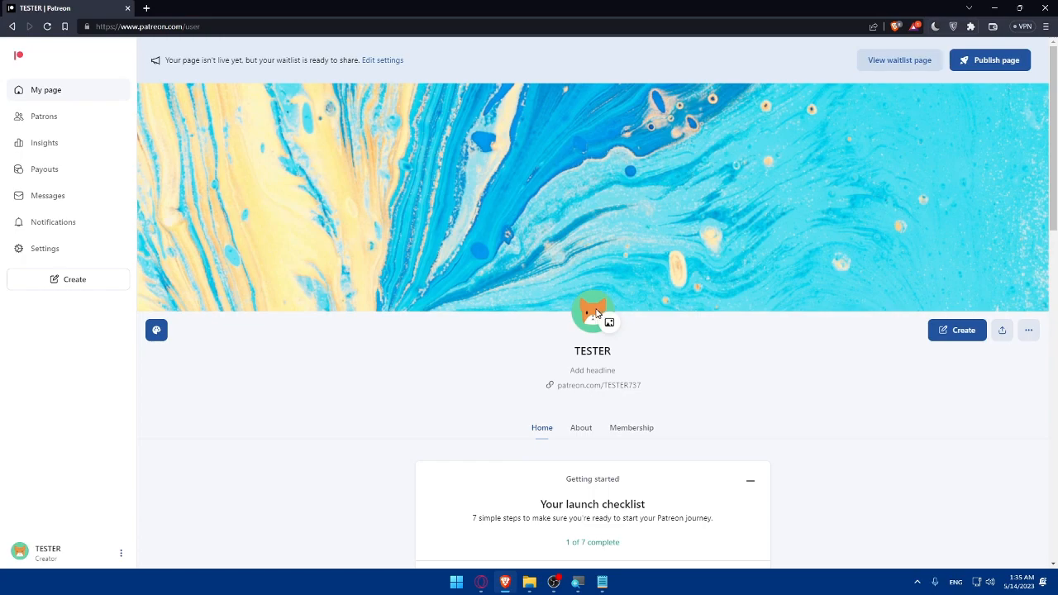
click(592, 351)
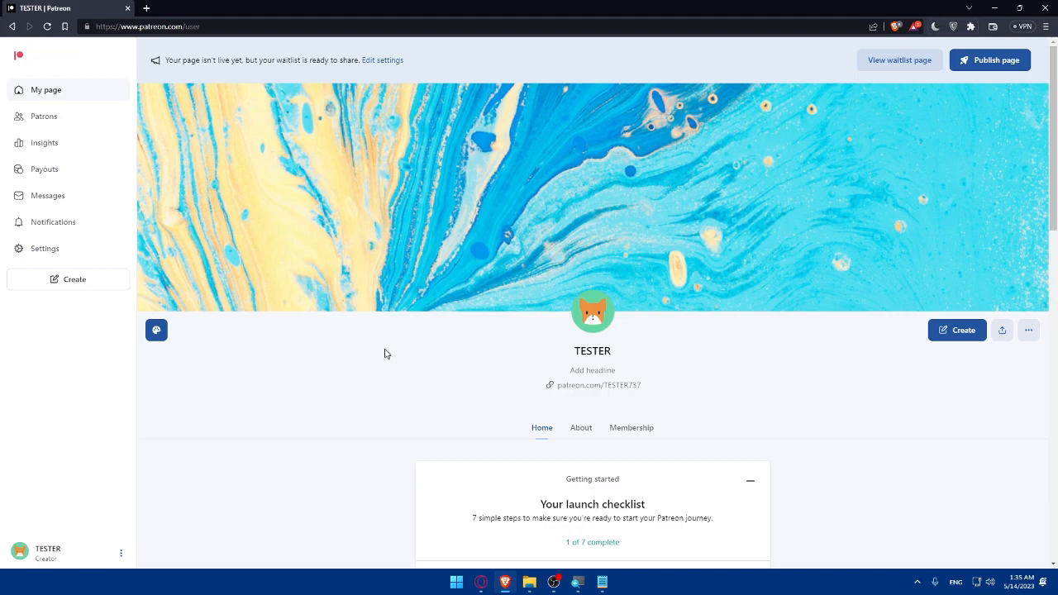
scroll(down, 3)
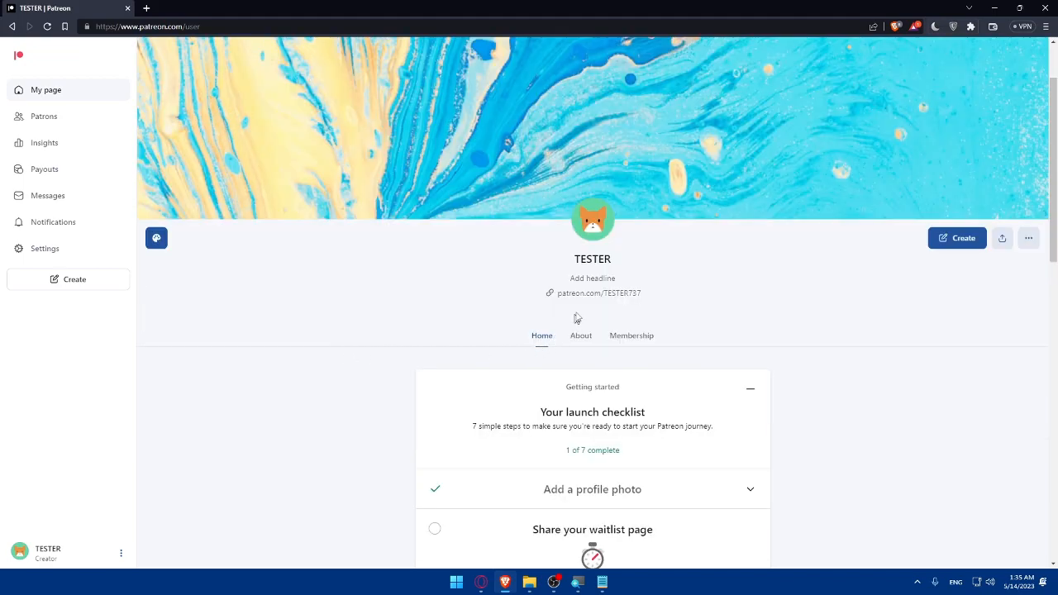
mouse_move(590, 304)
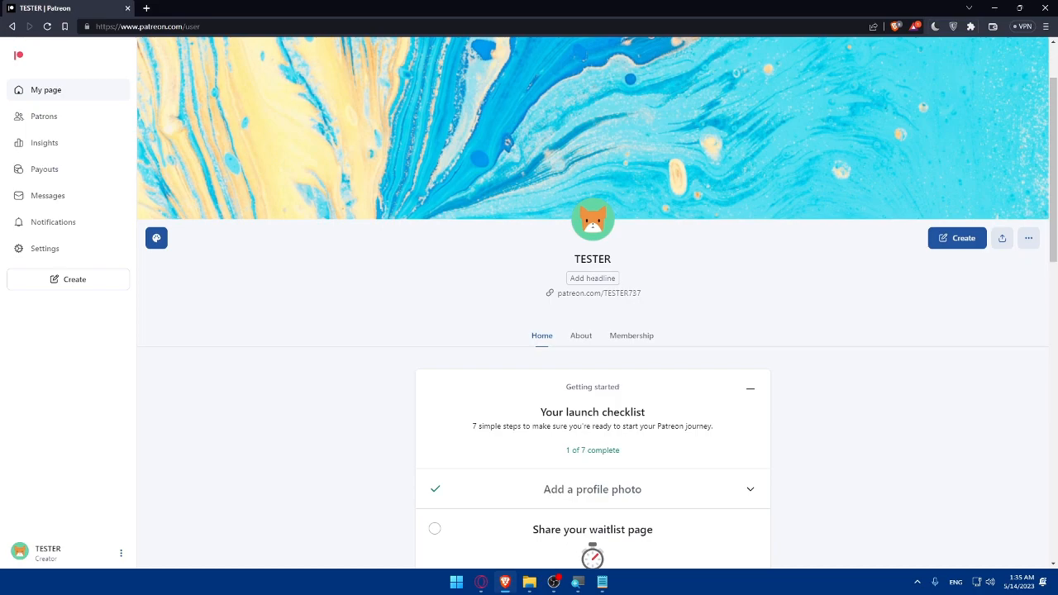
scroll(down, 3)
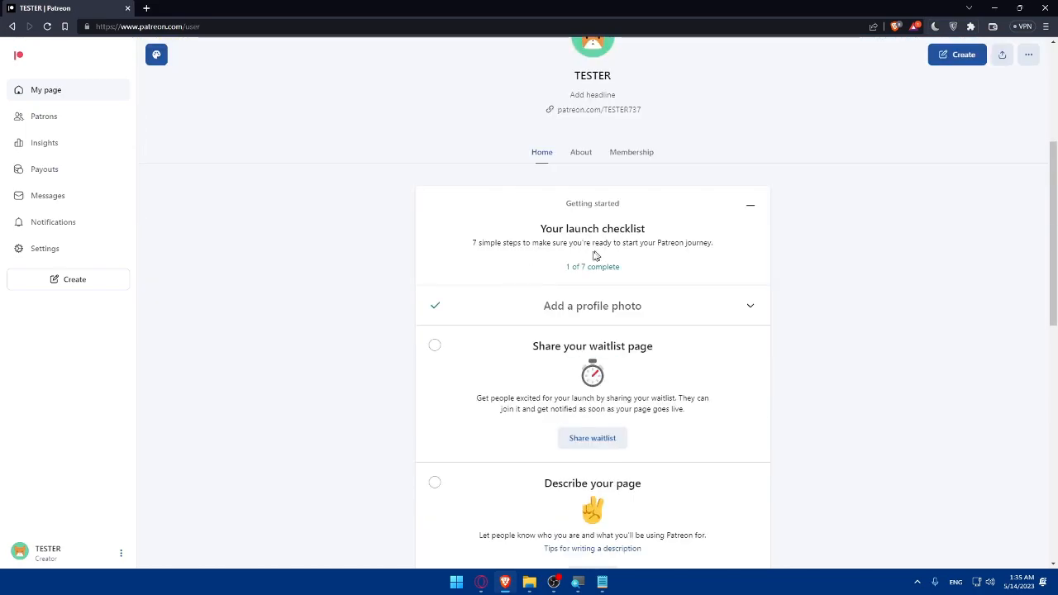
mouse_move(500, 258)
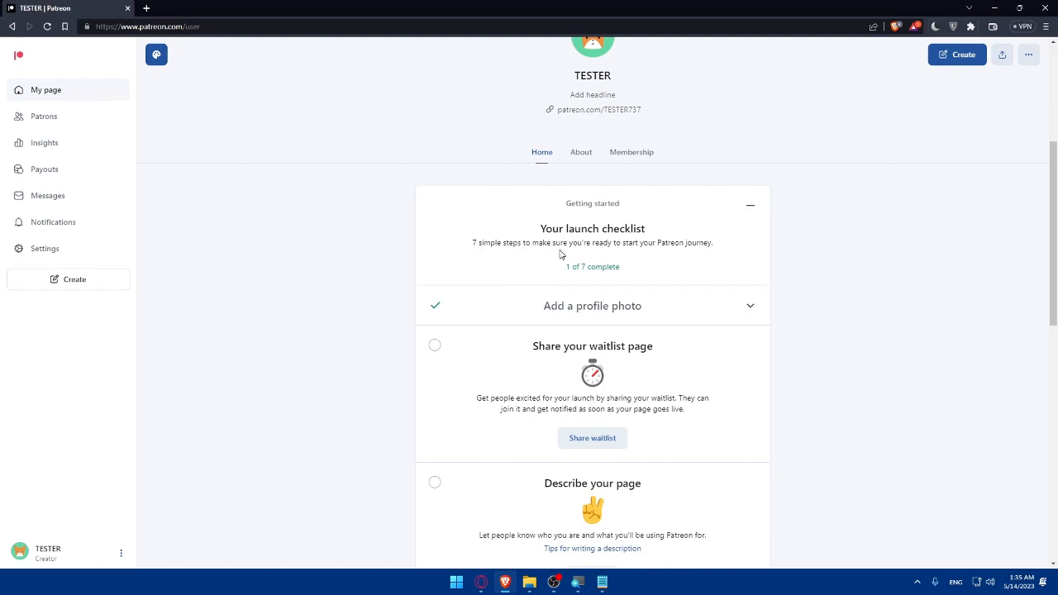
mouse_move(561, 257)
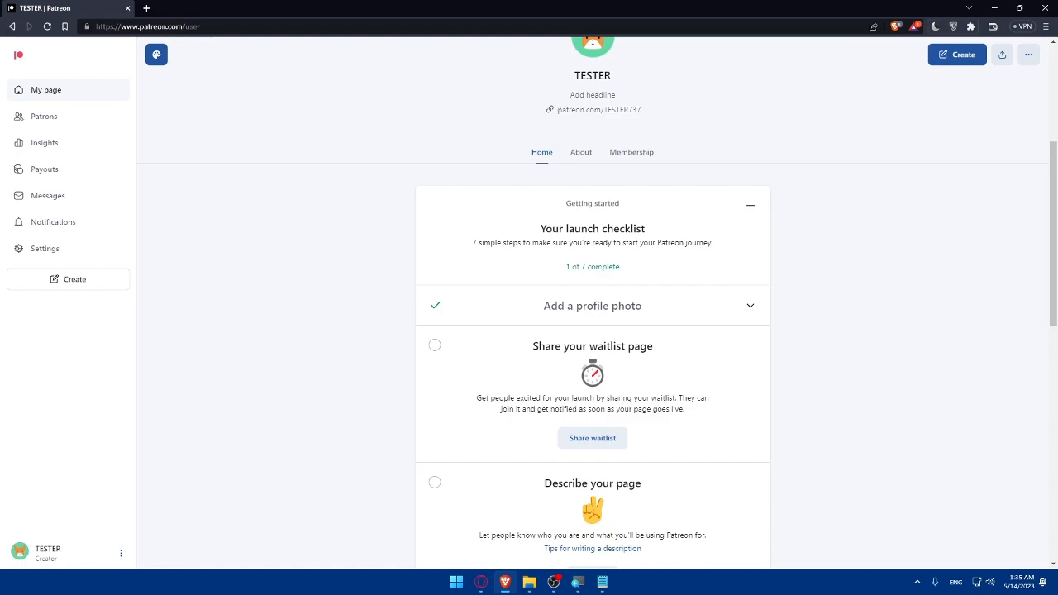
mouse_move(678, 308)
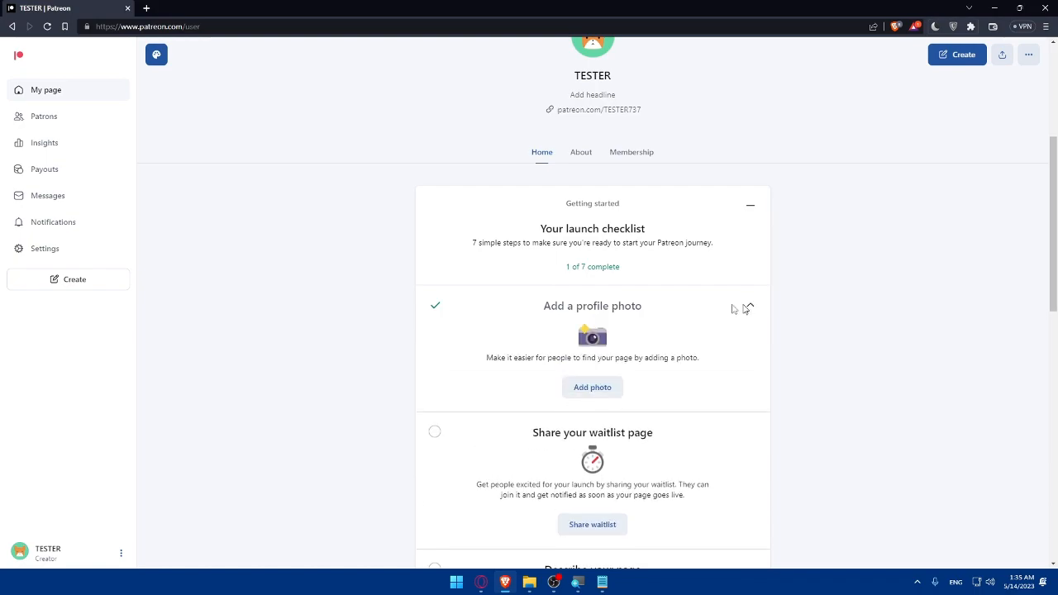
- Upload a cartoon character PNG from Downloads as the page's profile photo
click(592, 387)
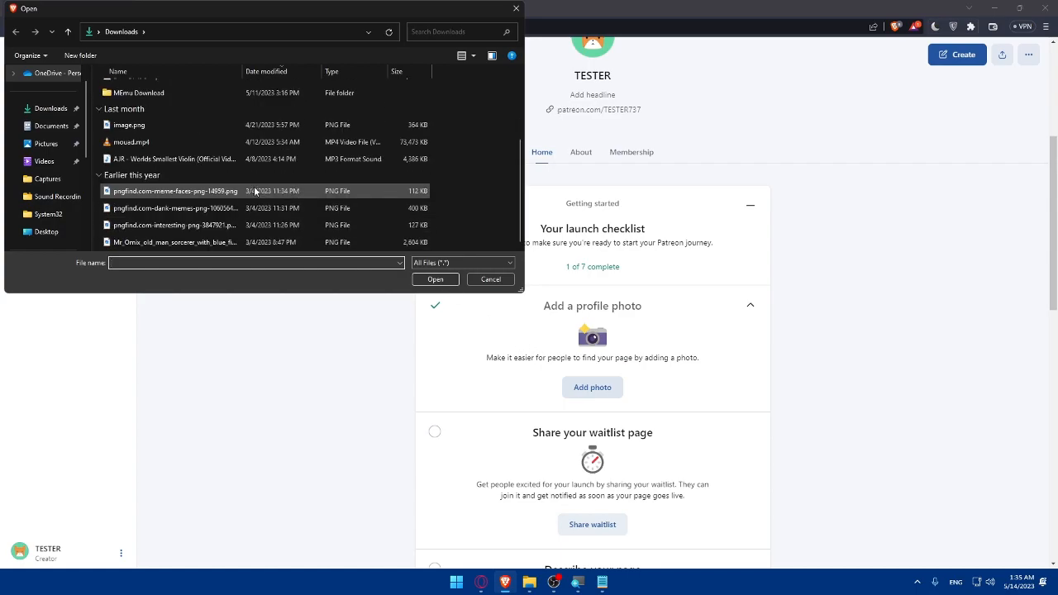
click(435, 279)
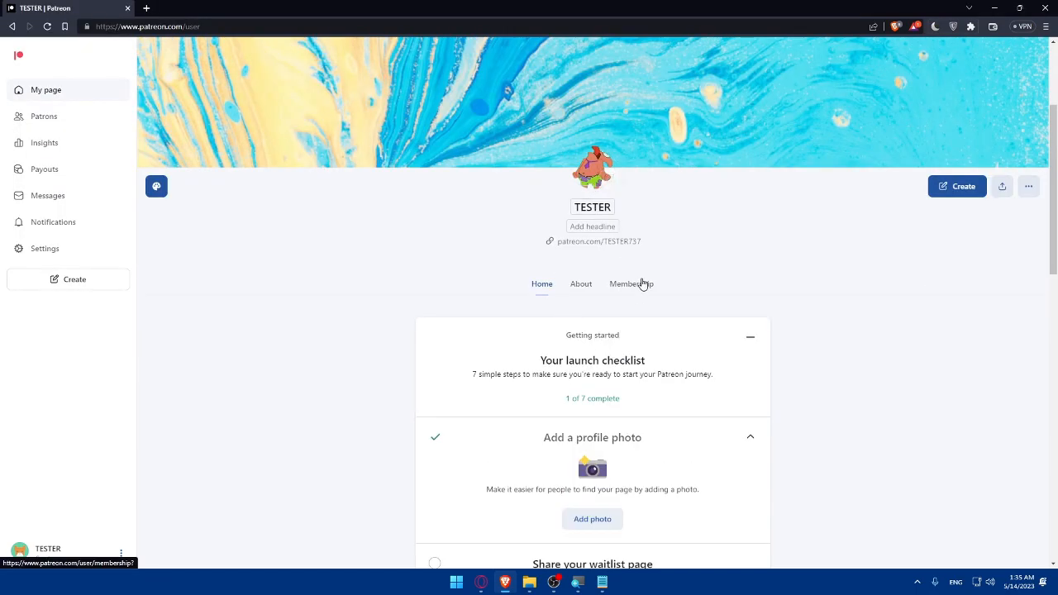
scroll(down, 3)
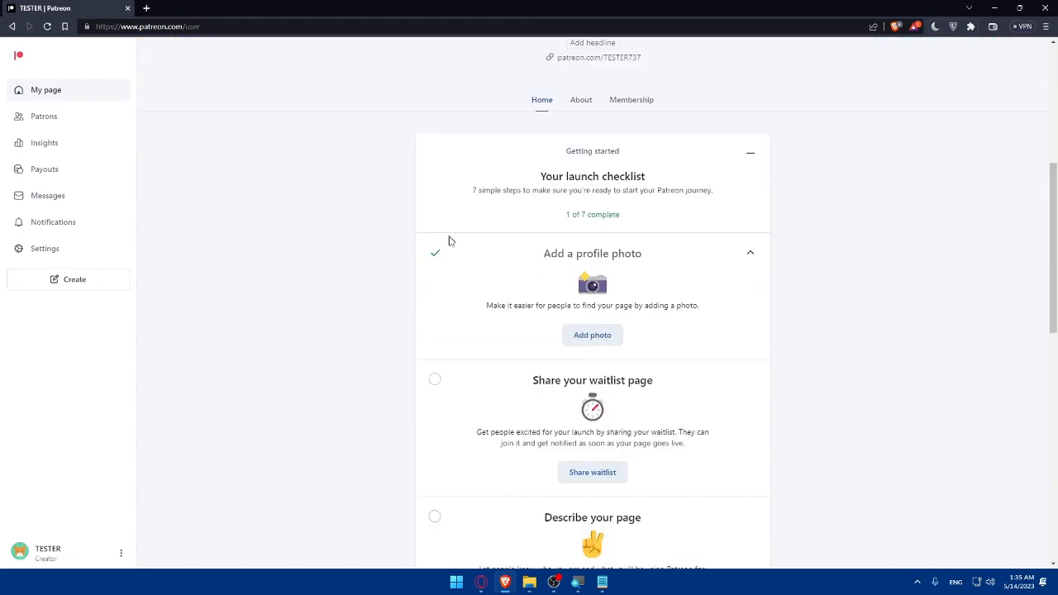
- Collapse the completed 'Add a profile photo' step to reveal the pending checklist items
click(751, 253)
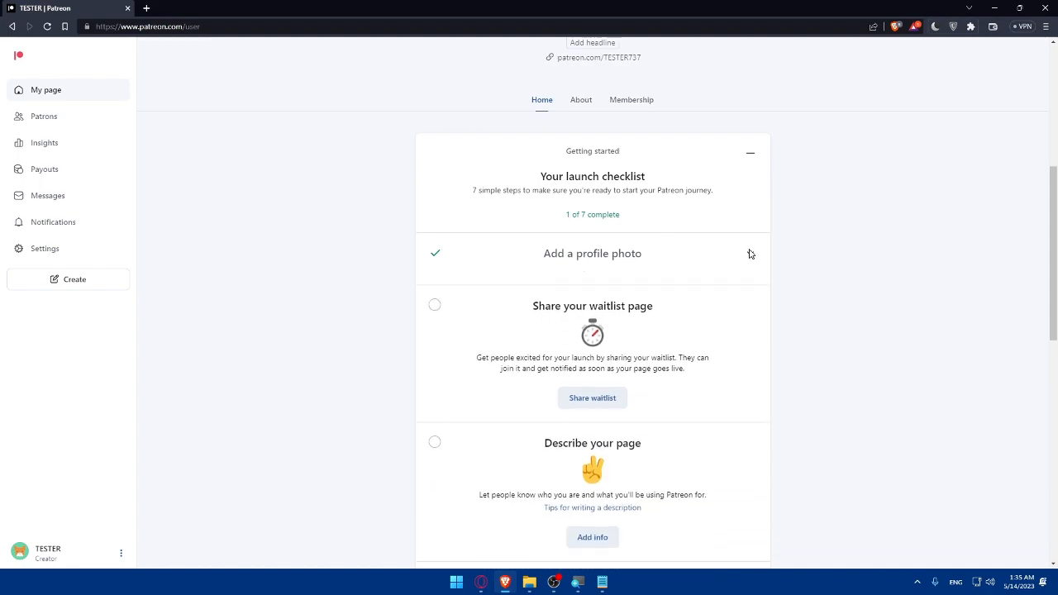
scroll(down, 3)
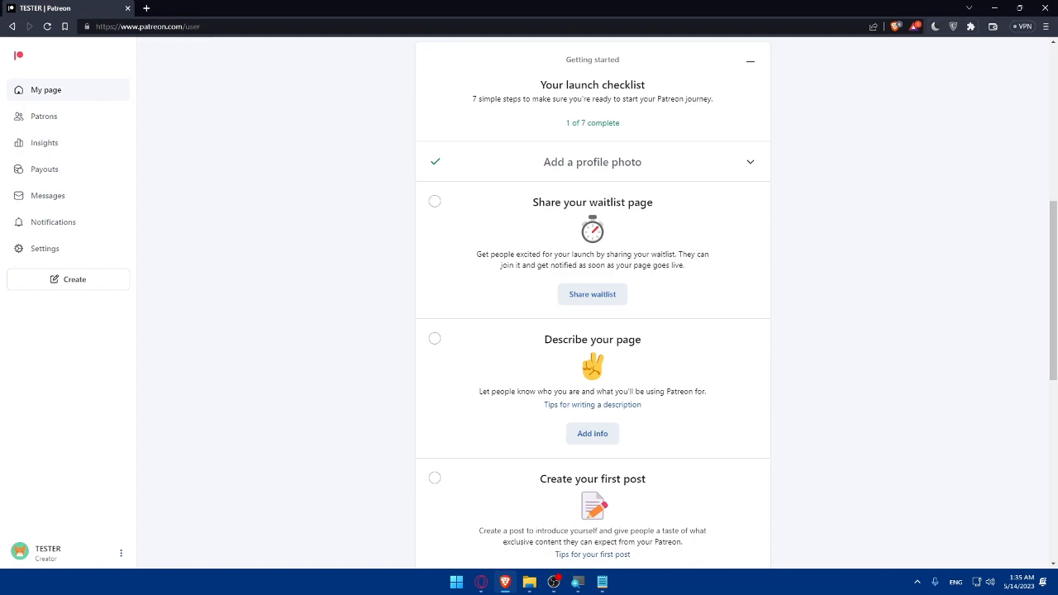
mouse_move(668, 265)
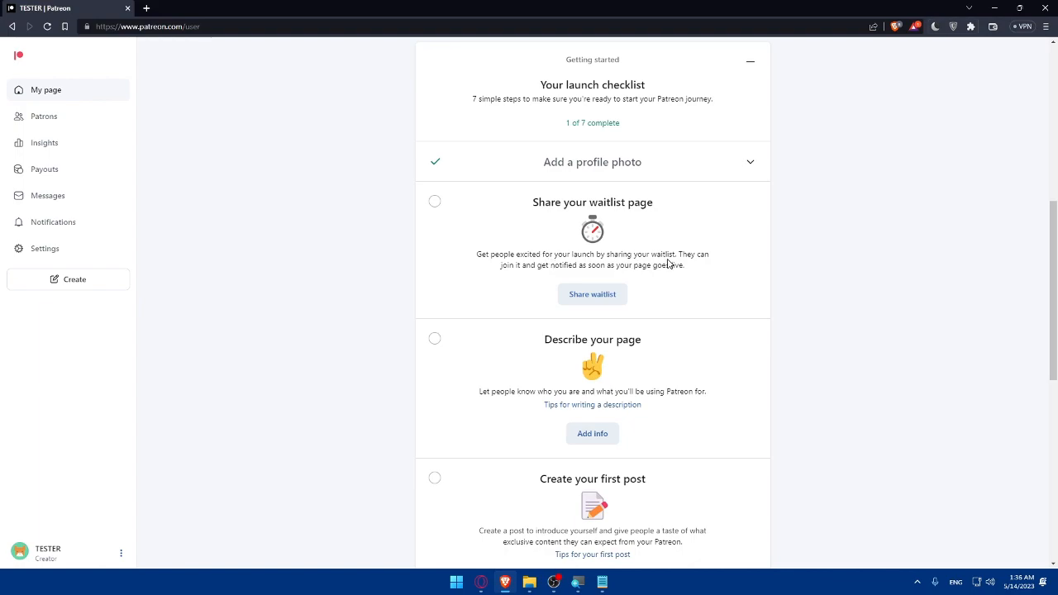
mouse_move(375, 271)
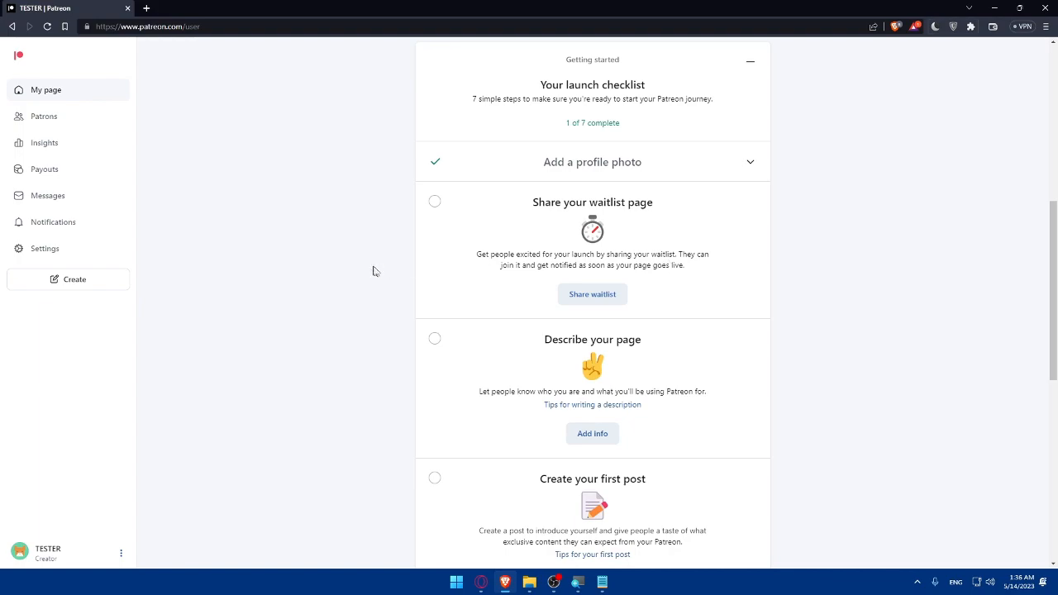
mouse_move(536, 281)
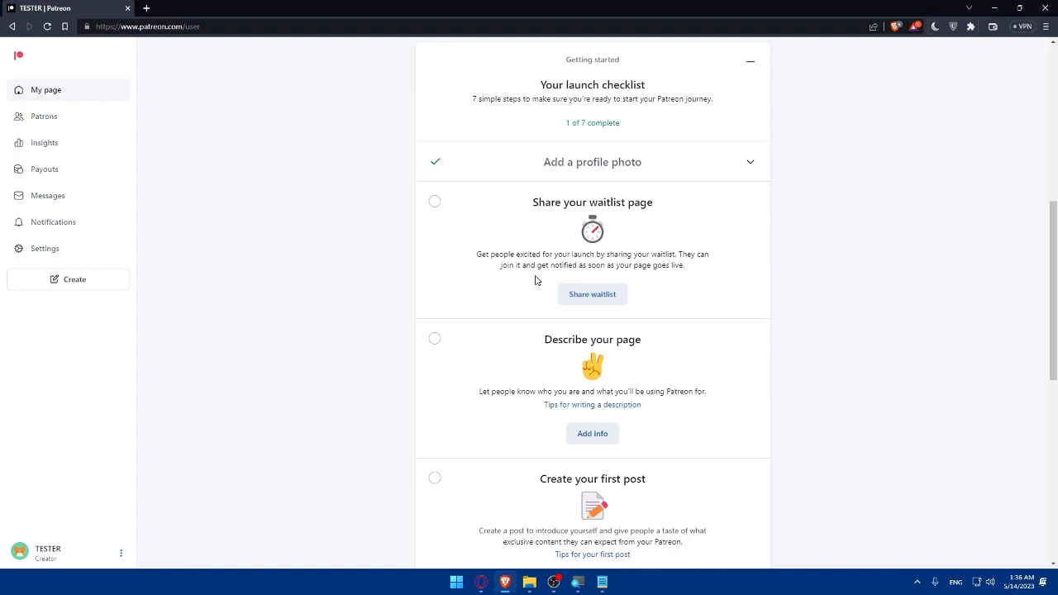
mouse_move(582, 291)
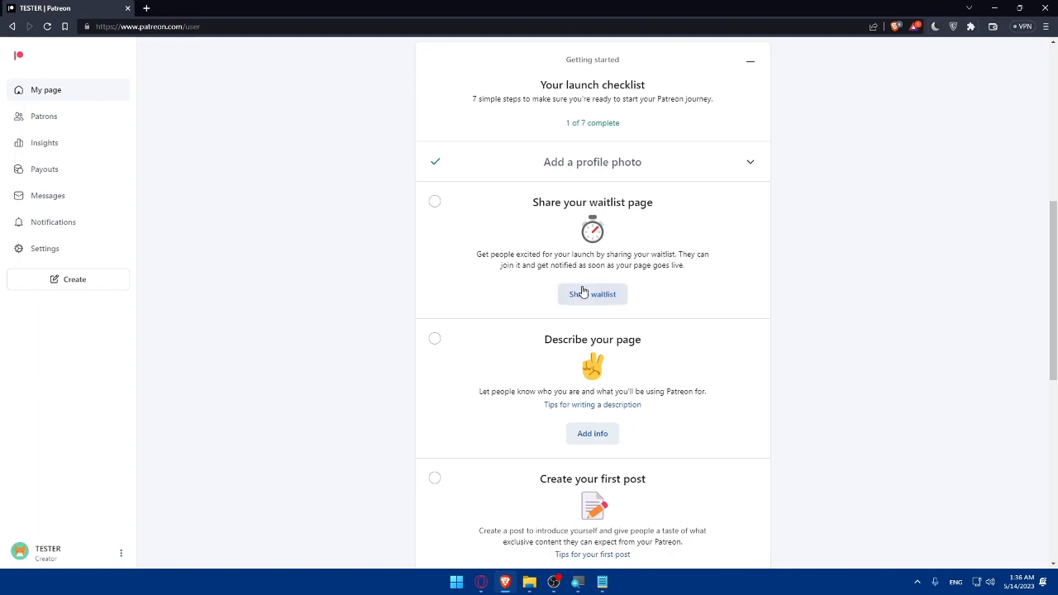
- Review and close the share-waitlist dialog, then start the 'Describe your page' About form
click(592, 295)
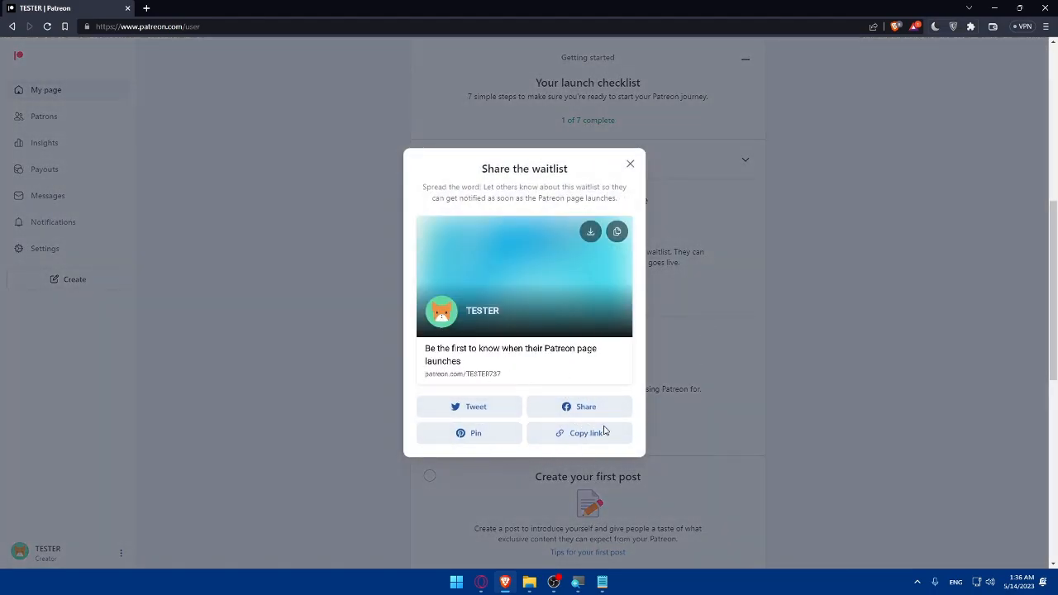
click(630, 164)
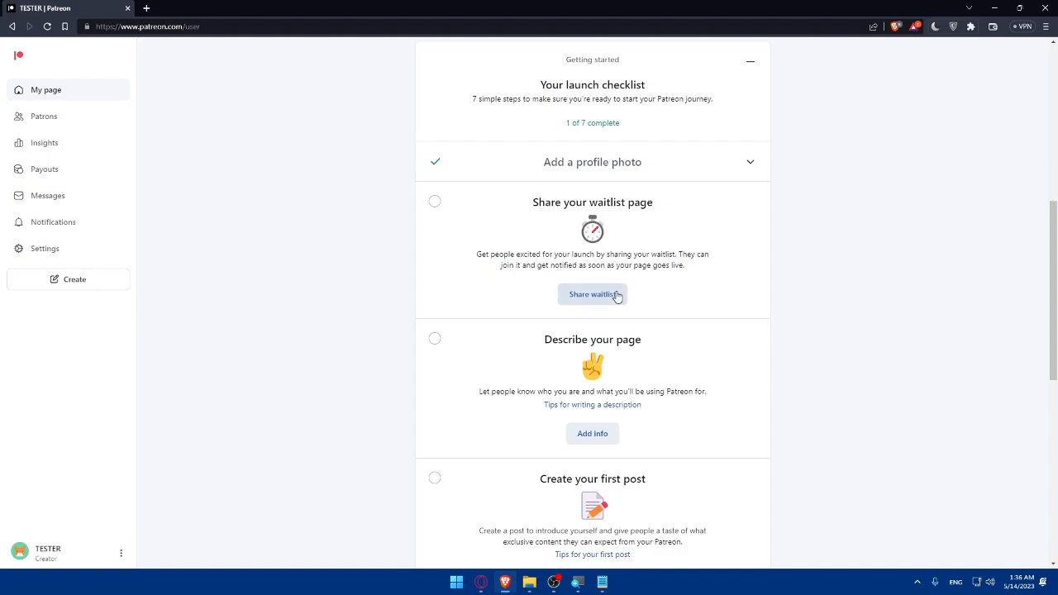
click(592, 294)
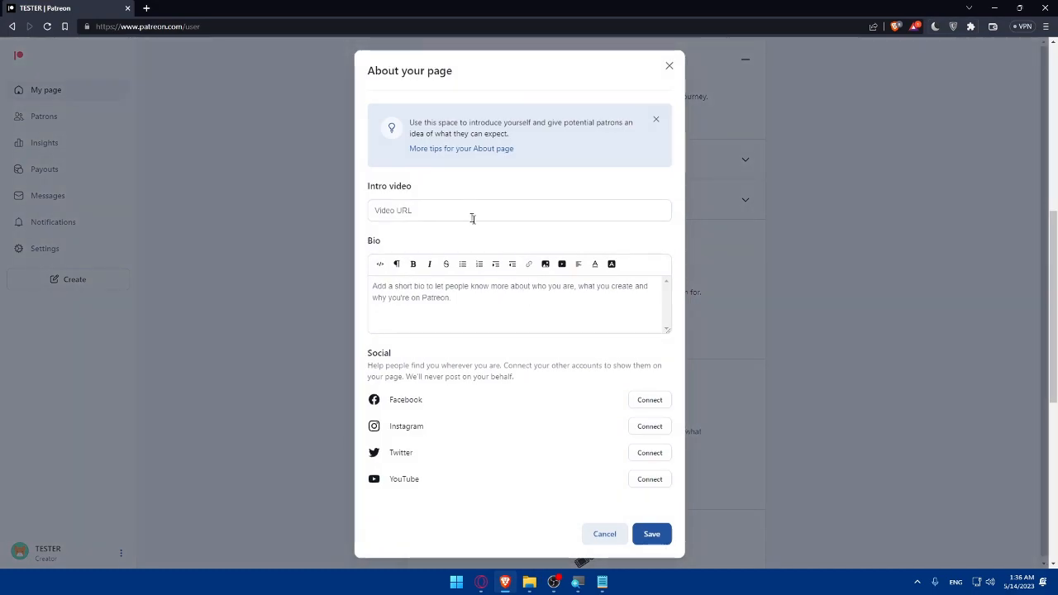
- Save the bio 'I am just testing here' in the About your page form
click(520, 304)
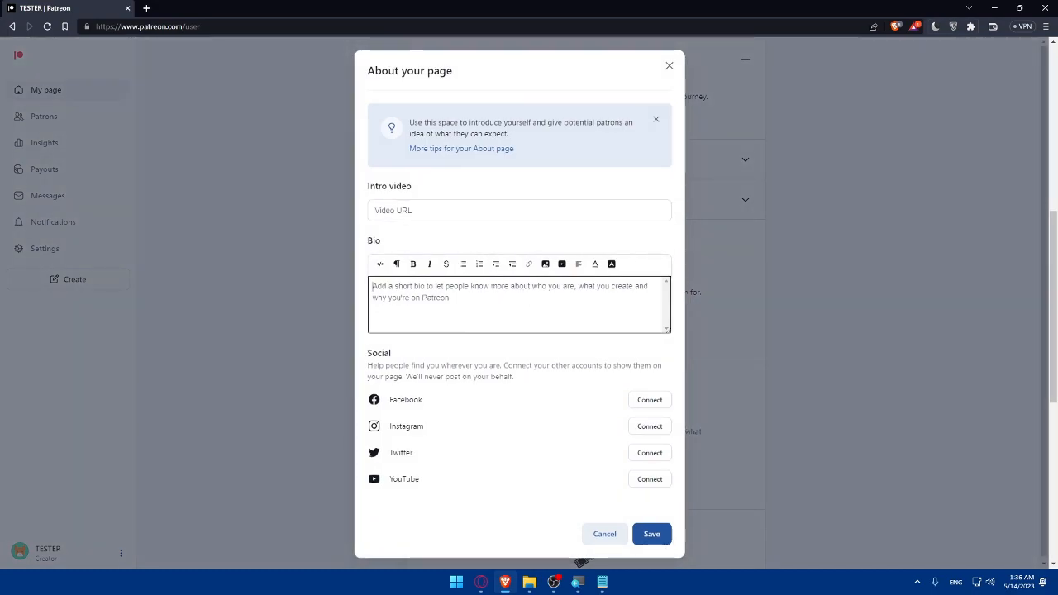
text(I am)
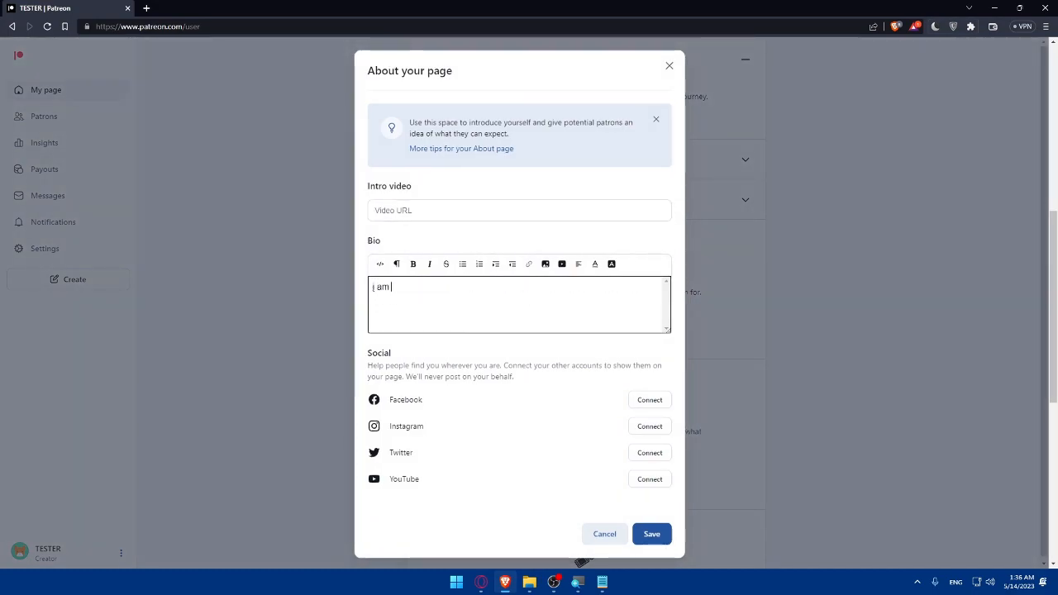
text(just testing here ...)
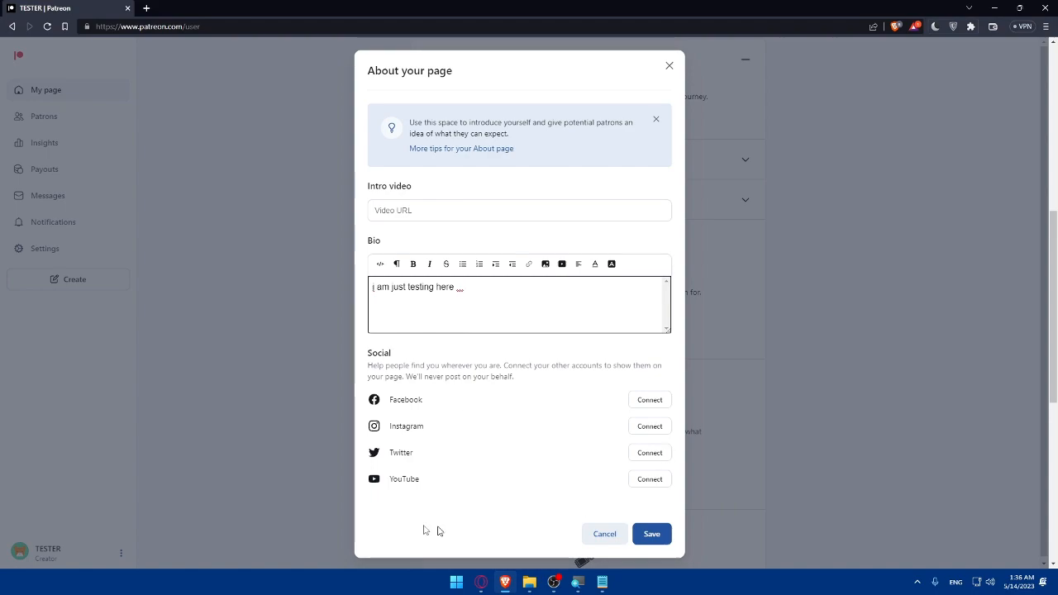
mouse_move(468, 473)
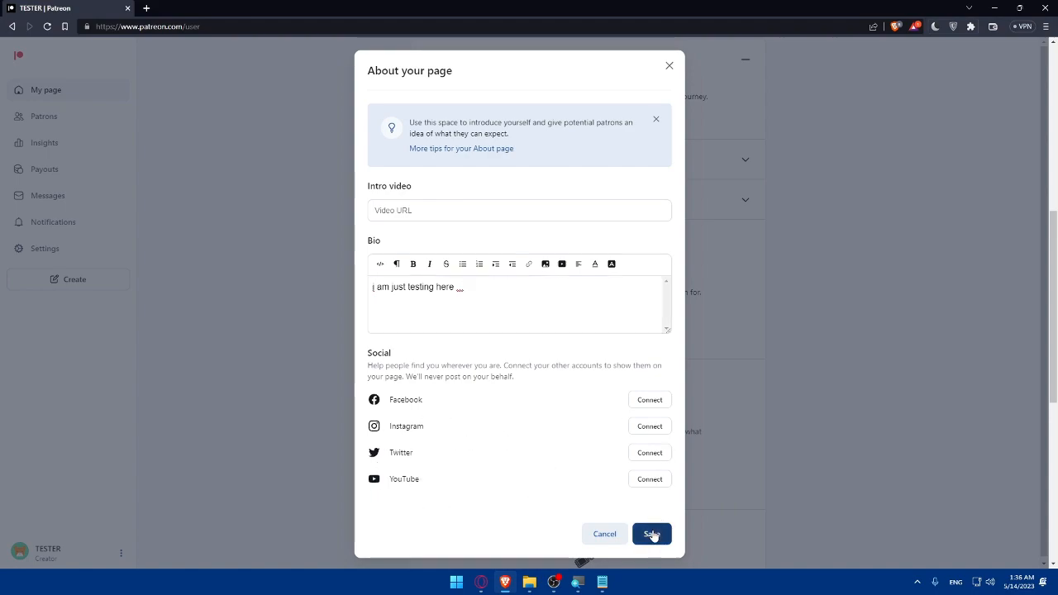
click(651, 532)
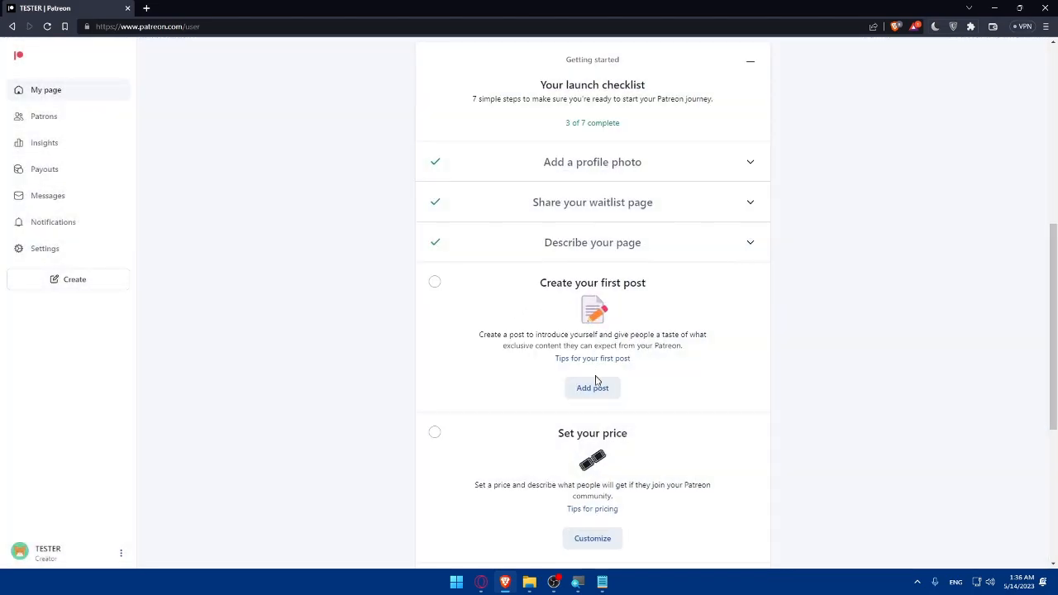
- Publish the unpublished TESTER page changes and reopen the post-type chooser for a first post
click(592, 387)
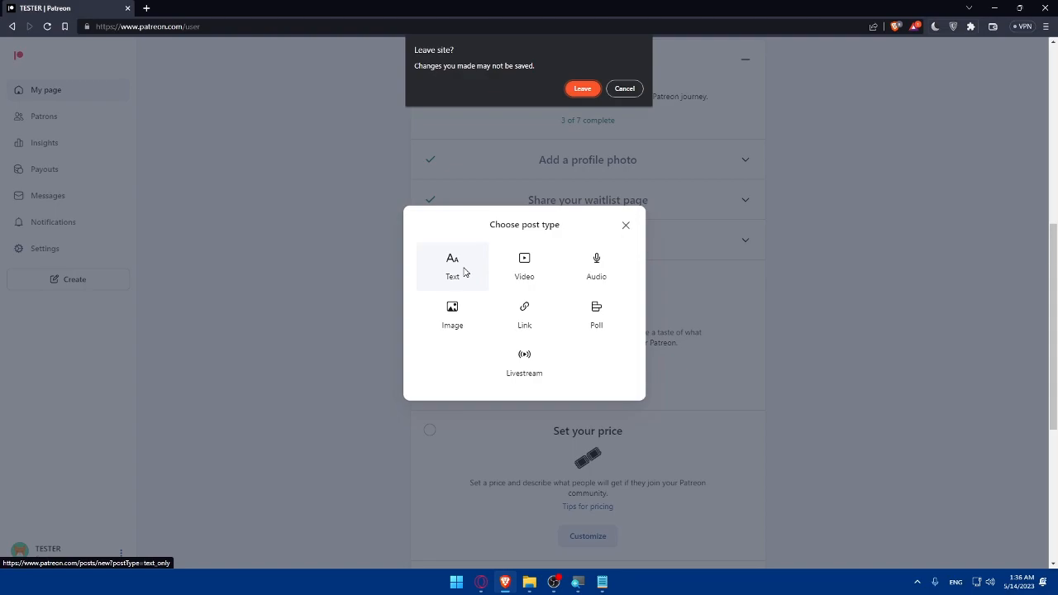
mouse_move(579, 235)
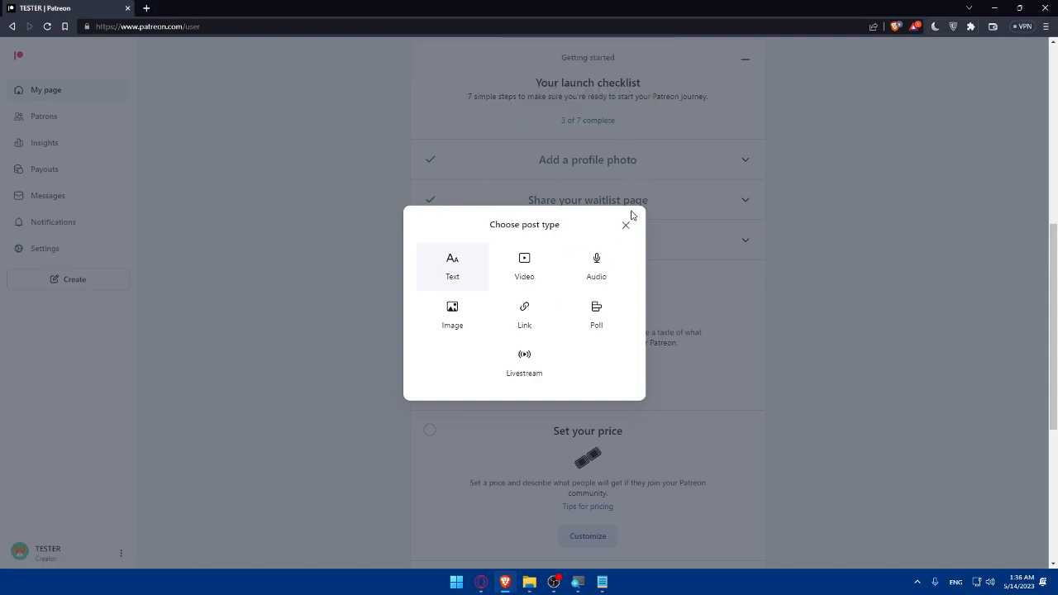
click(625, 225)
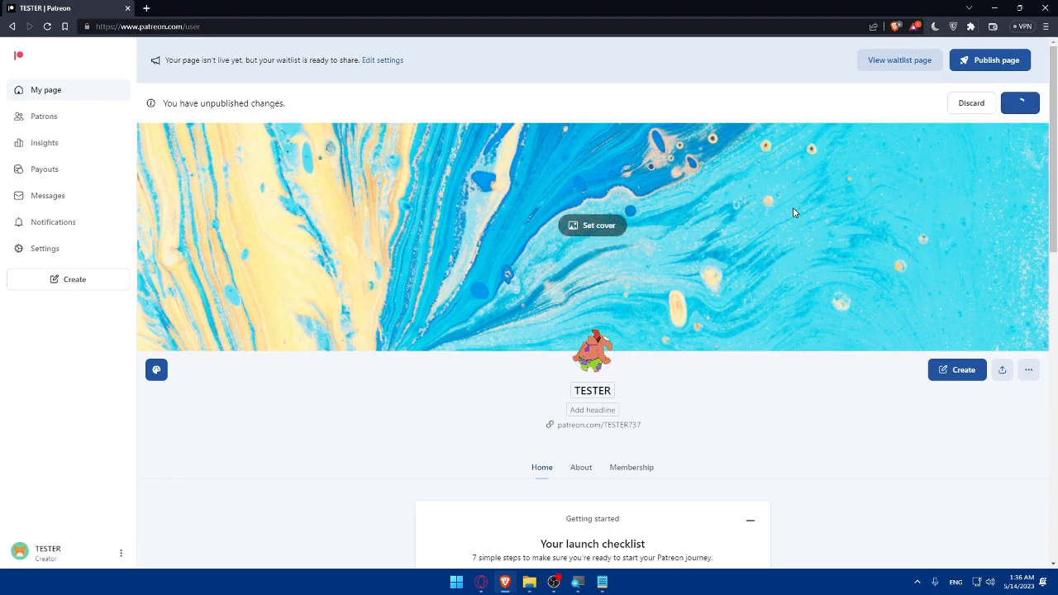
click(1020, 103)
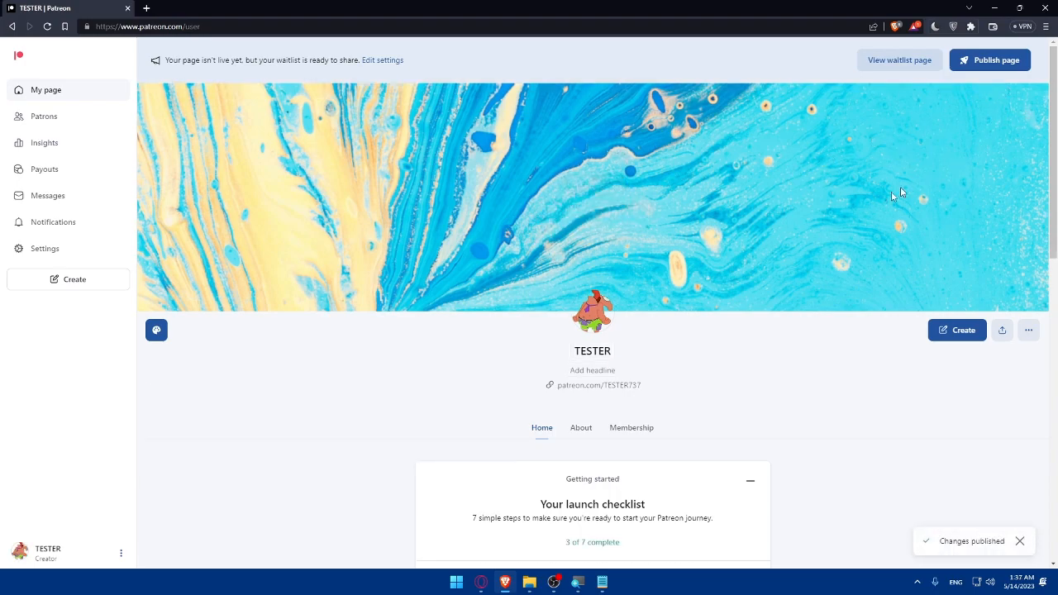
click(956, 330)
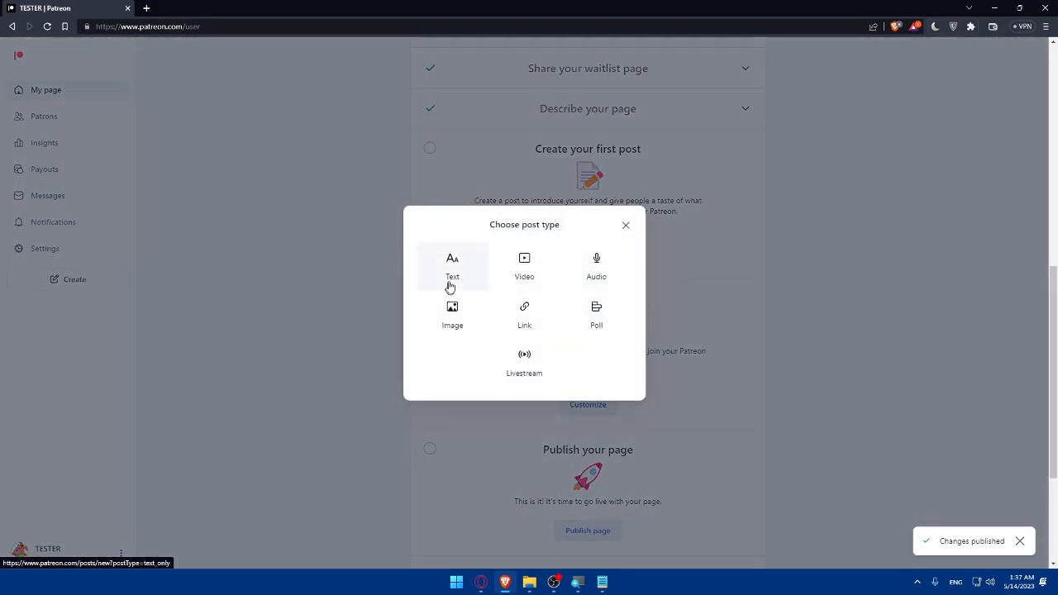
- Start a text post with body 'Hello everyone!' and set its visibility to Public
click(453, 265)
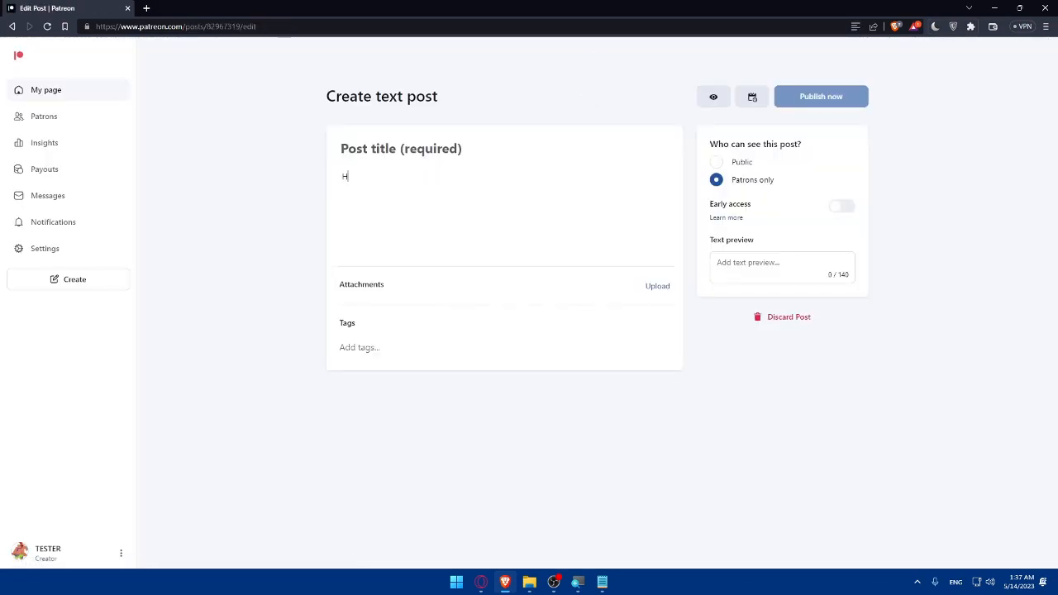
text(ello ever)
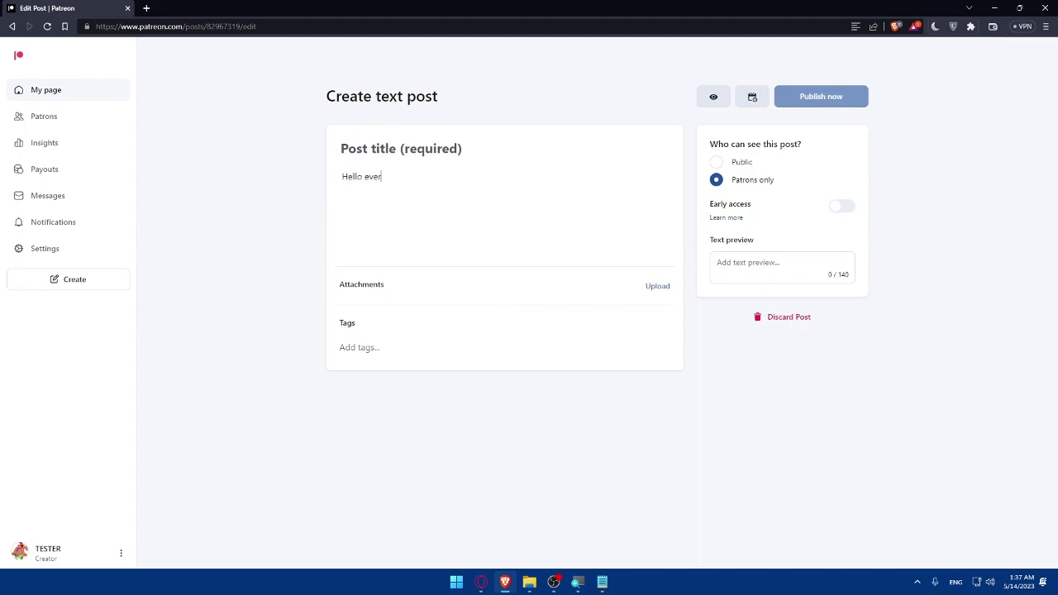
text(yone!)
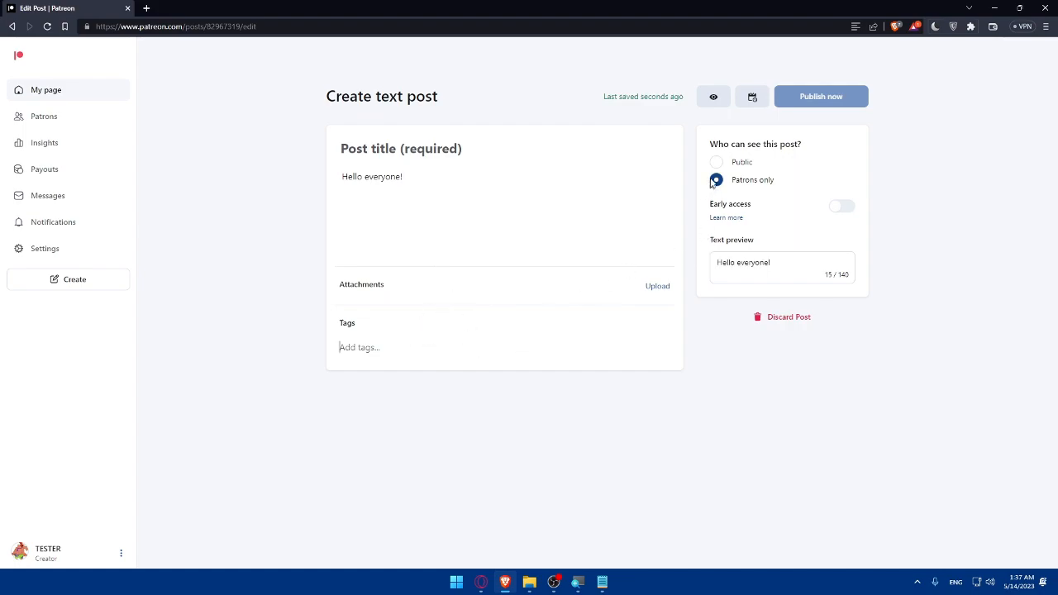
click(716, 162)
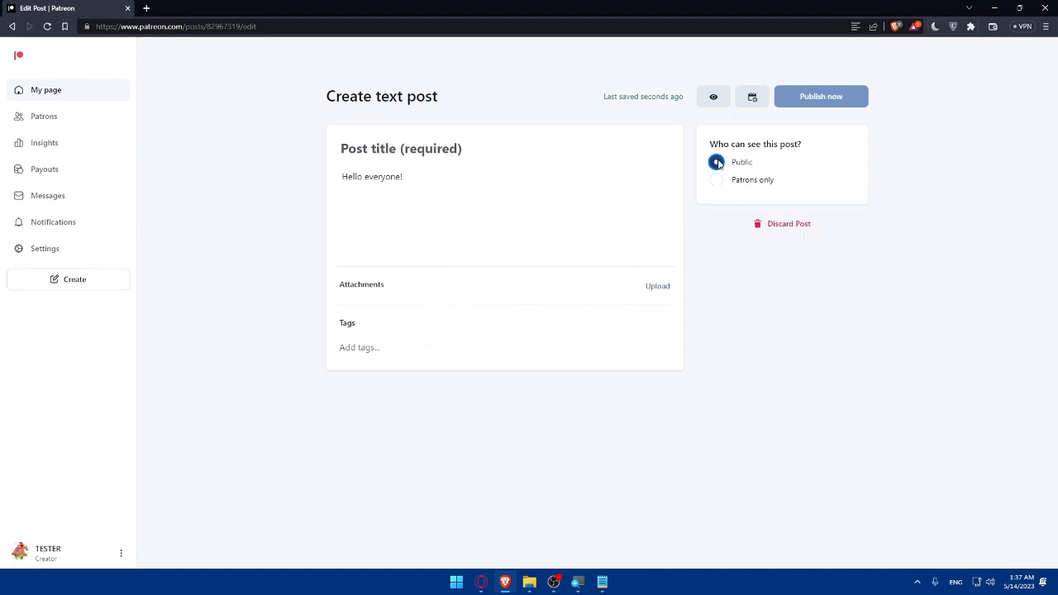
click(820, 96)
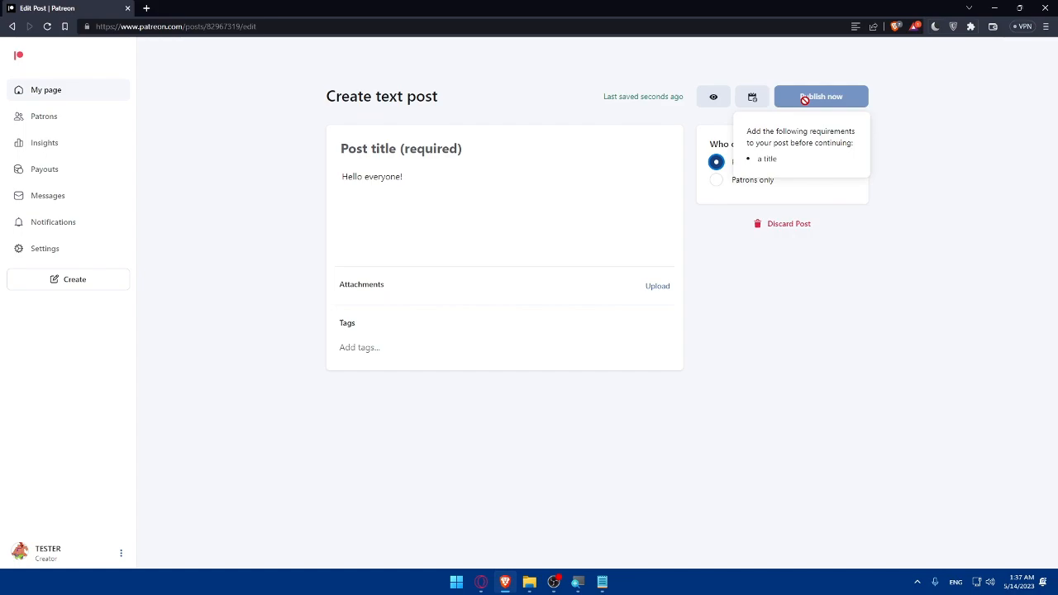
mouse_move(706, 321)
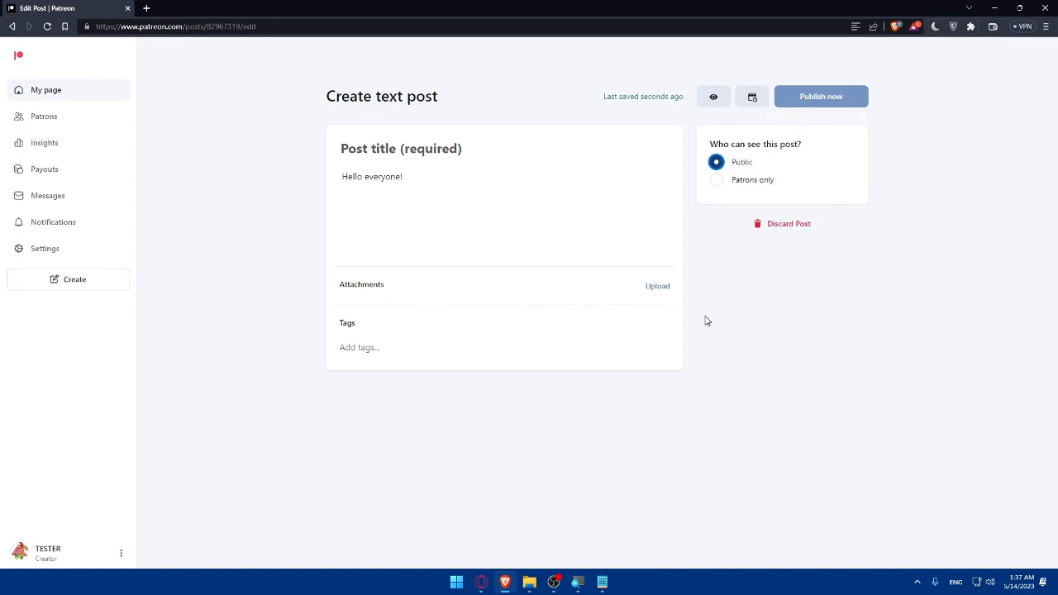
- Title the post 'Hi' and publish it now, confirming the save
click(400, 149)
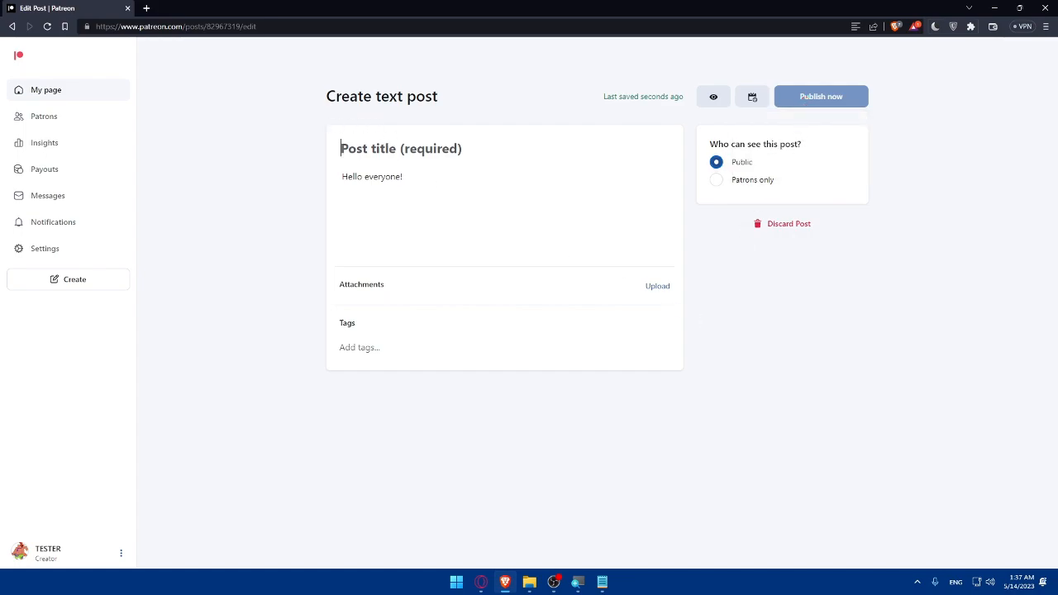
text(Hi)
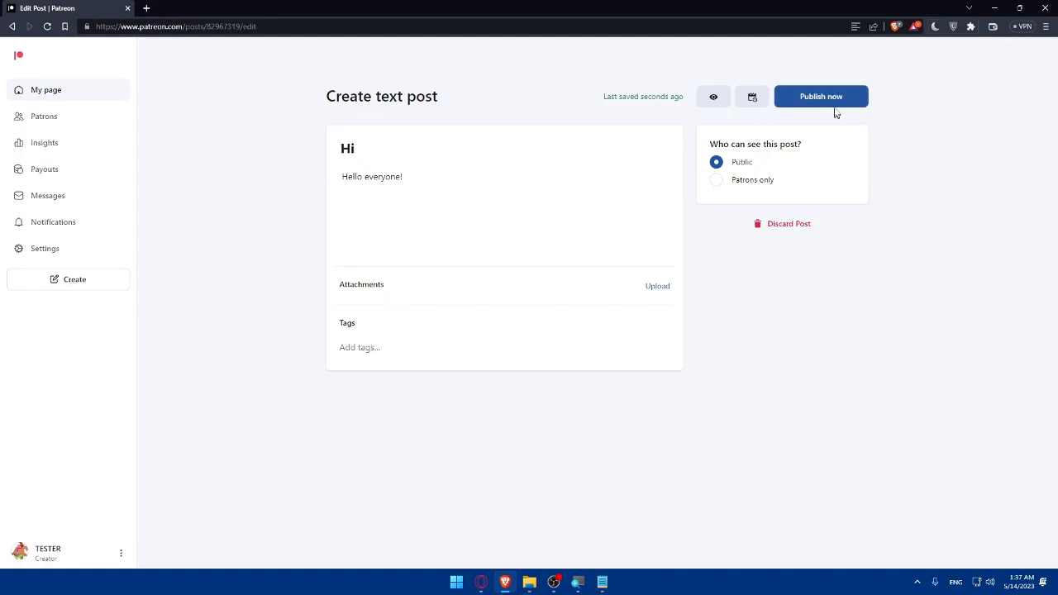
click(820, 95)
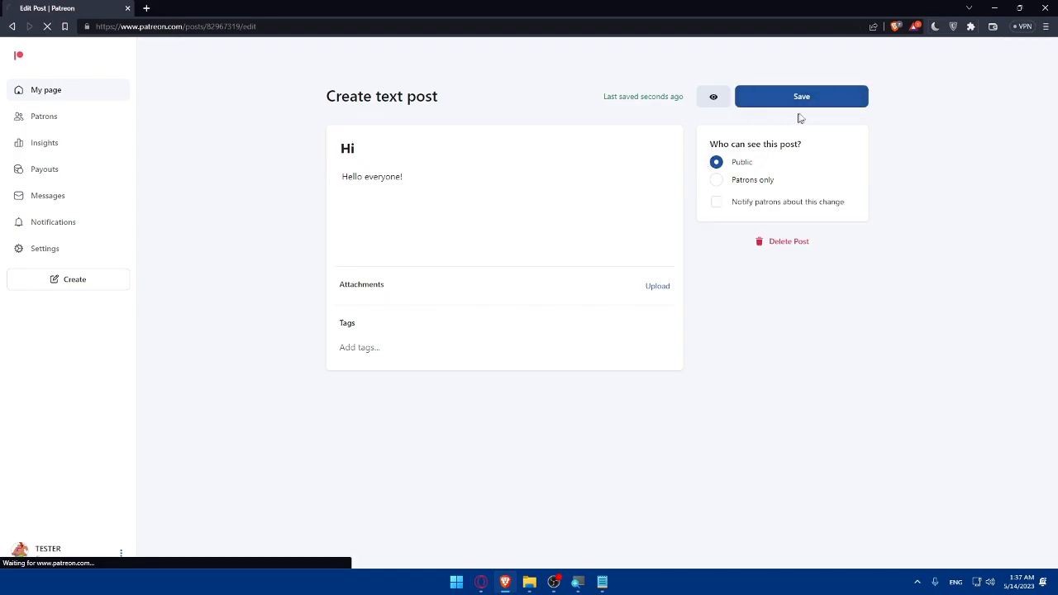
click(800, 96)
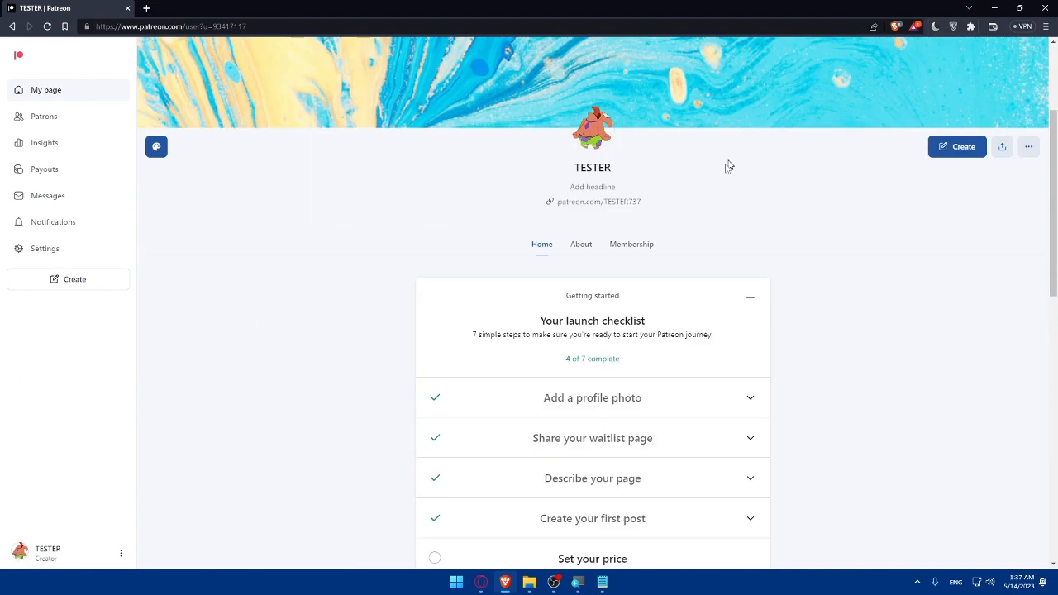
scroll(down, 3)
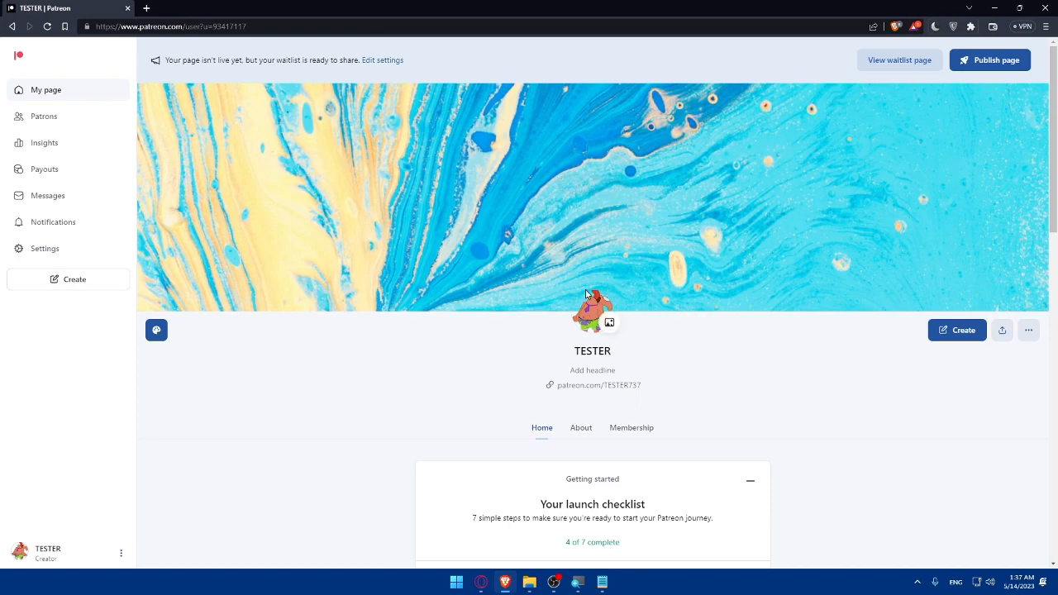
scroll(down, 3)
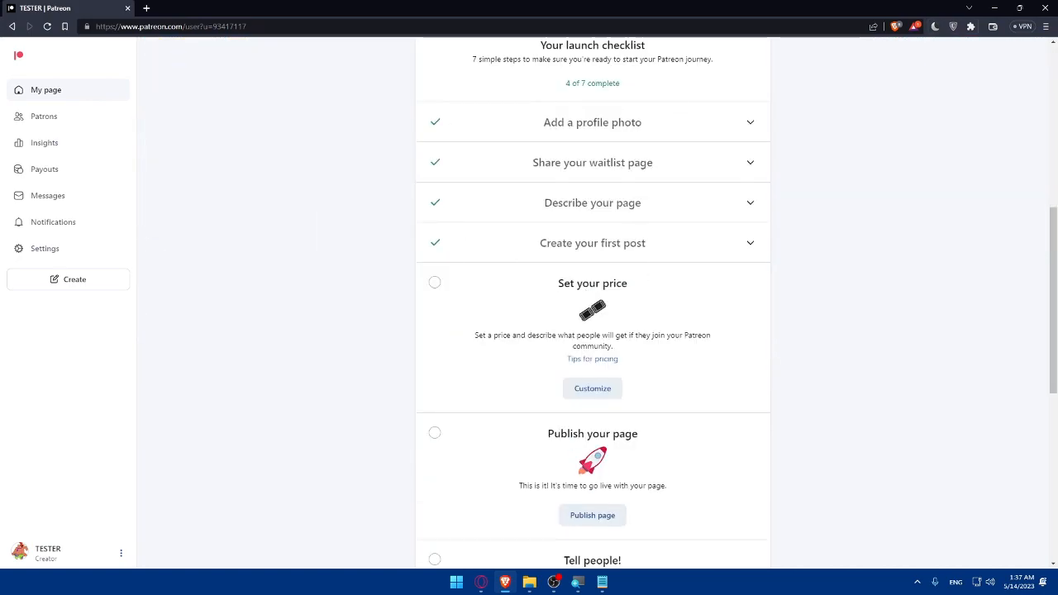
scroll(down, 3)
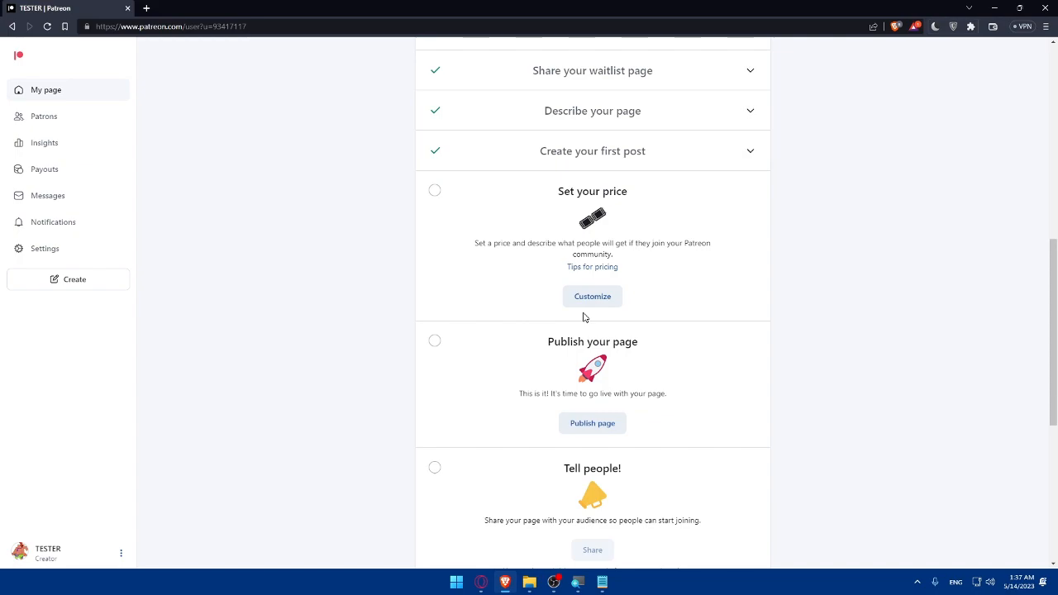
click(592, 296)
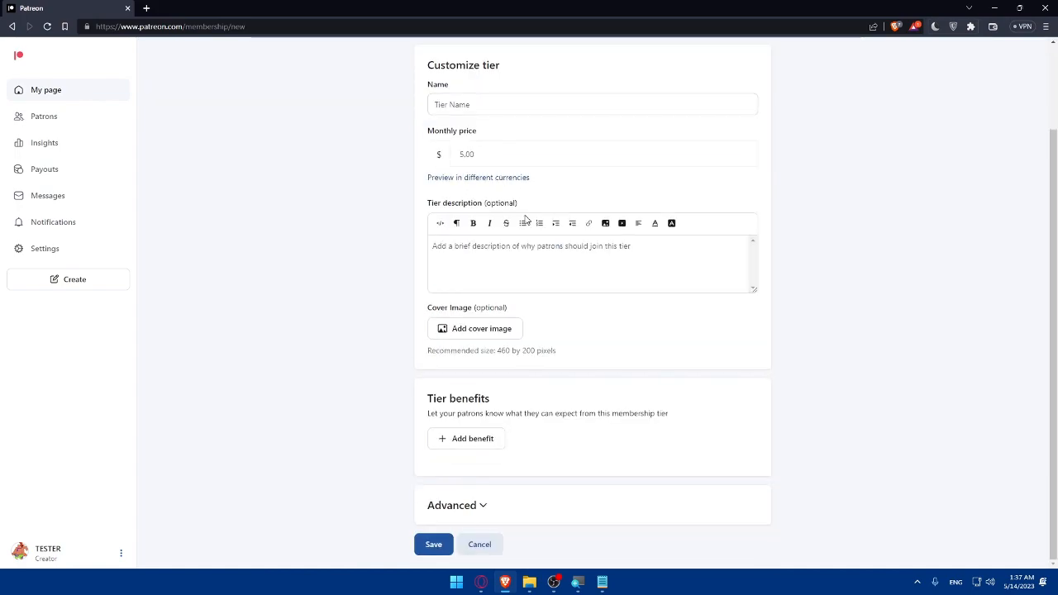
mouse_move(463, 484)
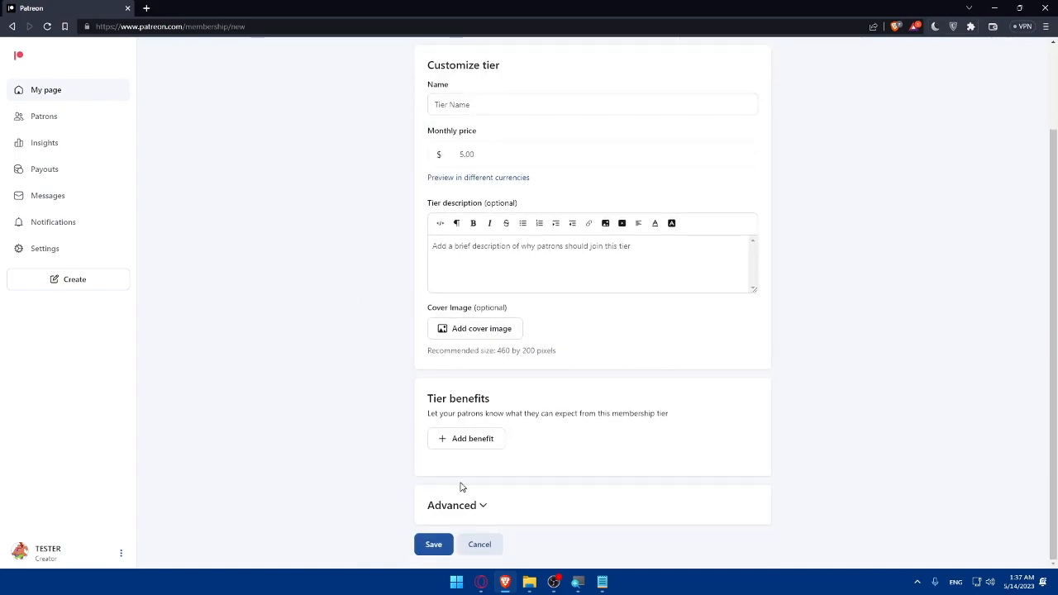
click(433, 544)
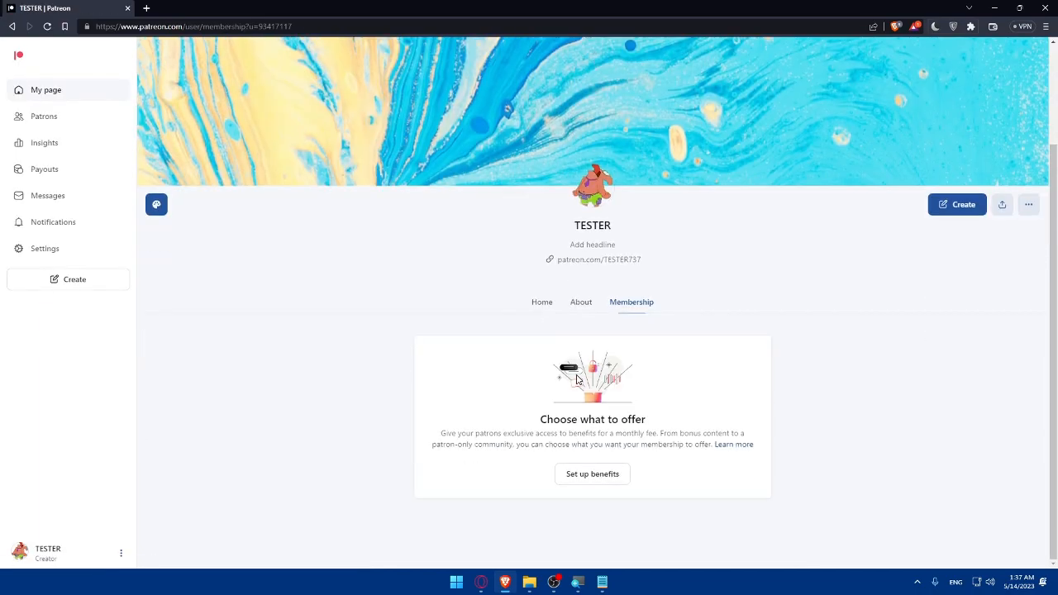
click(542, 300)
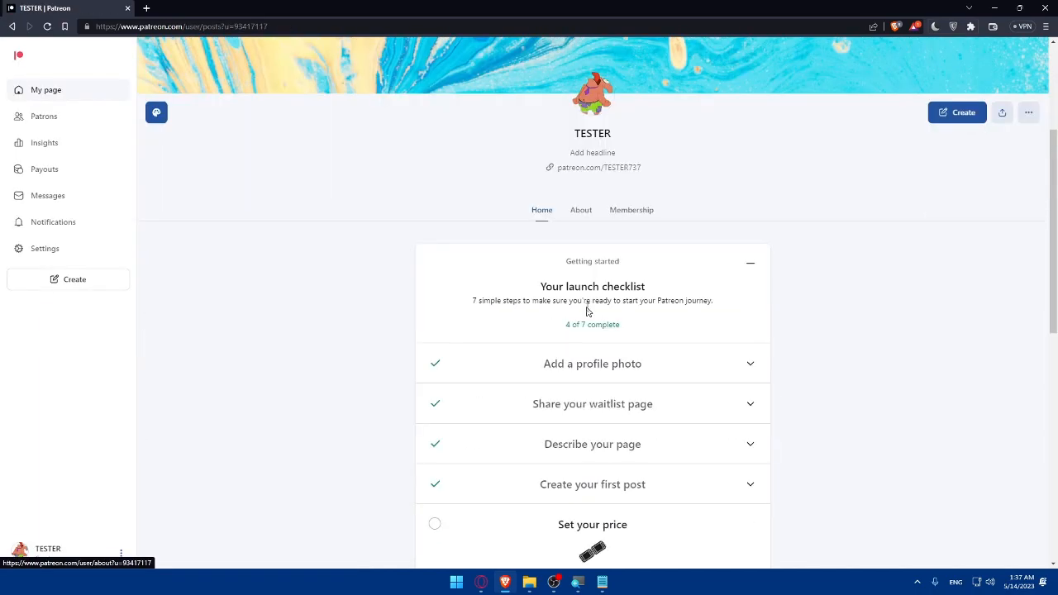
scroll(down, 3)
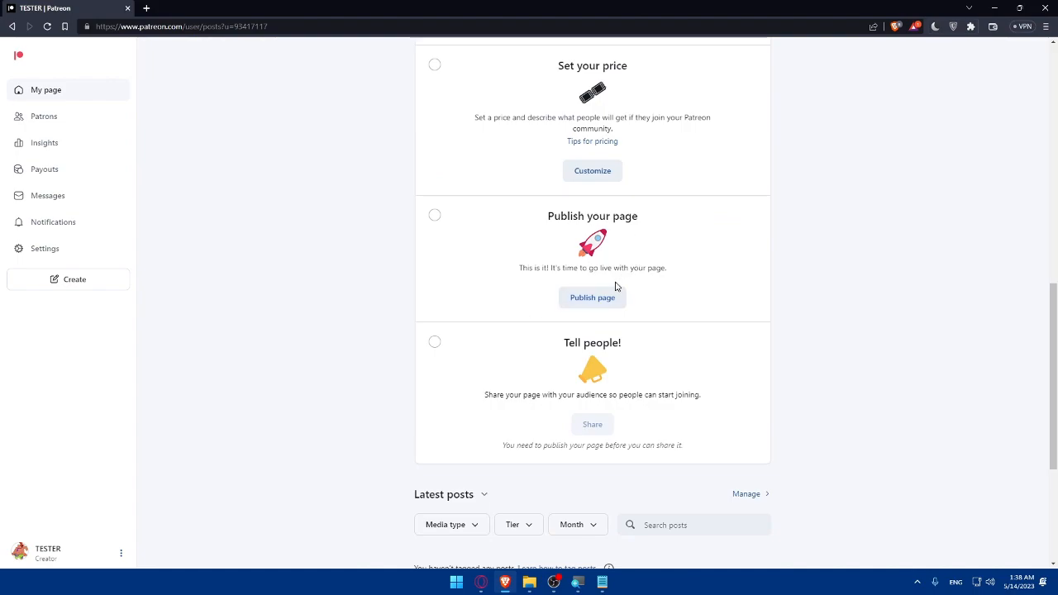